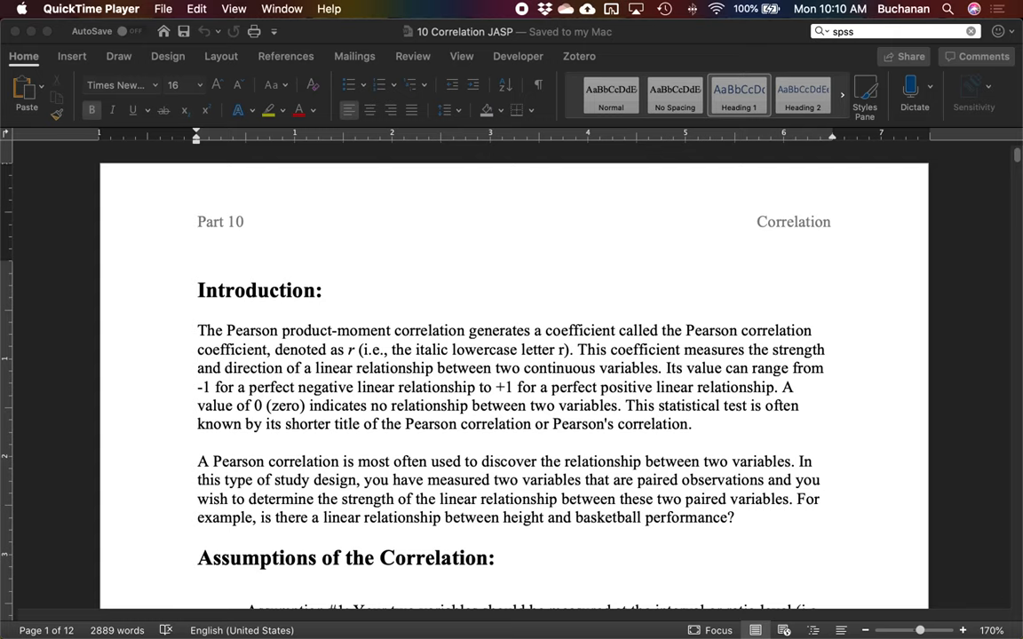
pyautogui.moveTo(945, 305)
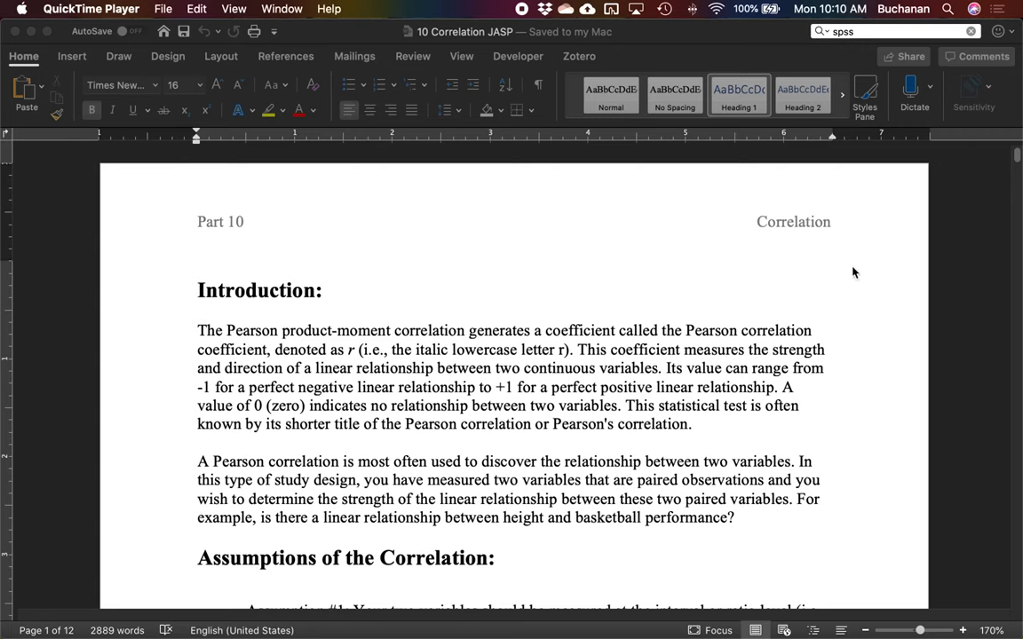
pyautogui.moveTo(973, 320)
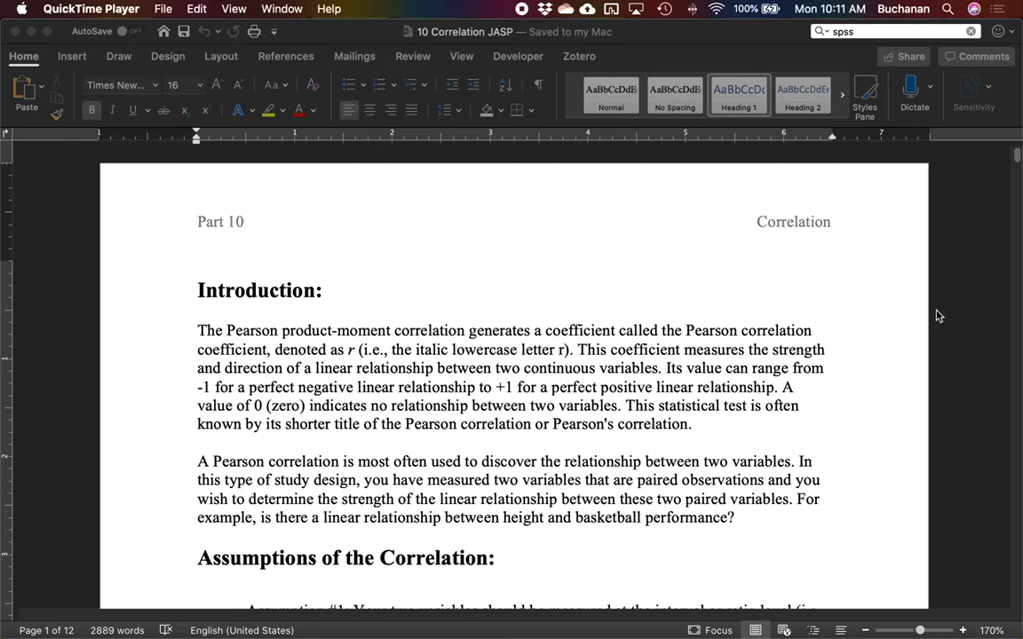
pyautogui.moveTo(955, 329)
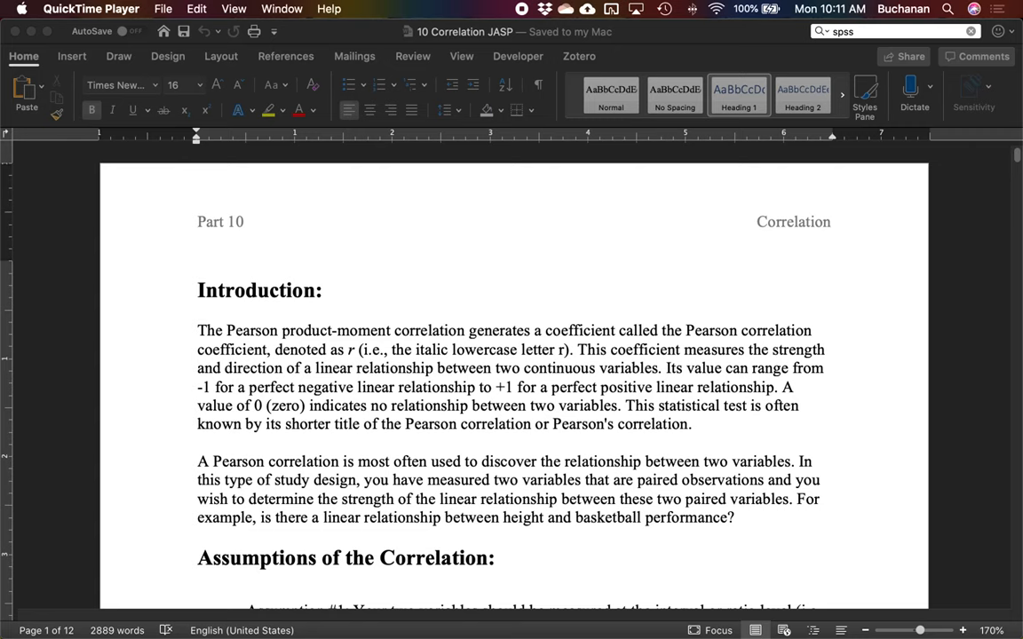
pyautogui.moveTo(659, 385)
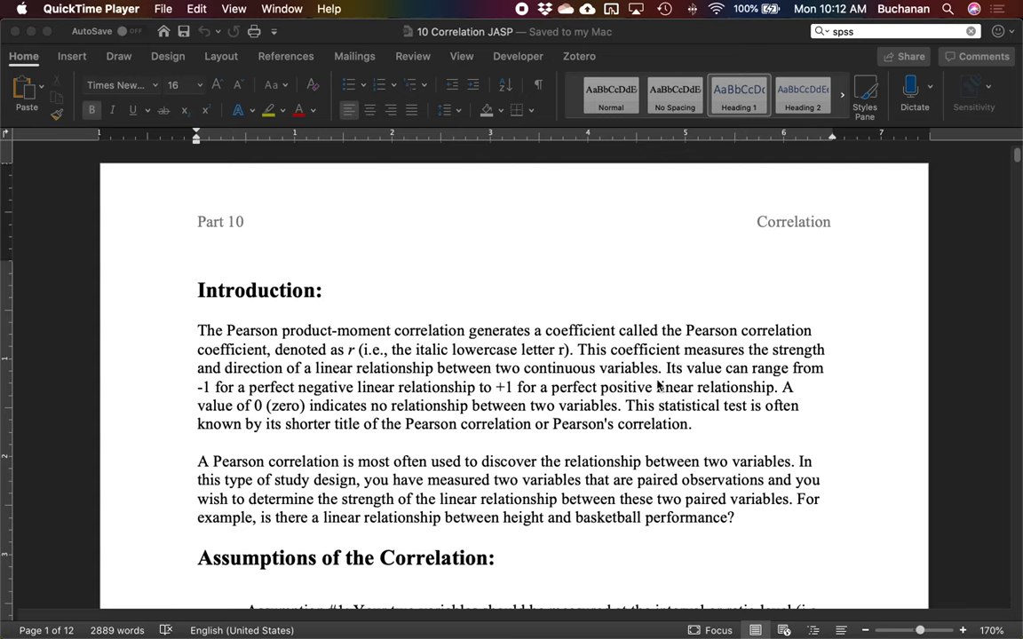
pyautogui.moveTo(522, 366)
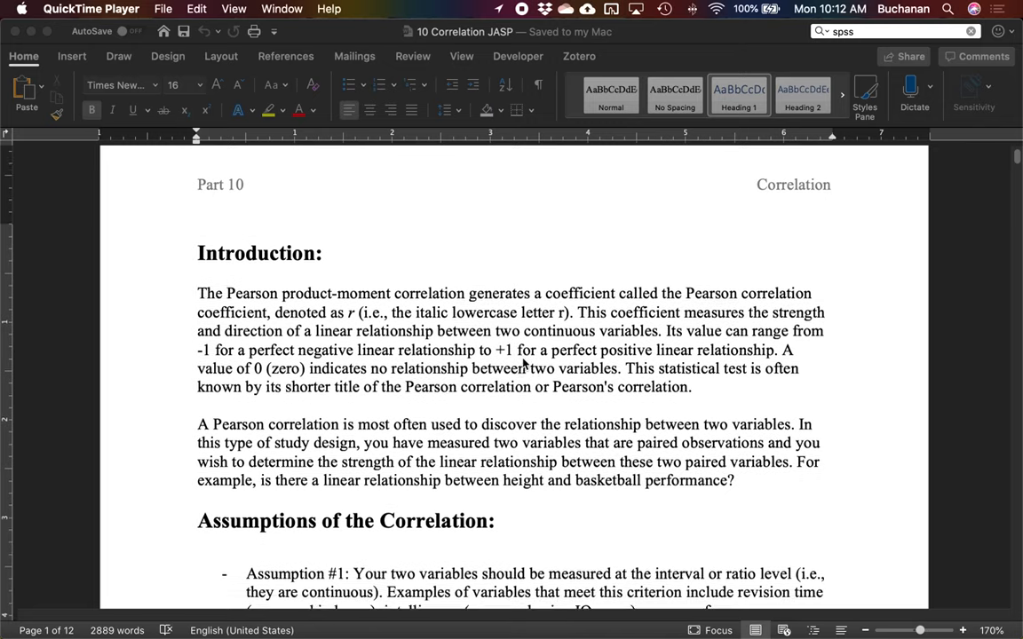
# Scroll down to the Assumptions of the Correlation heading and its five Pearson assumptions.
pyautogui.scroll(-3)
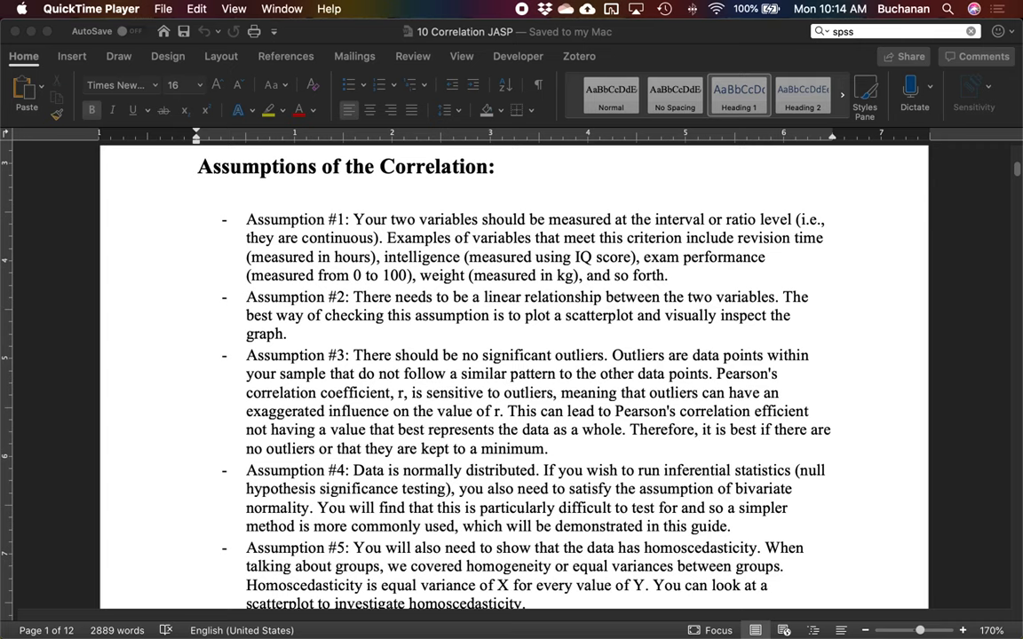
pyautogui.moveTo(994, 454)
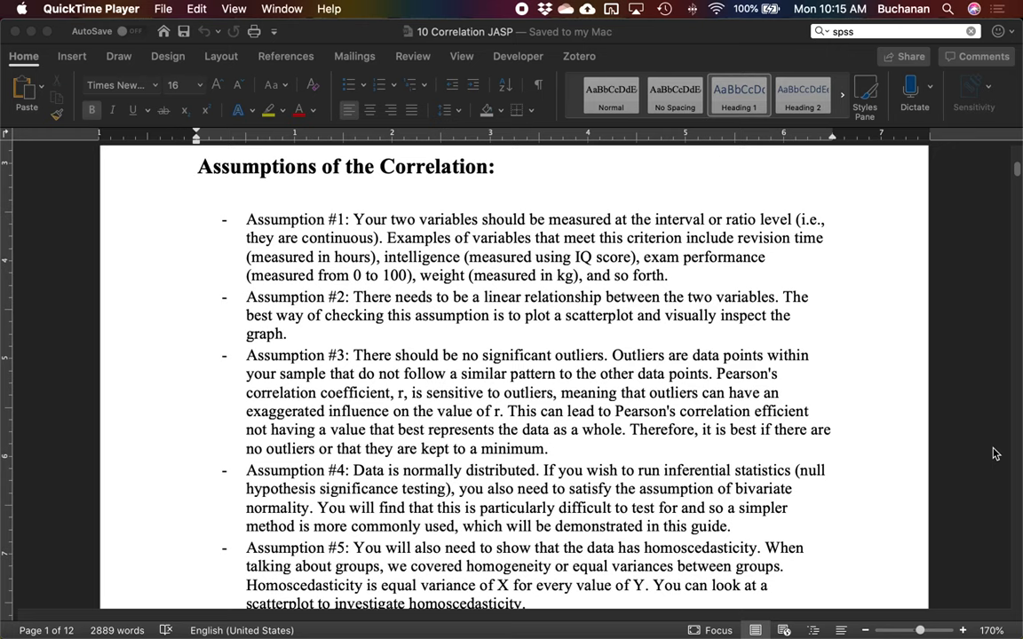
pyautogui.moveTo(843, 447)
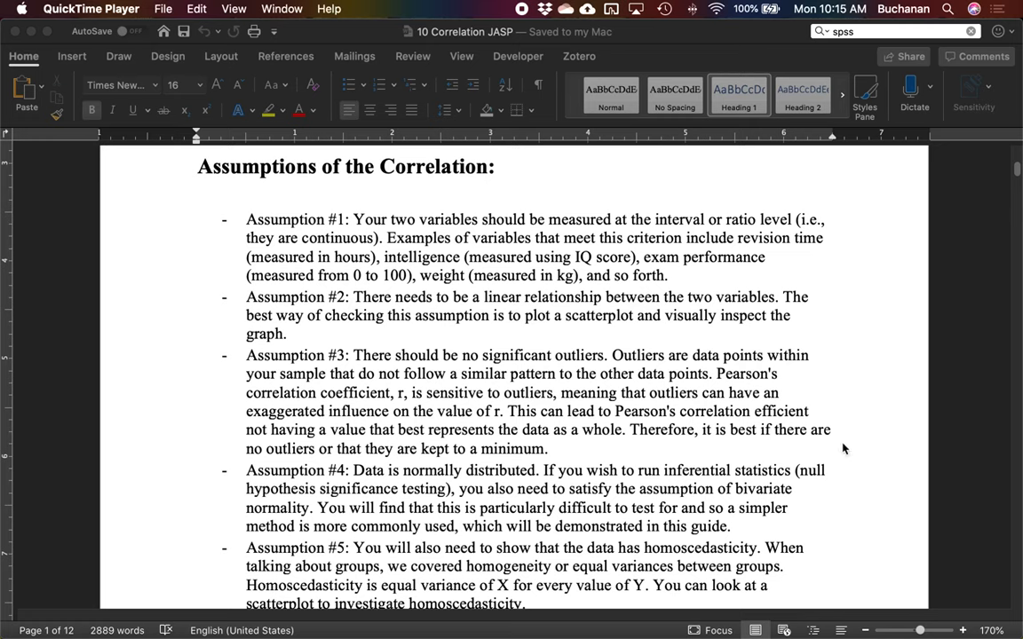
# Scroll down to the paragraph after Assumption #5 about failing assumption #1.
pyautogui.scroll(-3)
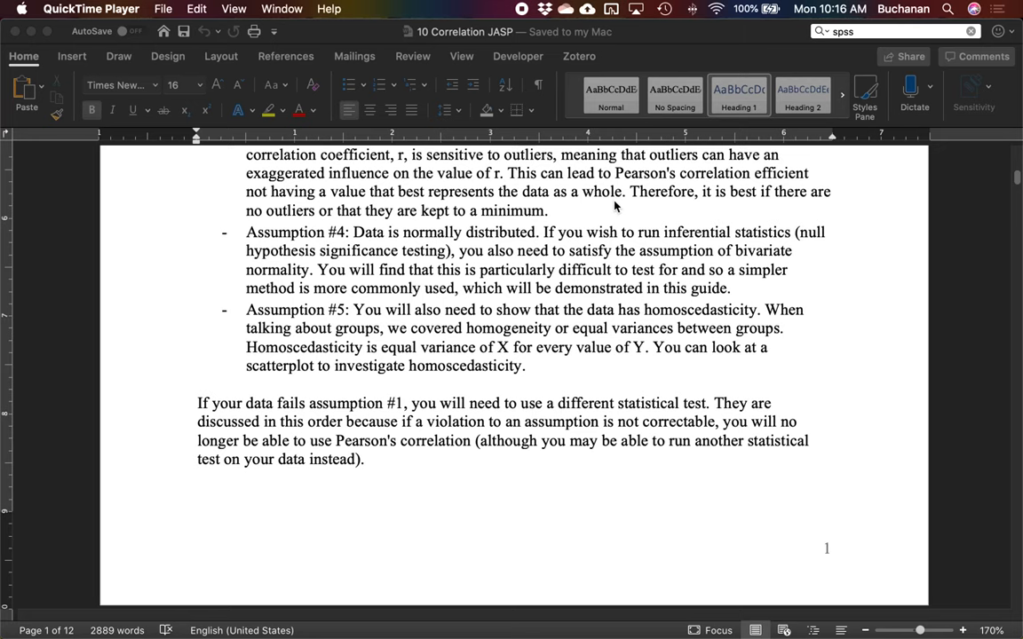
# Scroll to the Null and Alternative Hypotheses section (H0: ρ = 0, HA: ρ ≠ 0) and place the cursor in its text.
pyautogui.scroll(-3)
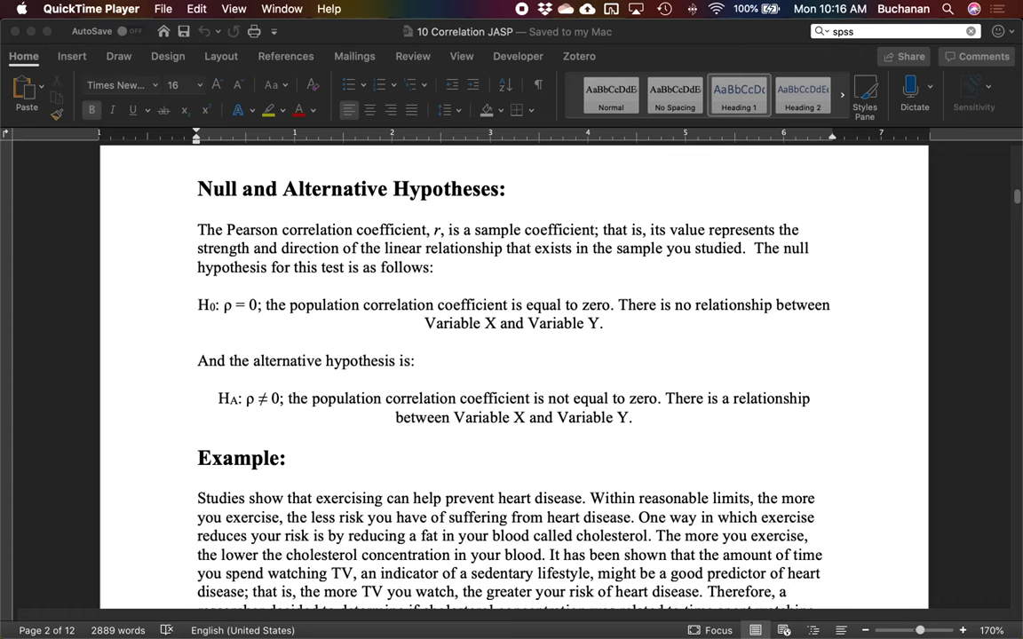
pyautogui.moveTo(390, 309)
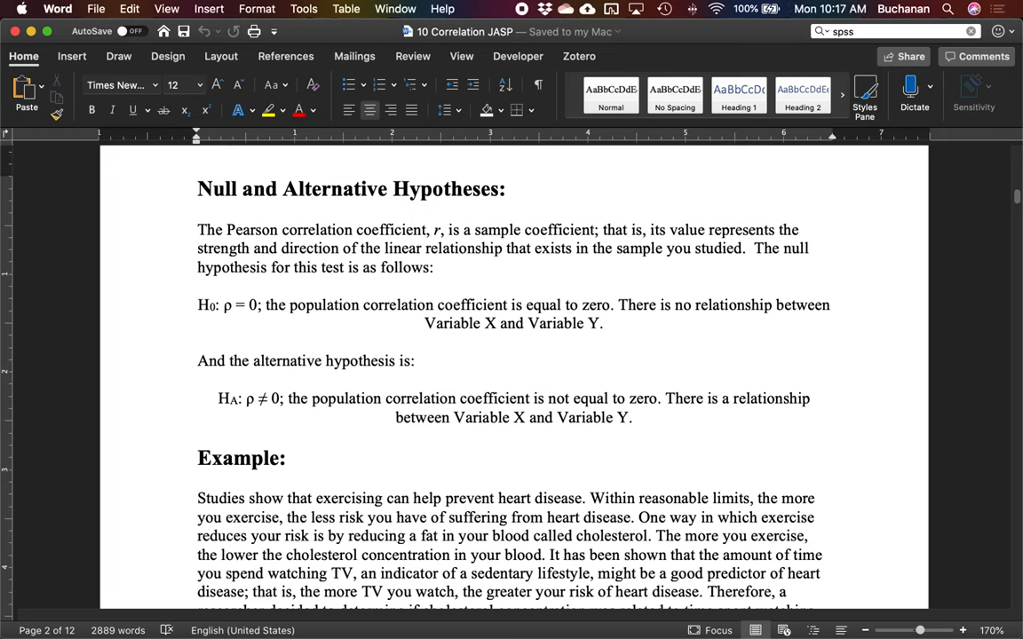
pyautogui.click(568, 398)
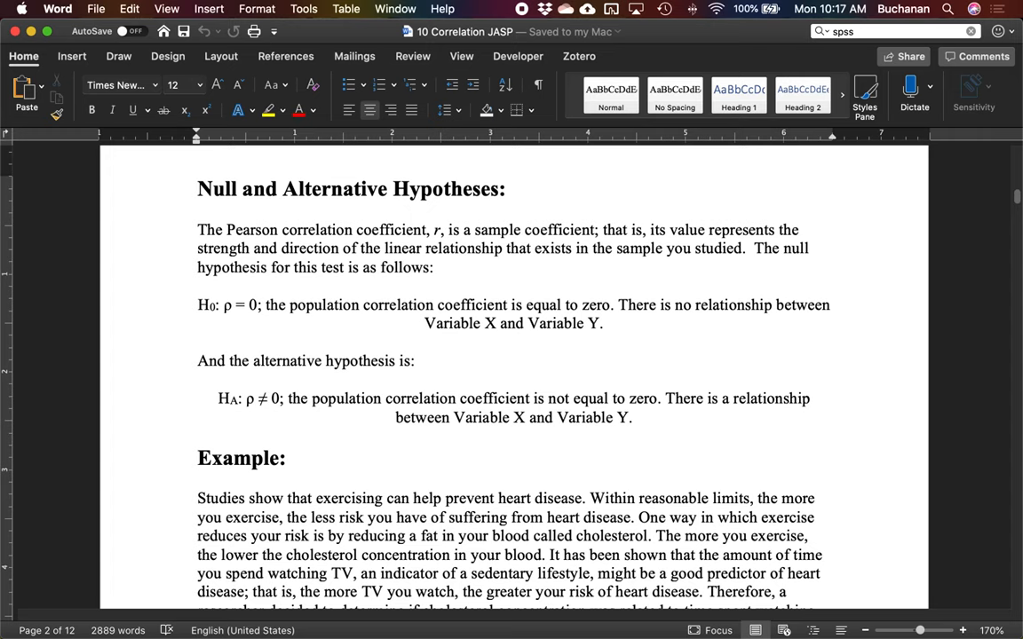
pyautogui.click(568, 398)
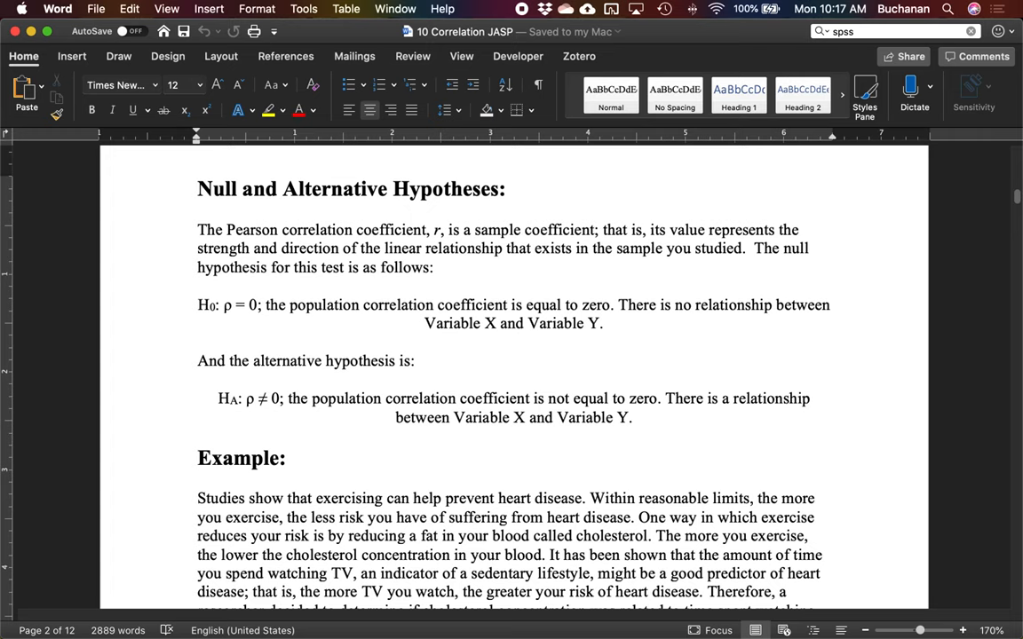
pyautogui.click(570, 397)
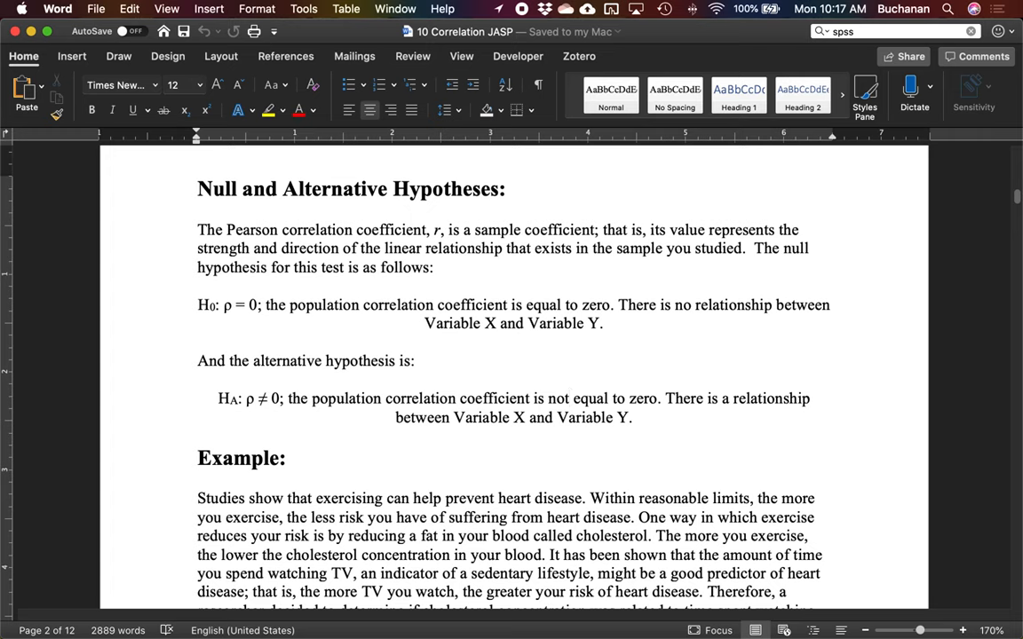
pyautogui.click(568, 398)
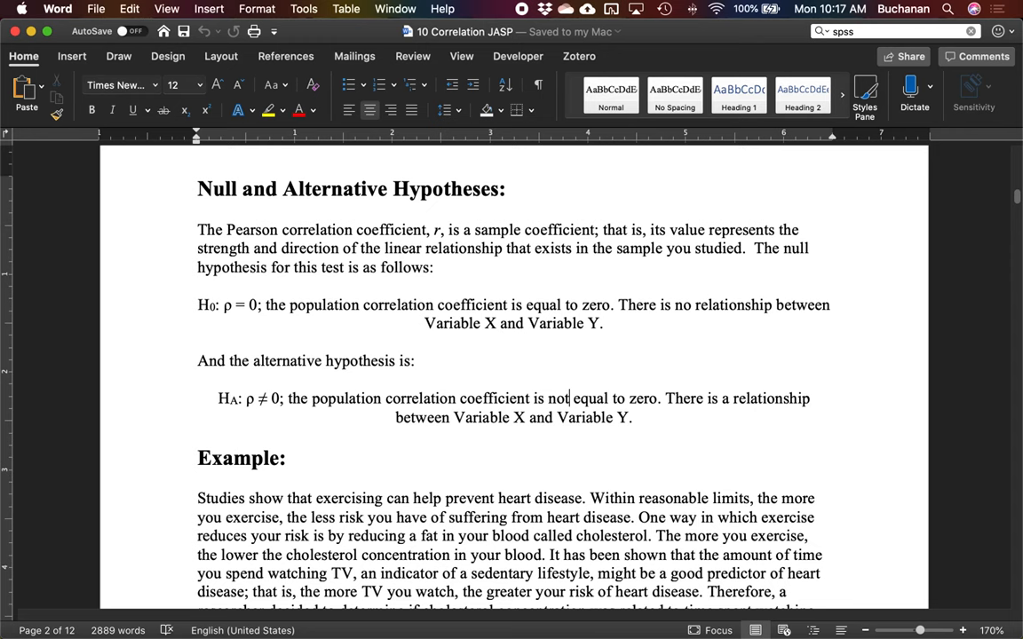
pyautogui.scroll(-3)
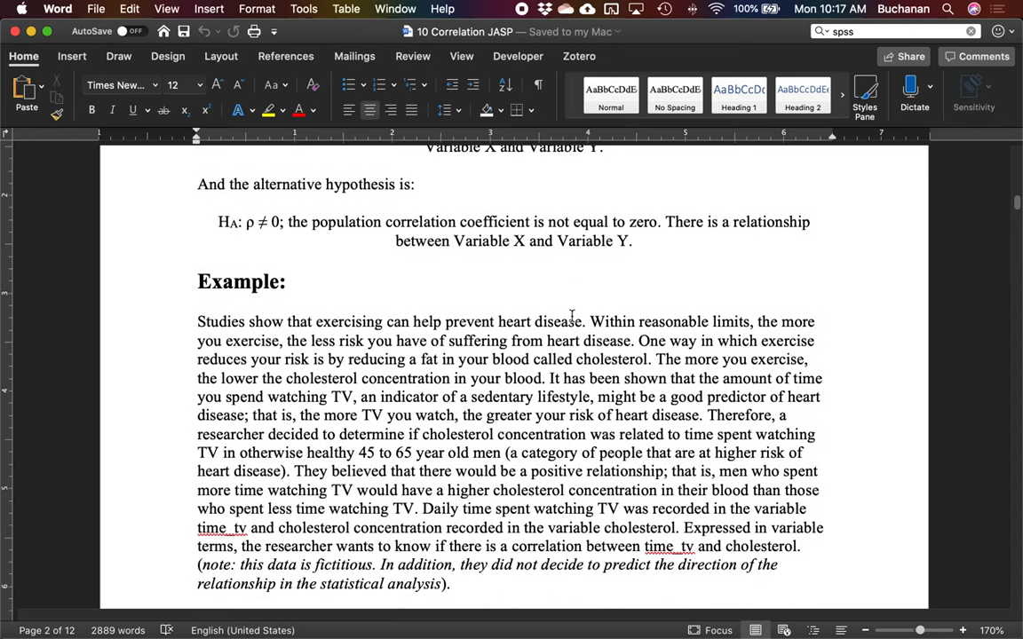
pyautogui.scroll(-3)
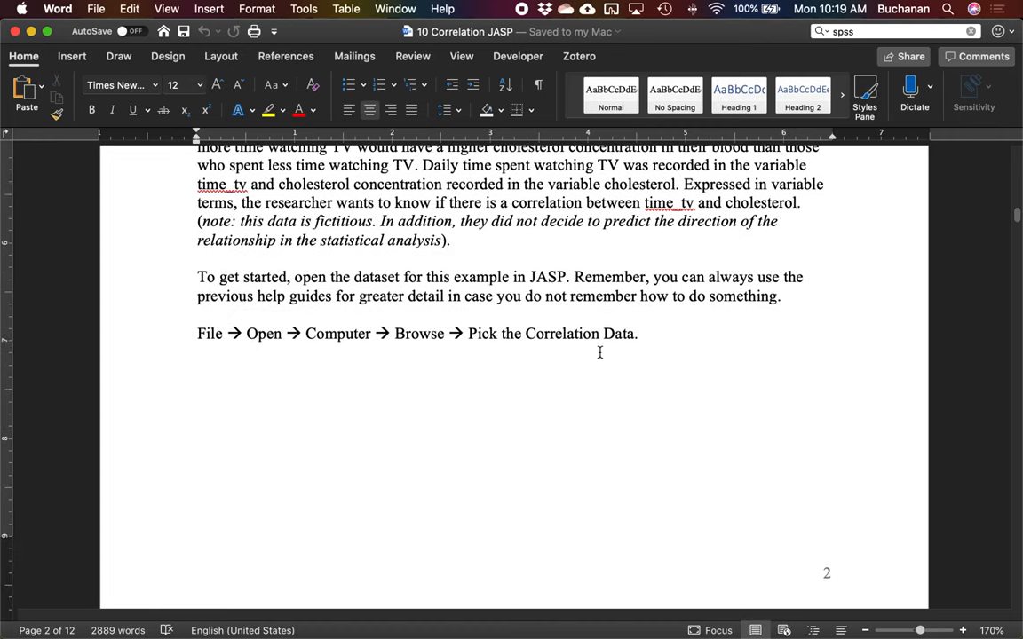
pyautogui.scroll(-3)
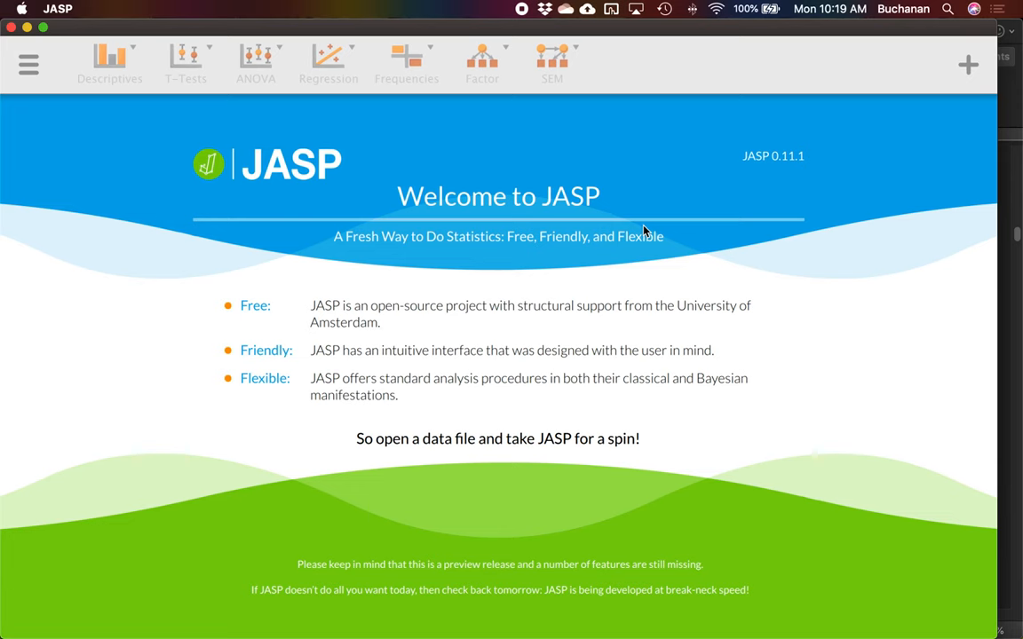
# Browse the computer from JASP's Open menu to load the Correlation Data file.
pyautogui.click(28, 64)
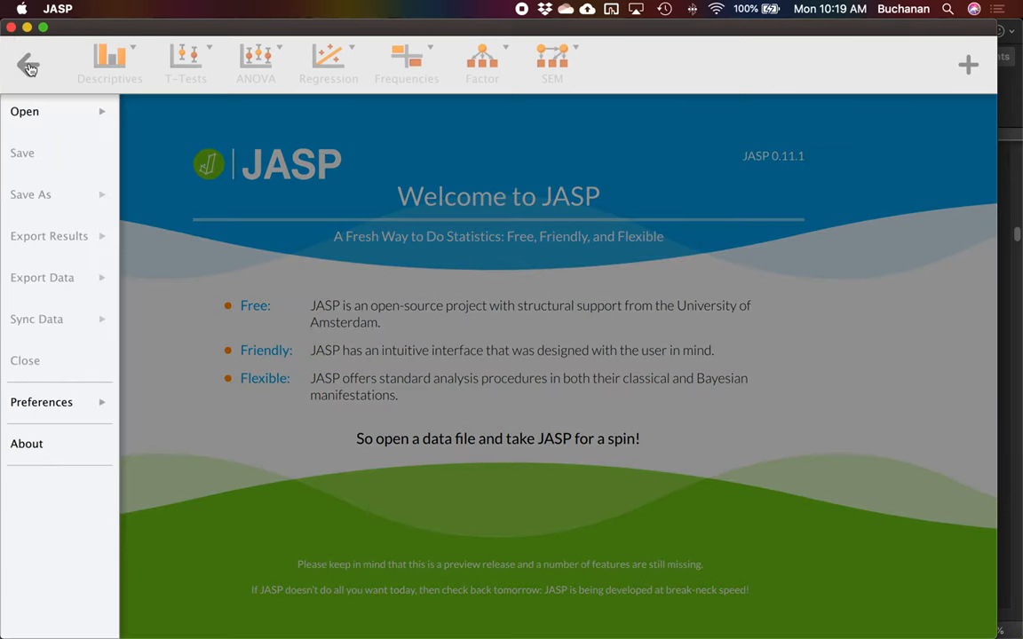
pyautogui.click(24, 111)
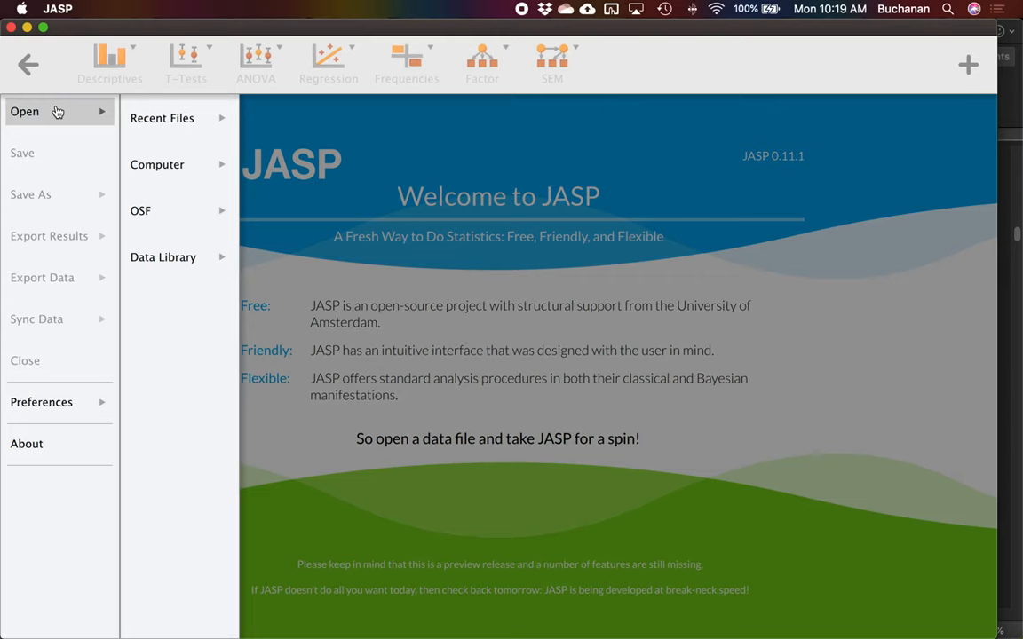
pyautogui.click(157, 163)
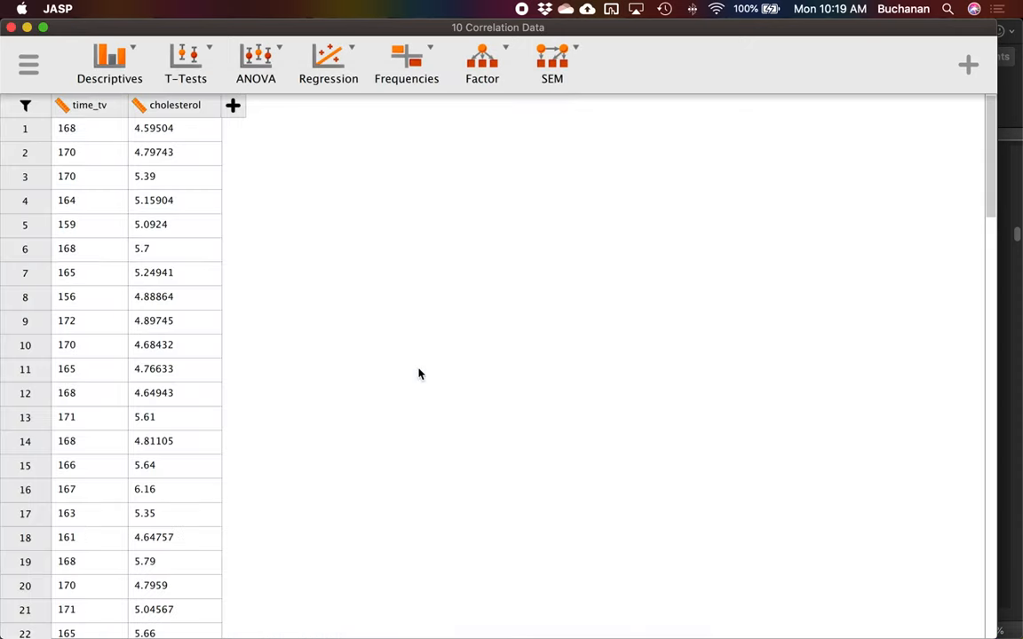
pyautogui.moveTo(114, 211)
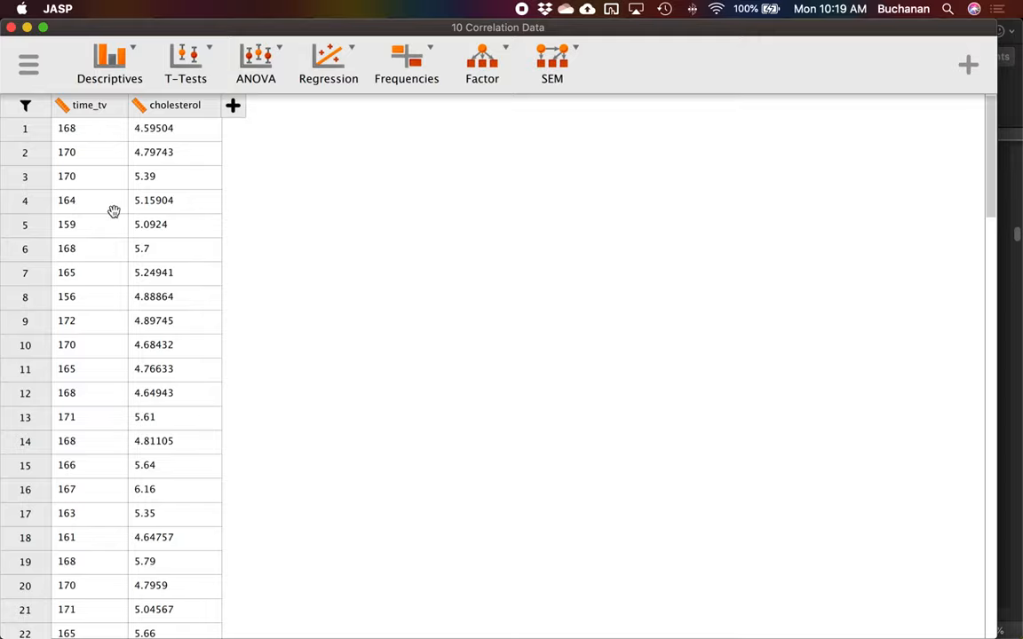
pyautogui.moveTo(146, 391)
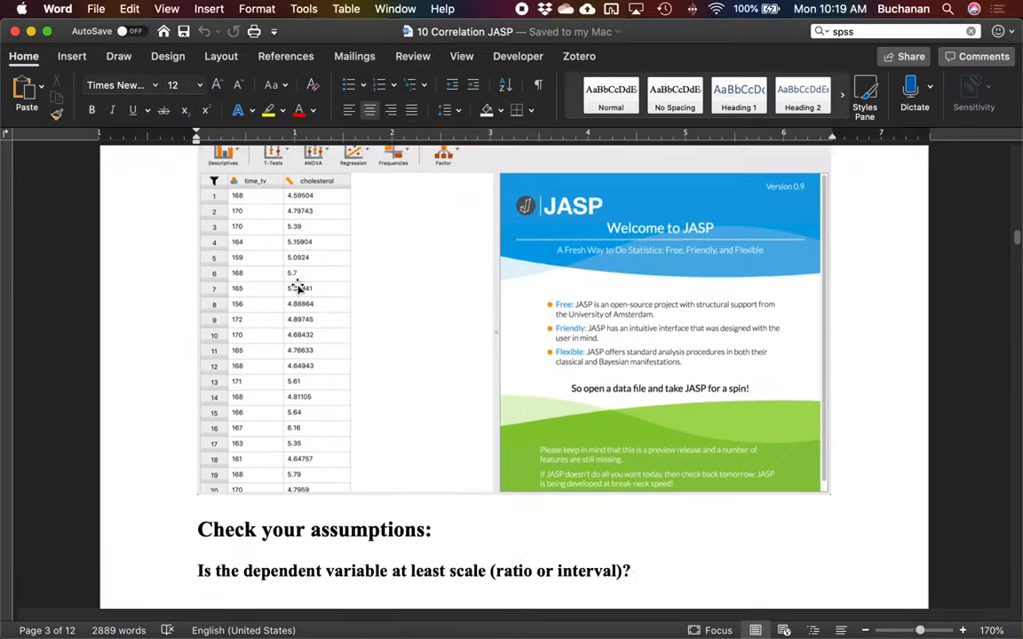
# Scroll to page 3's 'Is there a linear relationship between the variables?' heading with its example scatterplots.
pyautogui.scroll(-3)
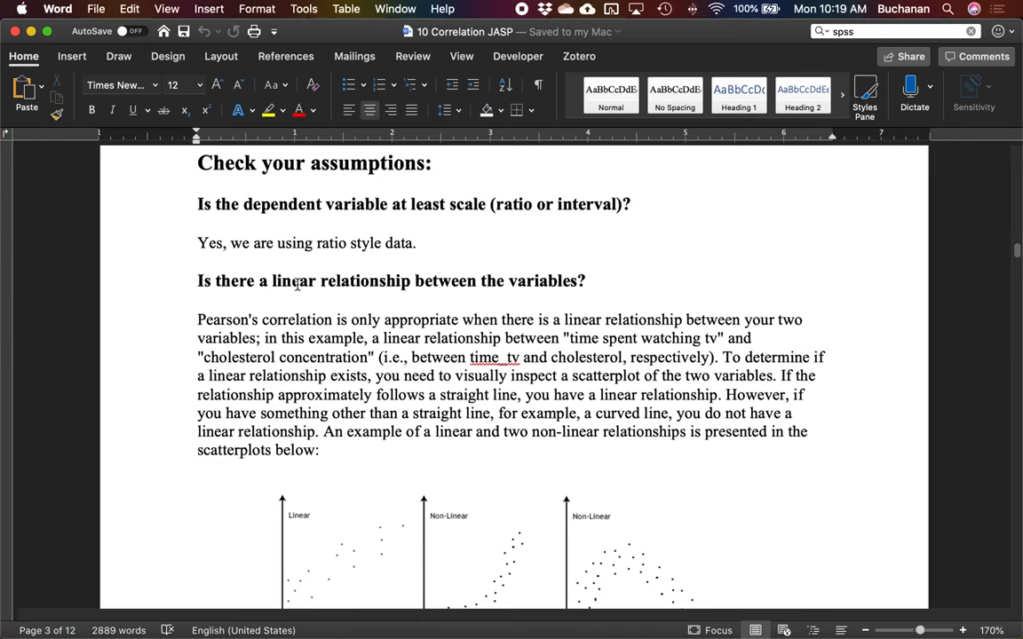
pyautogui.scroll(-3)
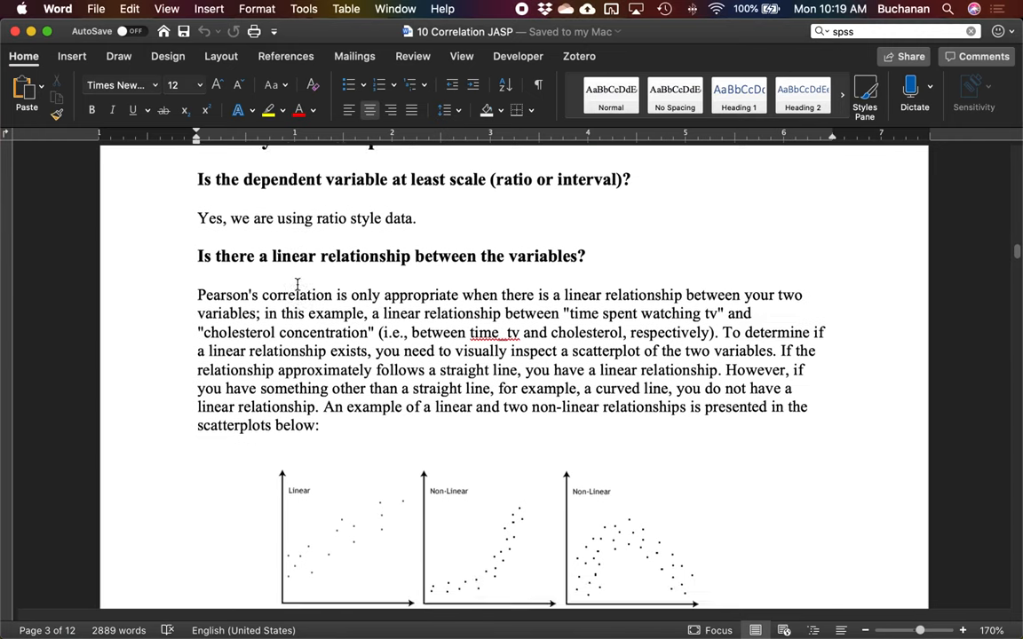
pyautogui.scroll(-3)
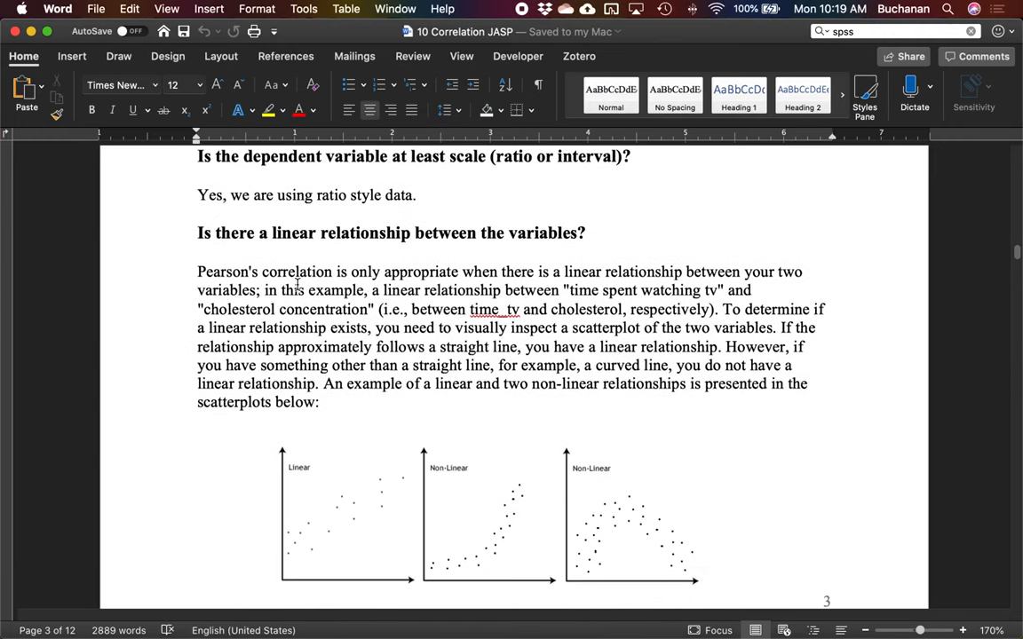
pyautogui.scroll(-3)
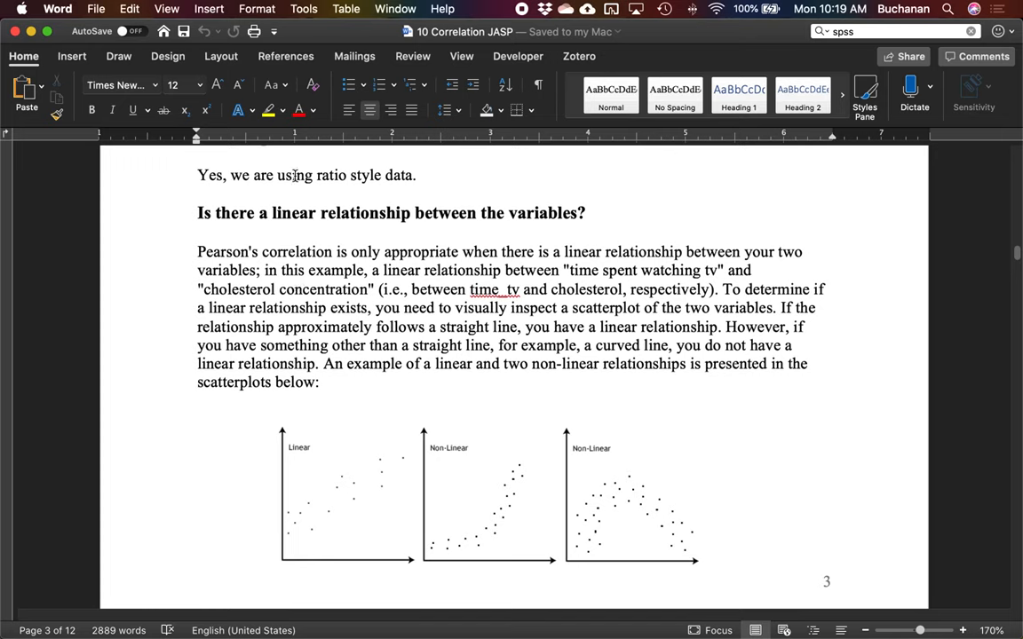
pyautogui.moveTo(378, 279)
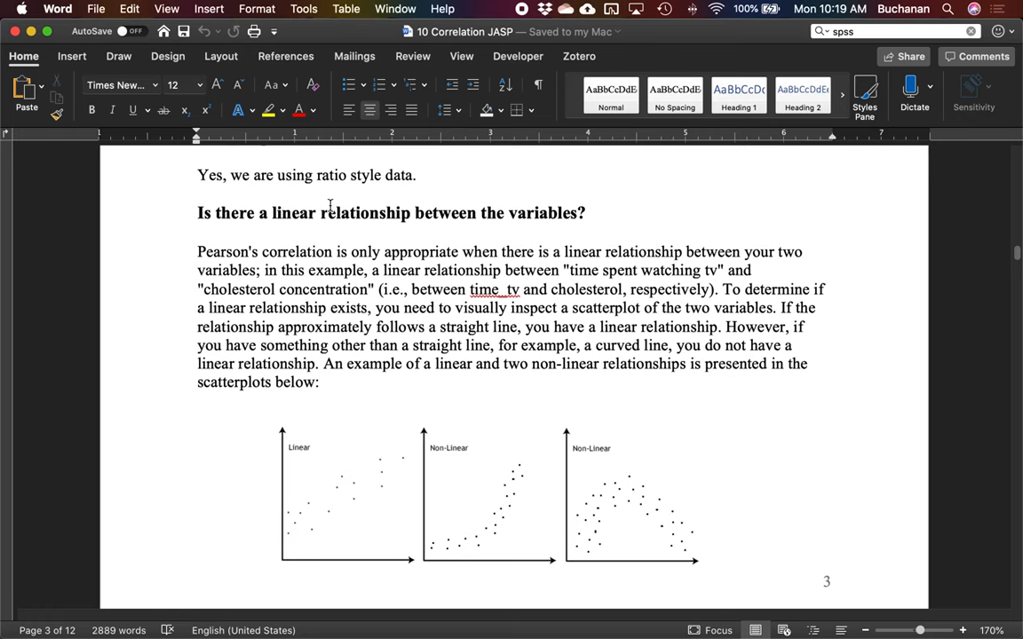
pyautogui.scroll(-3)
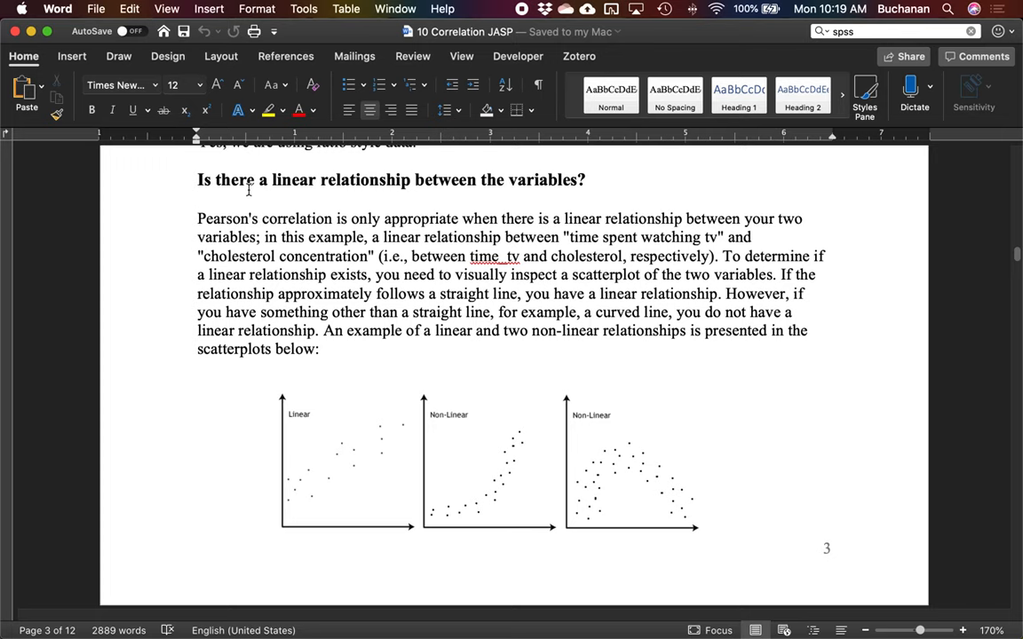
pyautogui.moveTo(245, 473)
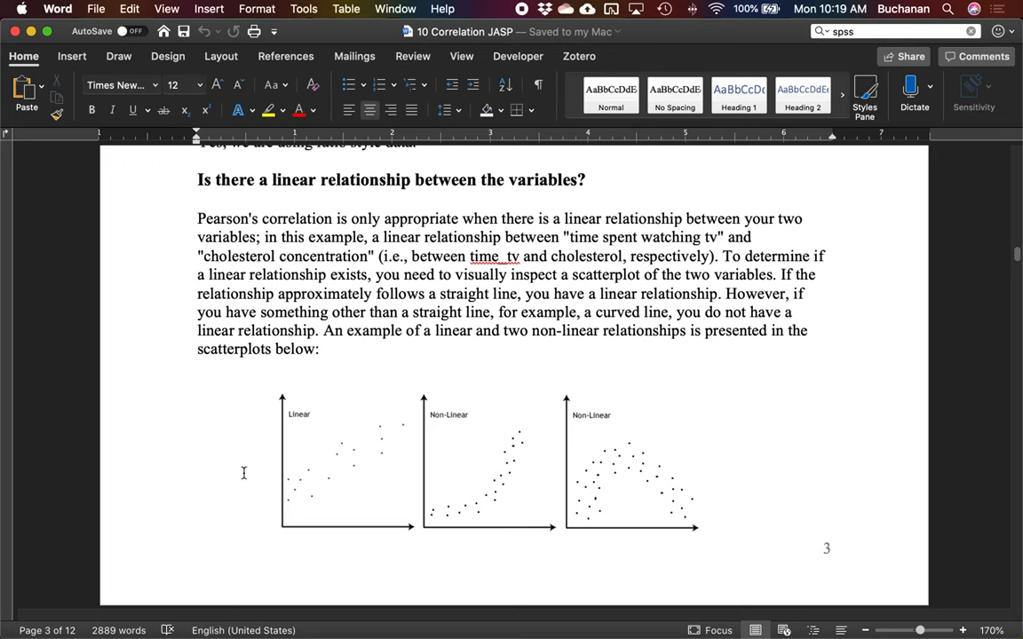
pyautogui.moveTo(276, 501)
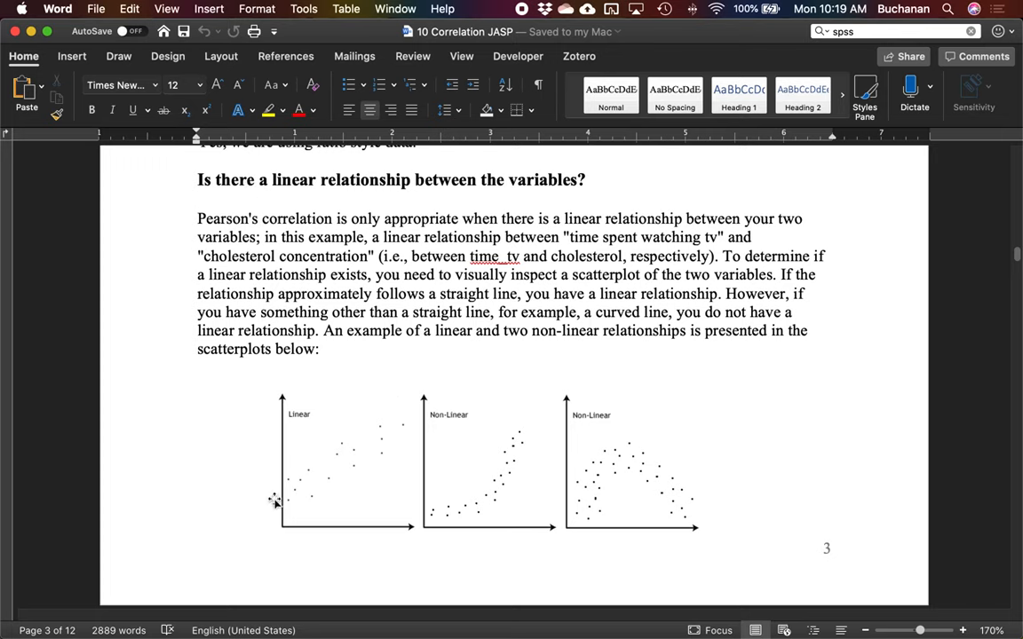
pyautogui.moveTo(333, 506)
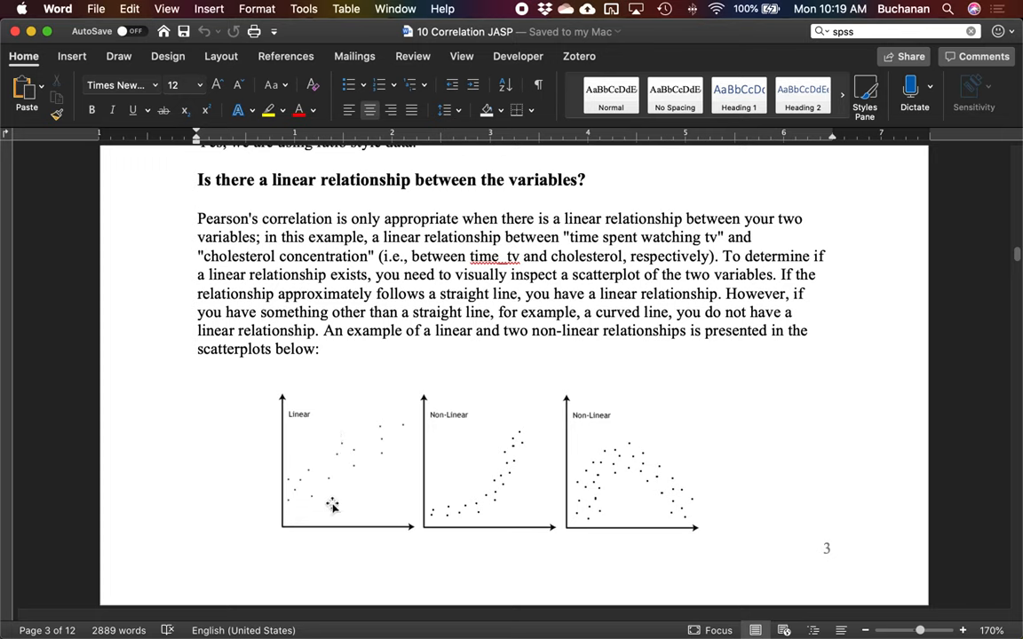
pyautogui.moveTo(382, 557)
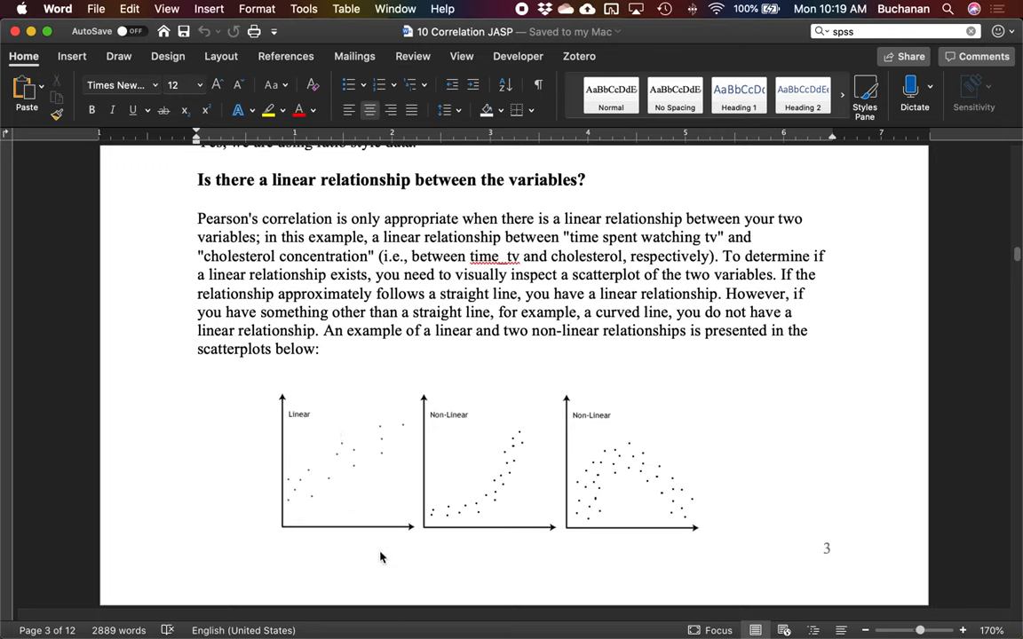
pyautogui.moveTo(259, 465)
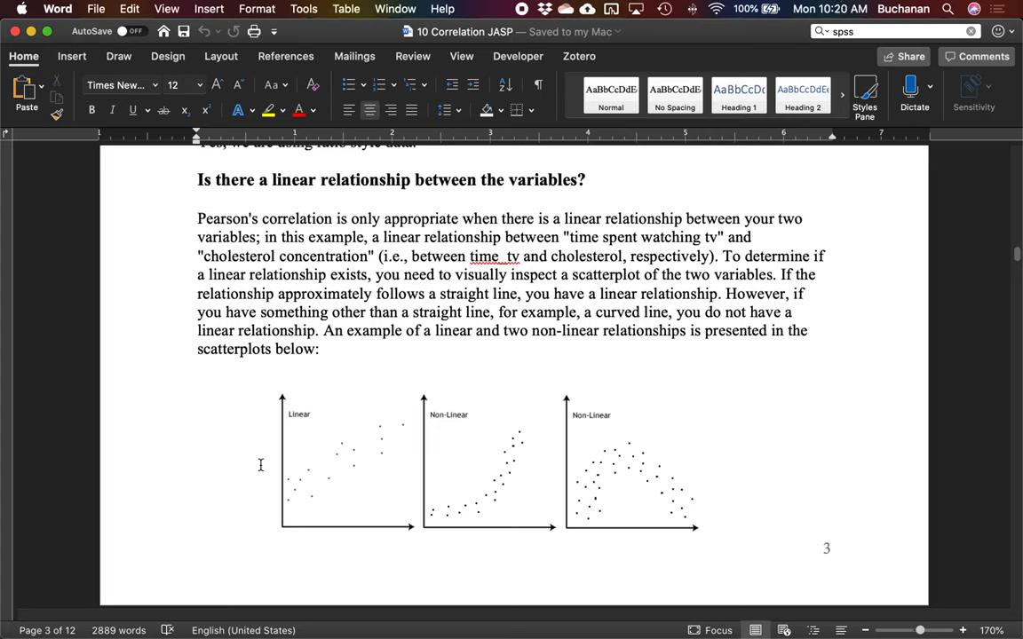
pyautogui.moveTo(270, 458)
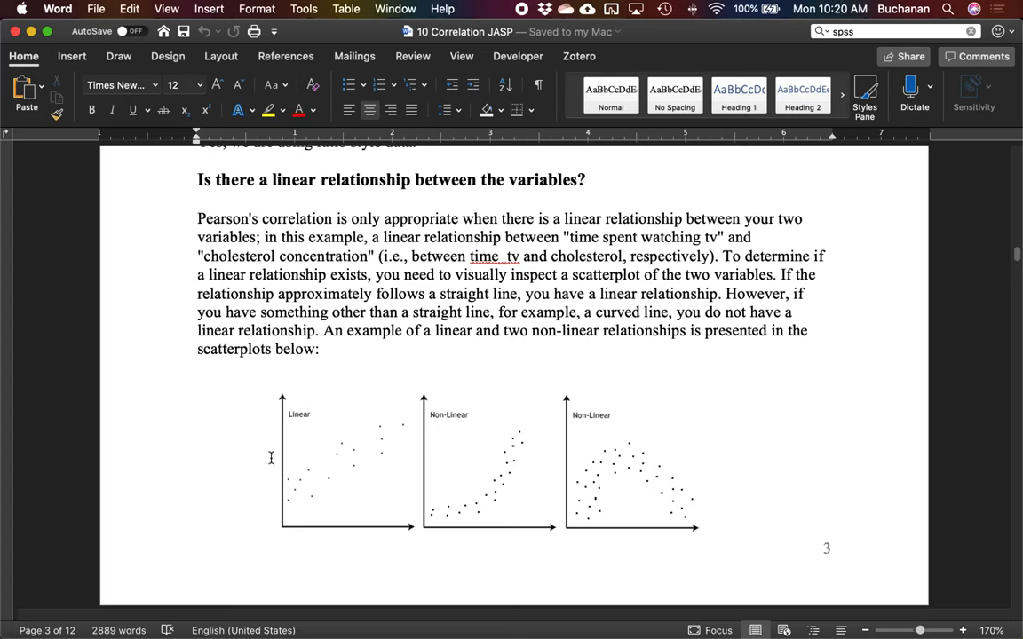
pyautogui.moveTo(389, 447)
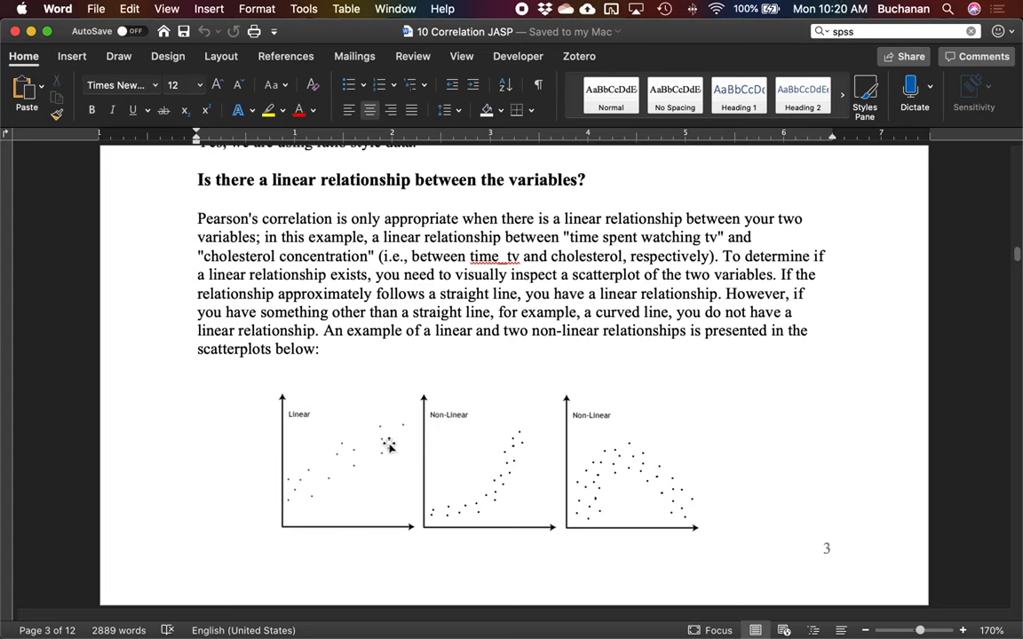
pyautogui.moveTo(398, 395)
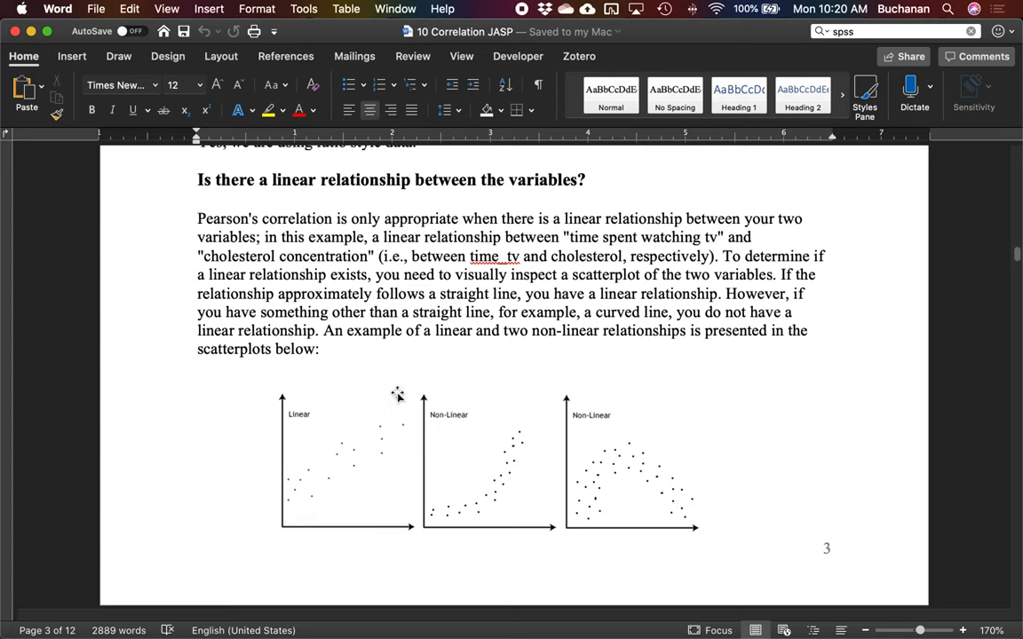
pyautogui.moveTo(309, 490)
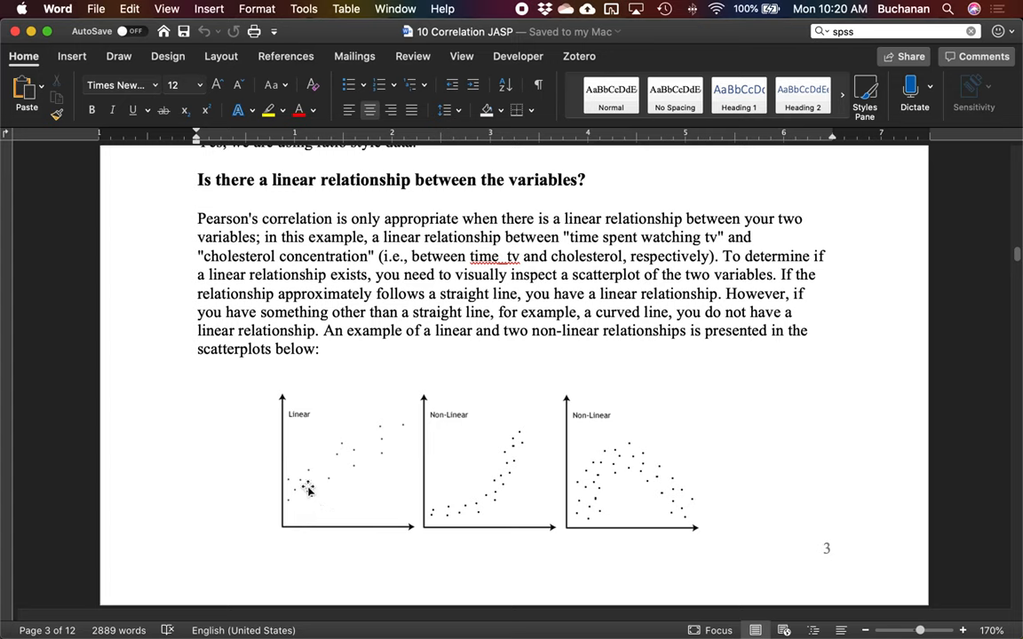
pyautogui.moveTo(419, 508)
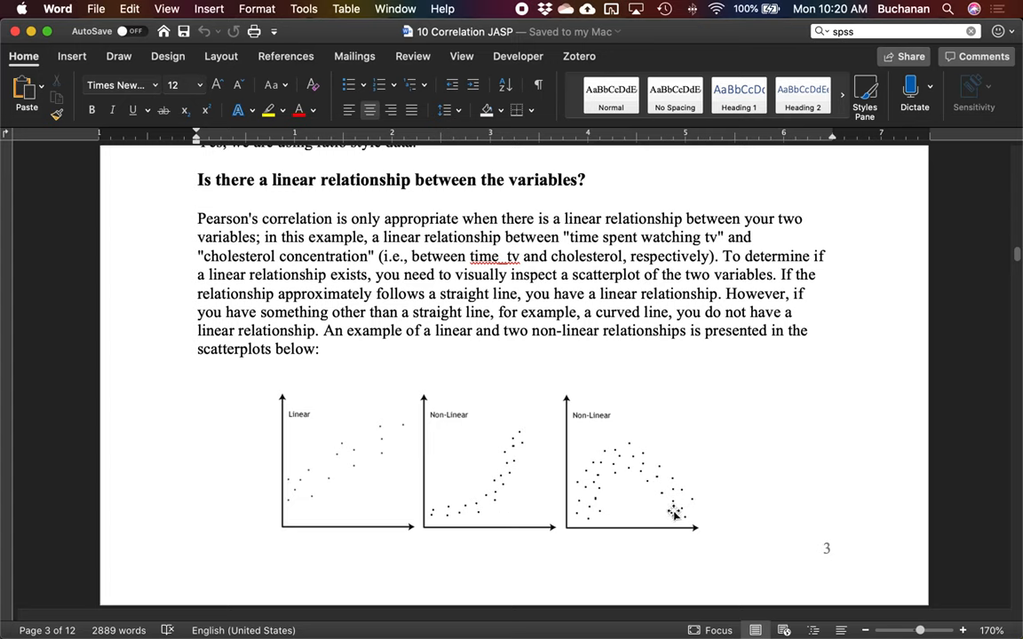
pyautogui.moveTo(596, 473)
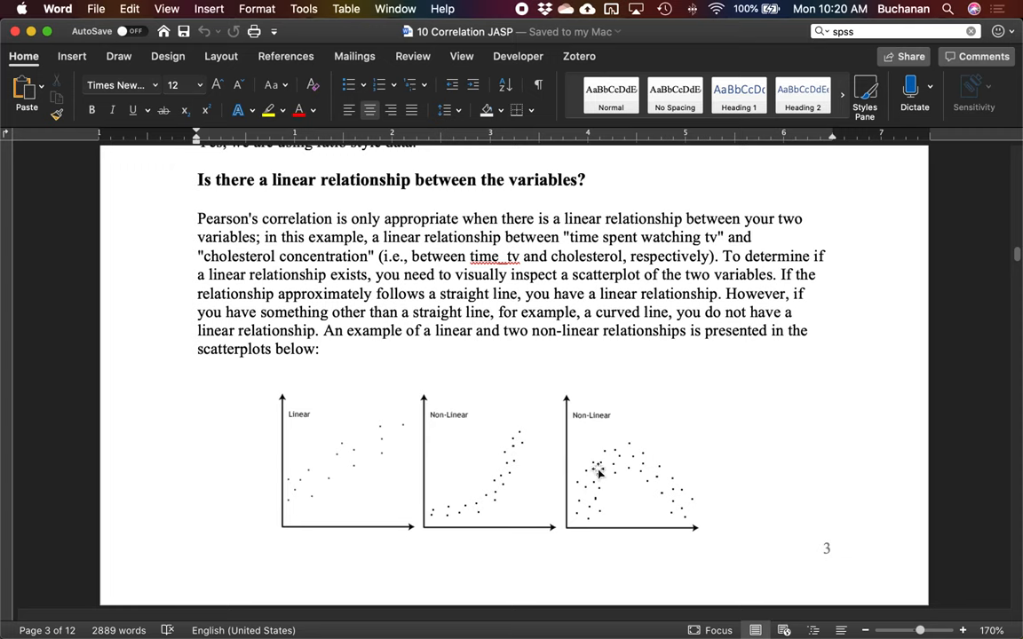
pyautogui.moveTo(577, 508)
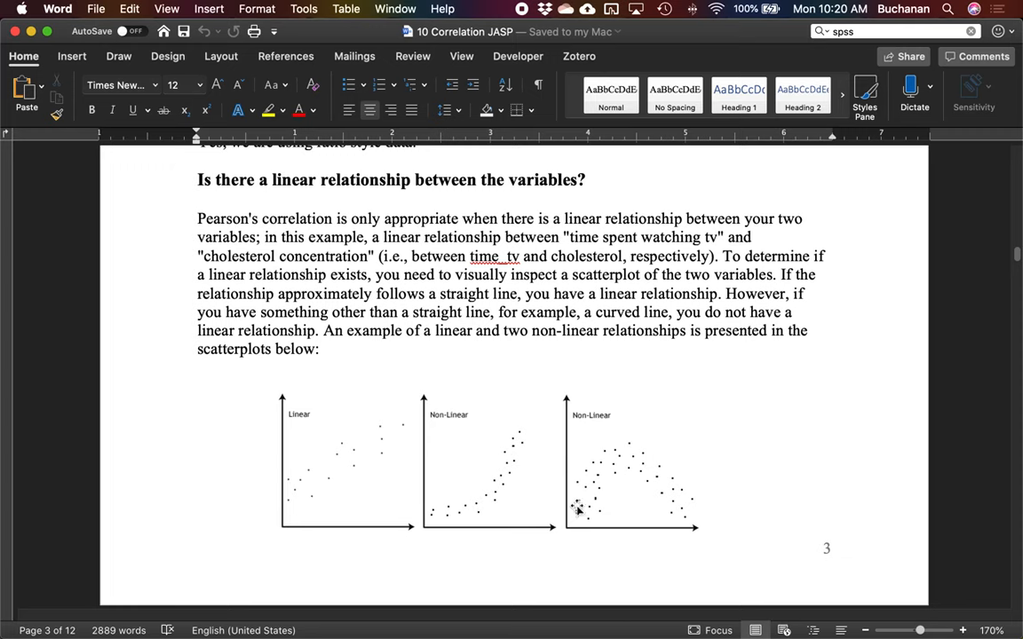
pyautogui.moveTo(607, 497)
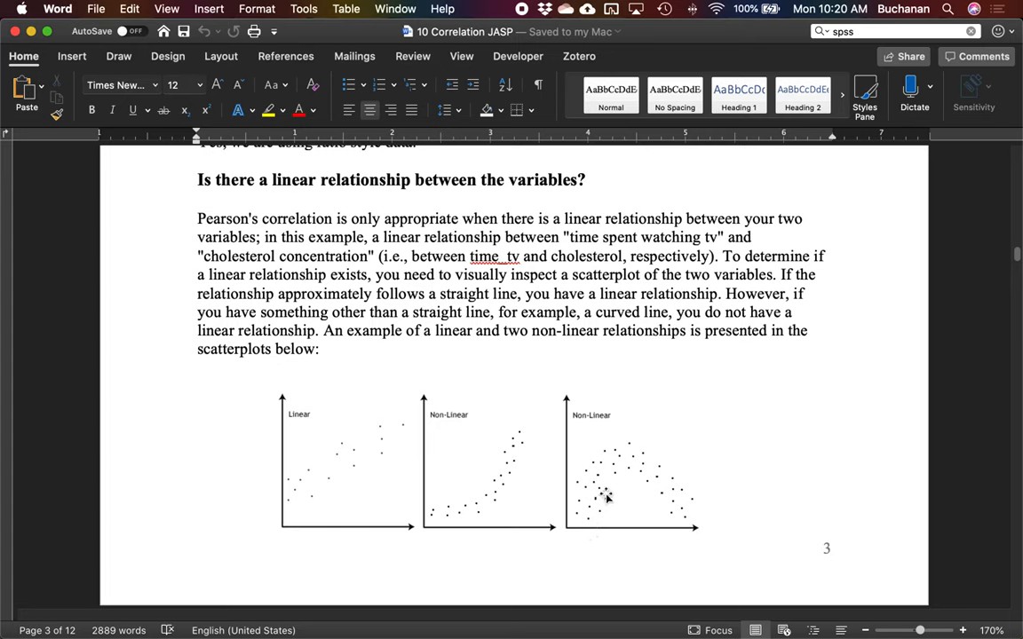
pyautogui.moveTo(515, 448)
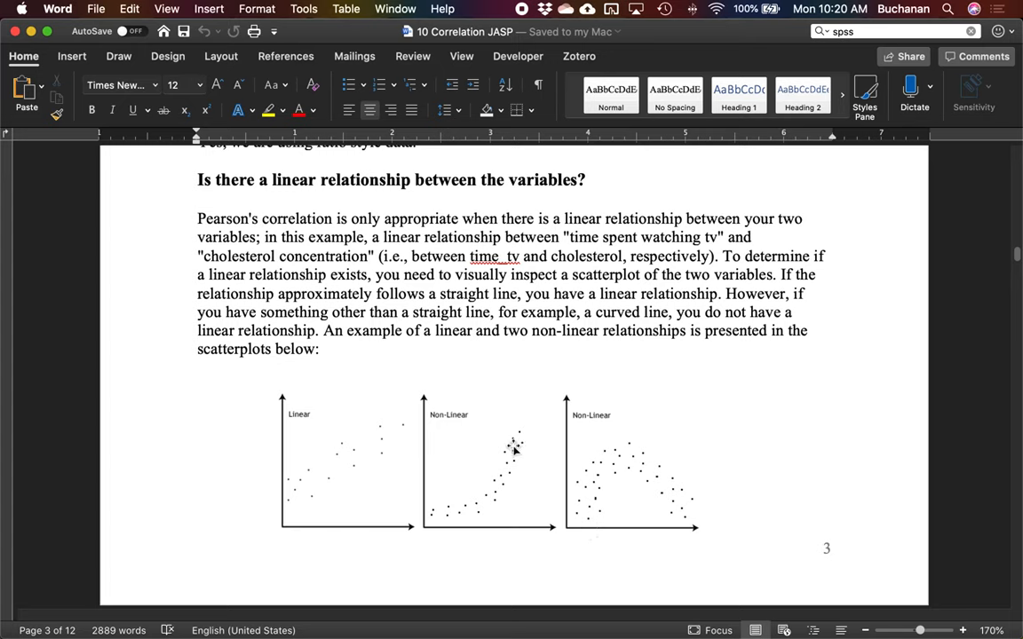
pyautogui.moveTo(606, 366)
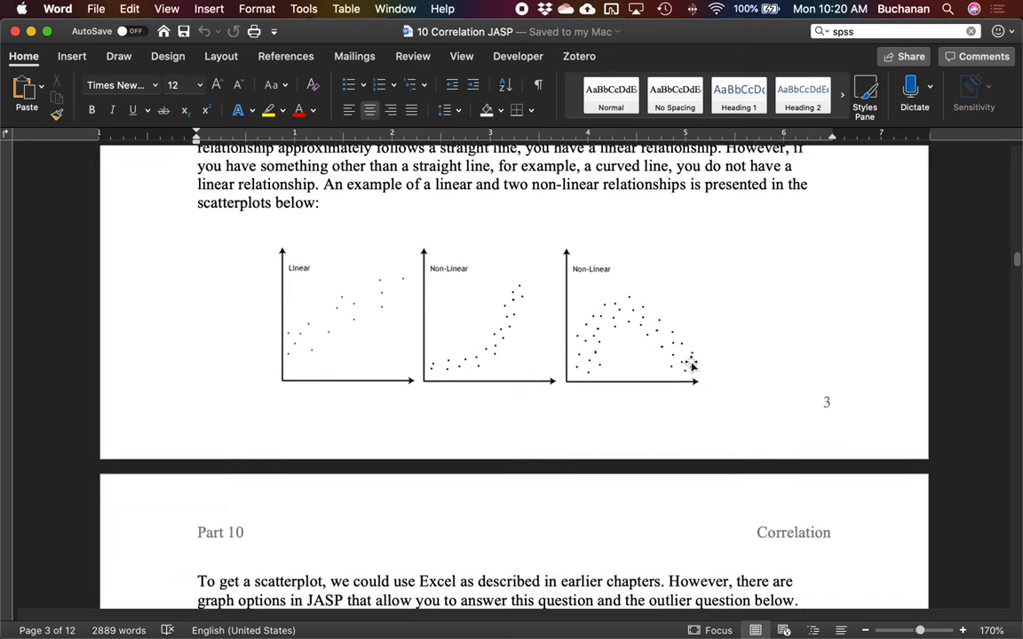
# Scroll to page 4's 'Click Descriptives → Descriptive Statistics' instructions.
pyautogui.scroll(-3)
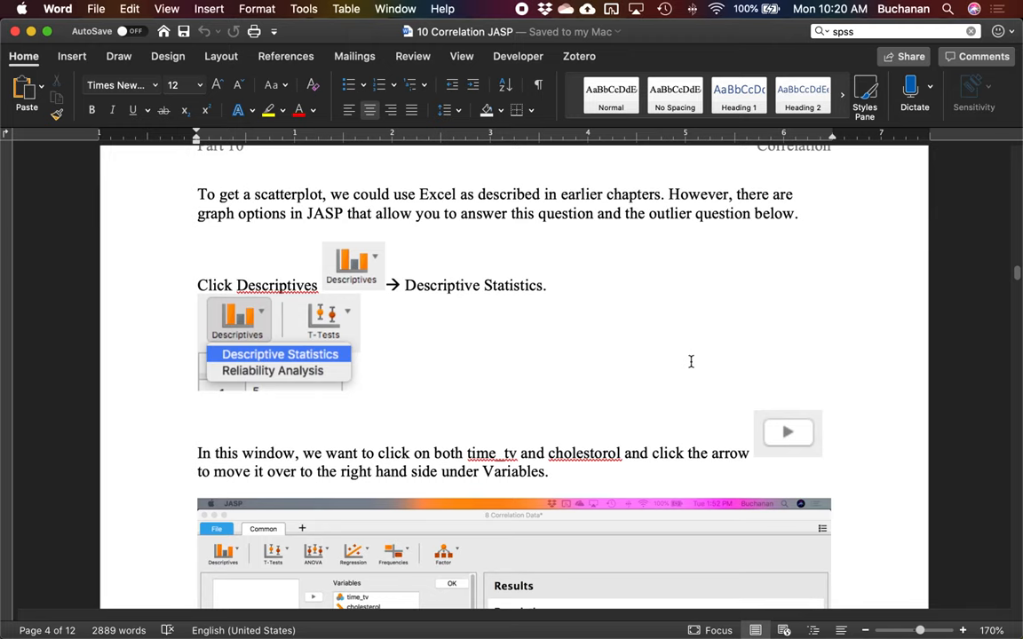
pyautogui.moveTo(582, 256)
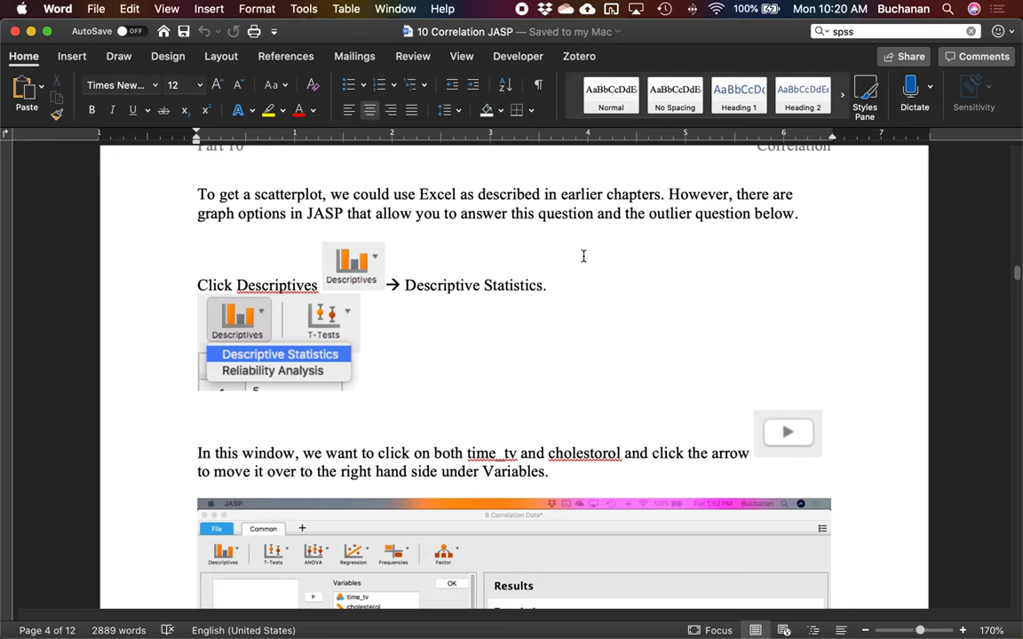
pyautogui.moveTo(661, 234)
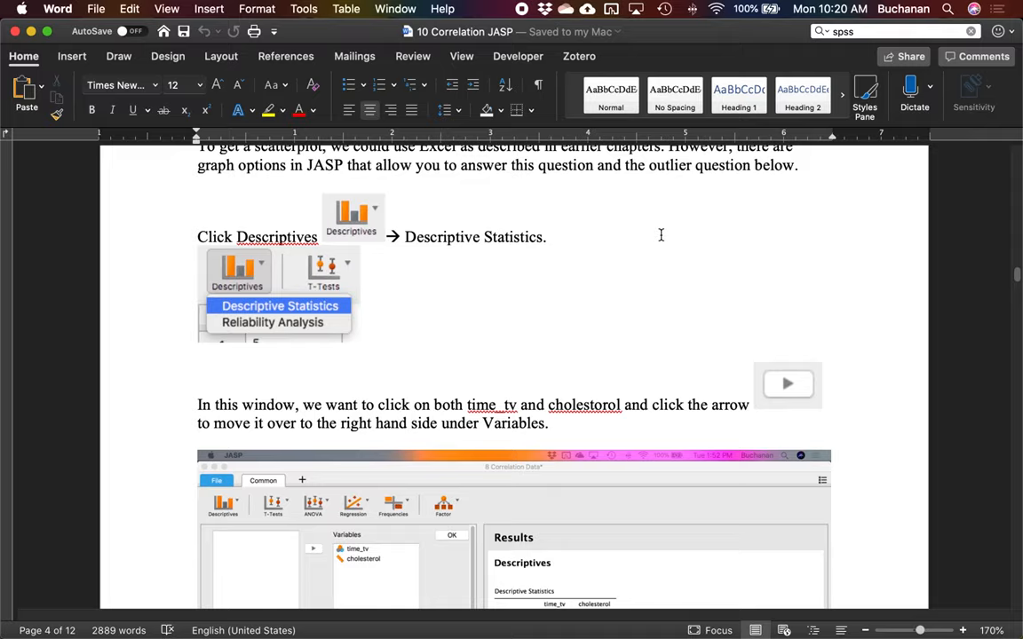
pyautogui.scroll(-3)
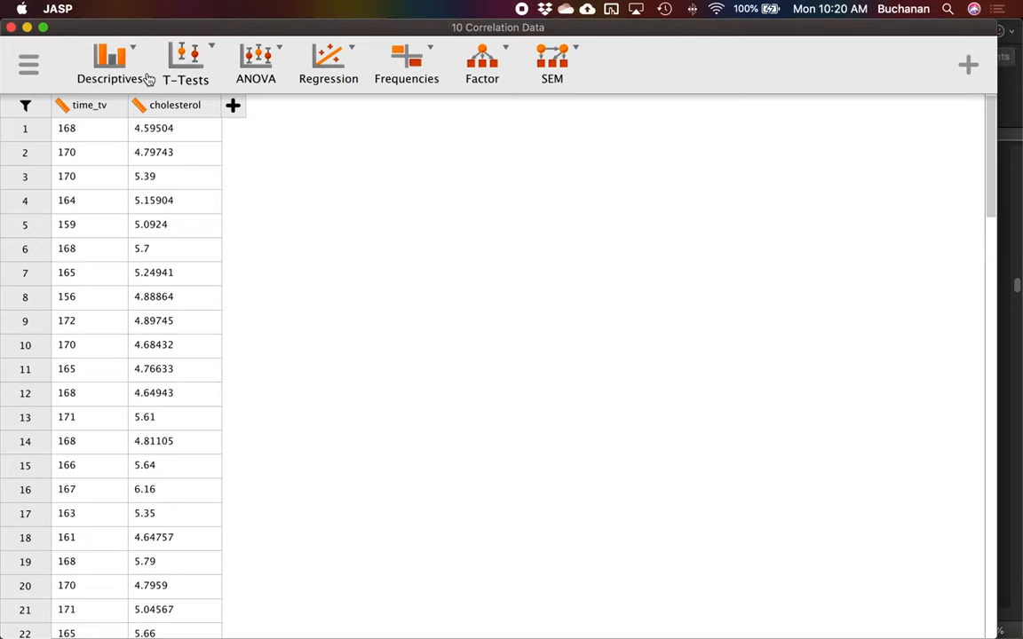
# Run Descriptive Statistics on time_tv and cholesterol, giving 100 valid cases with means 171.9 and 5.421.
pyautogui.click(111, 64)
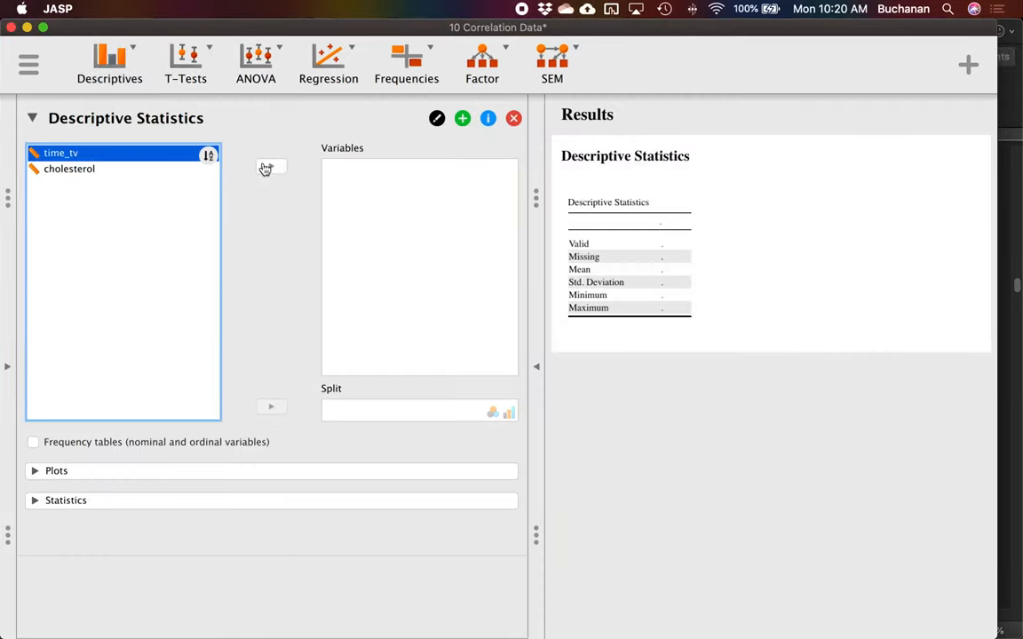
pyautogui.click(270, 167)
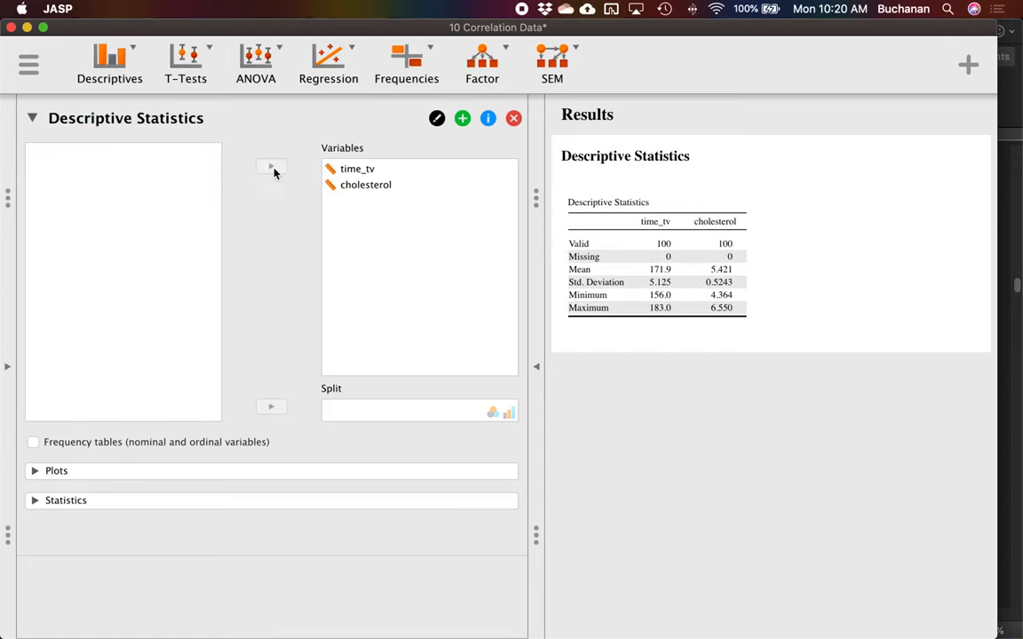
pyautogui.moveTo(409, 471)
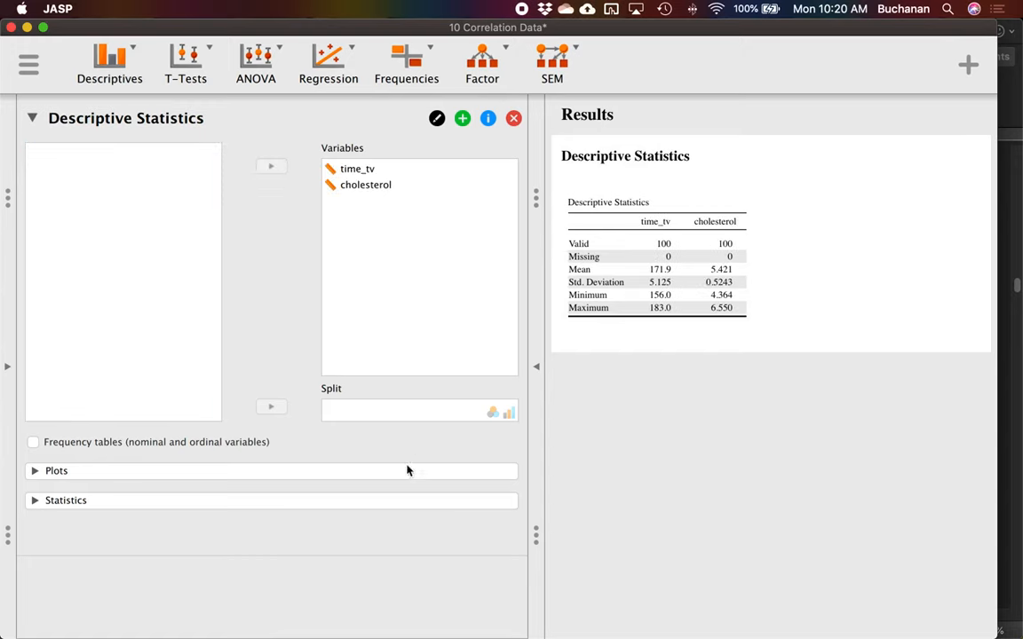
pyautogui.moveTo(146, 471)
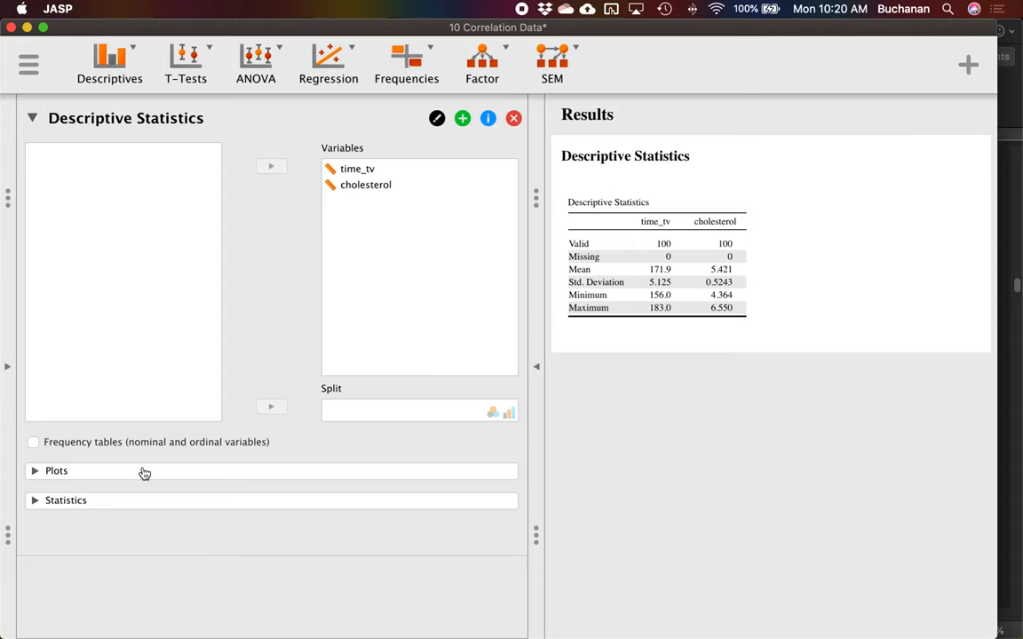
# Enable Correlation plots in the Plots options to show histograms and the time_tv–cholesterol scatterplot.
pyautogui.click(57, 470)
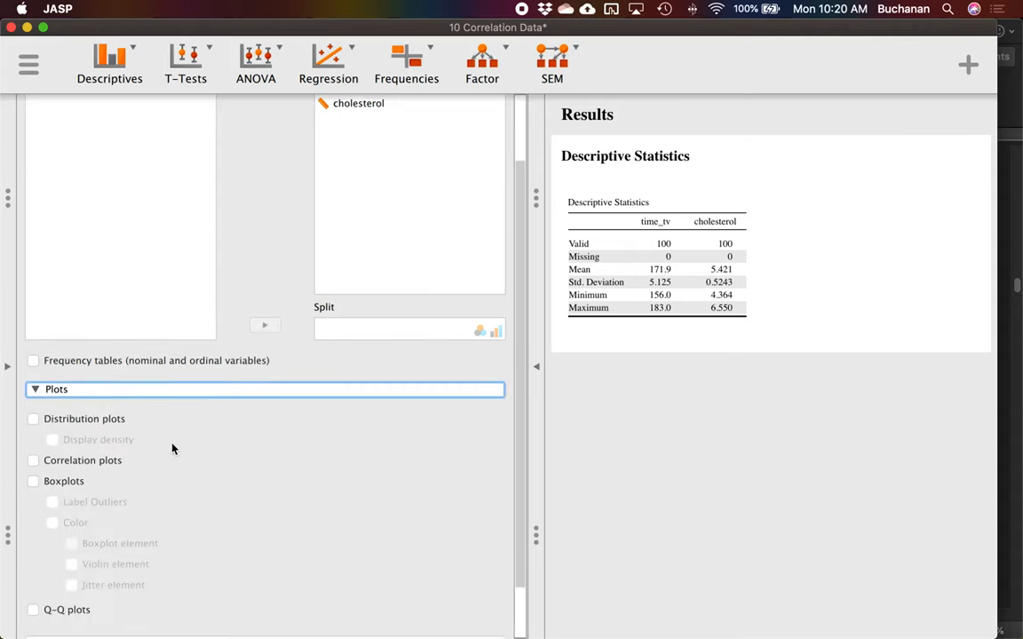
pyautogui.click(32, 398)
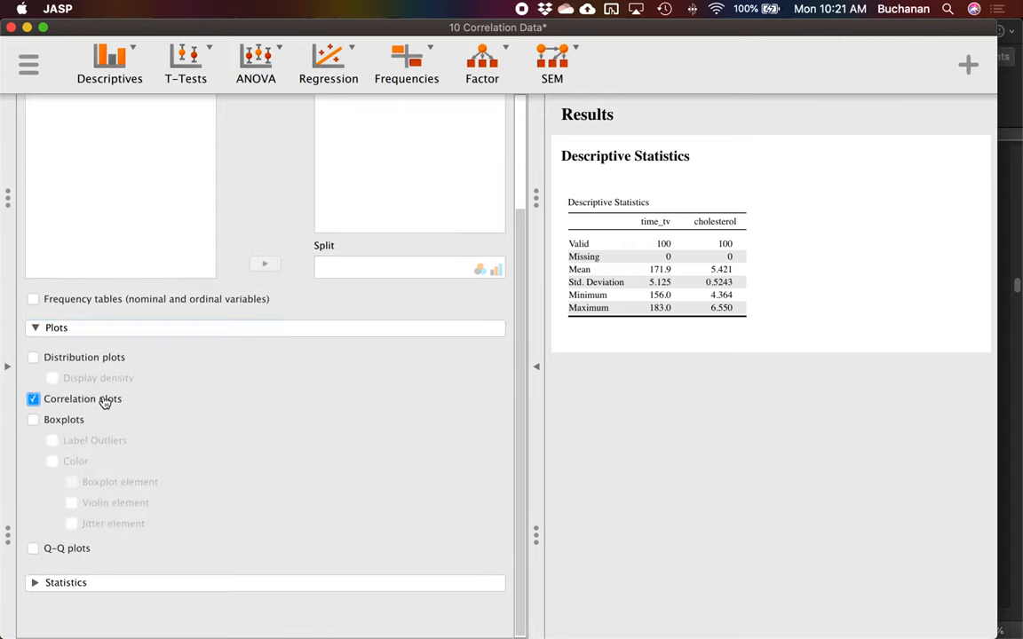
pyautogui.click(32, 398)
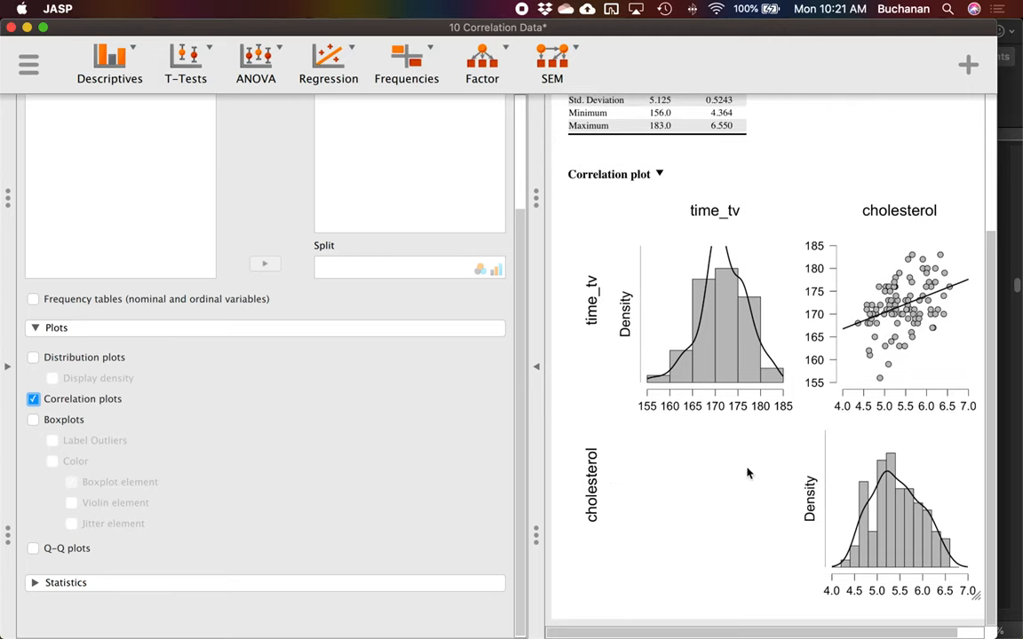
pyautogui.moveTo(648, 332)
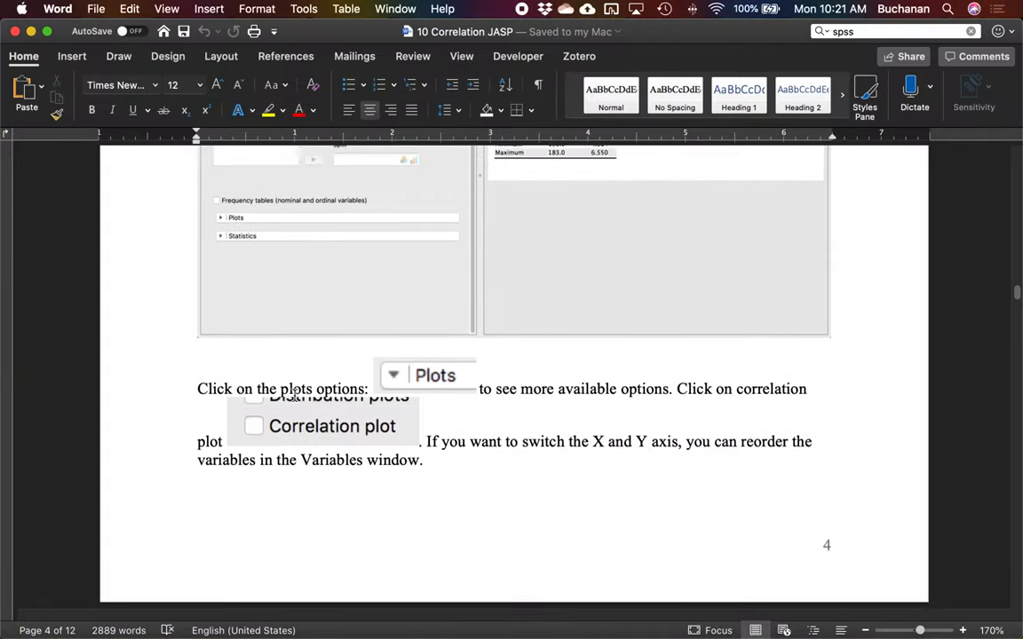
# Scroll to page 5's Correlation plot figure and the conclusion that cholesterol and TV time are linearly related.
pyautogui.scroll(-3)
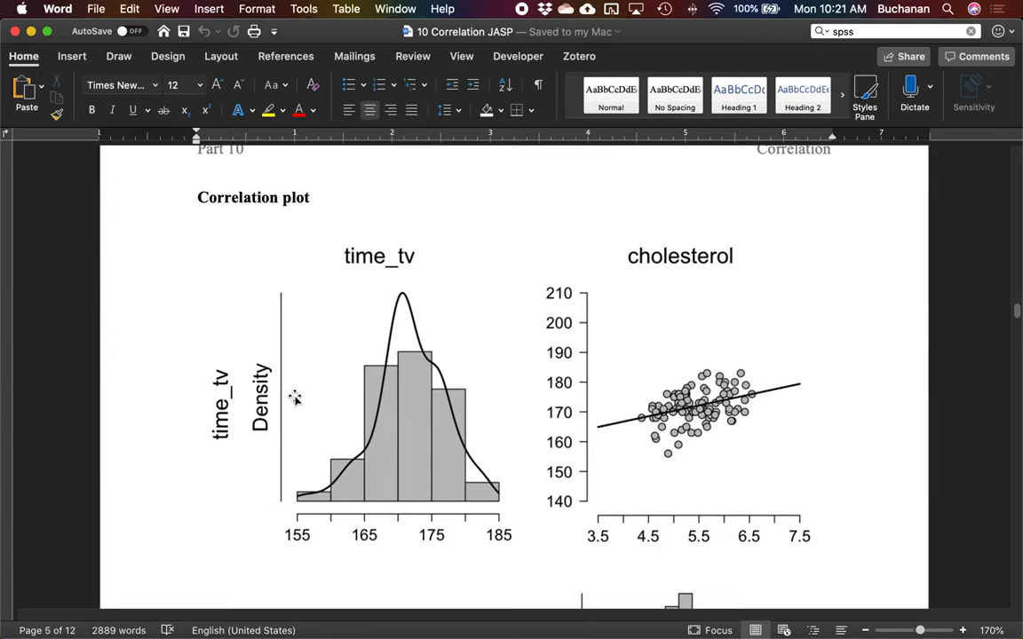
pyautogui.moveTo(356, 412)
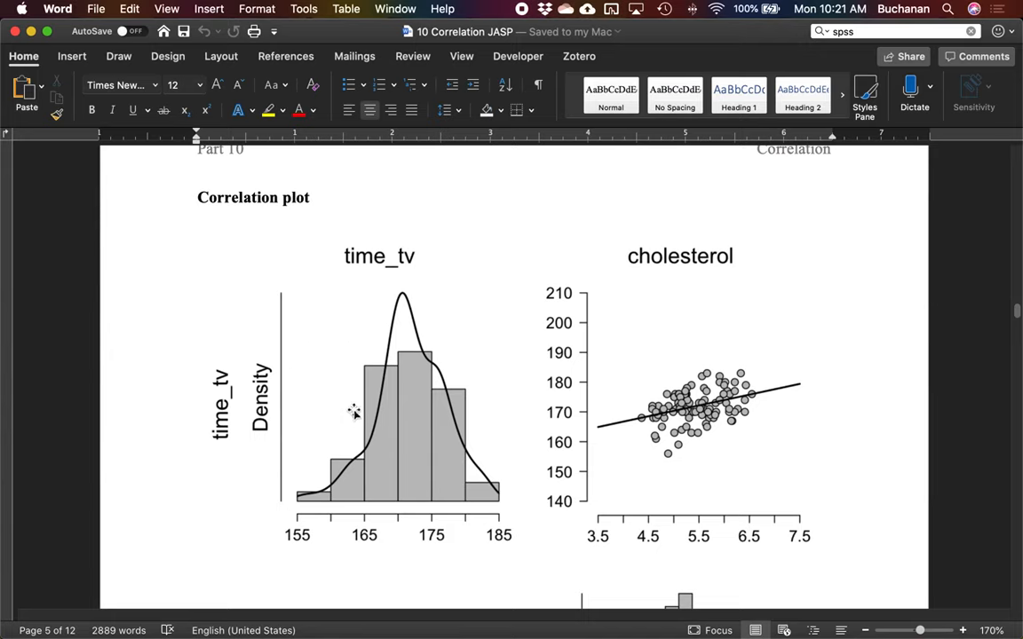
pyautogui.moveTo(455, 460)
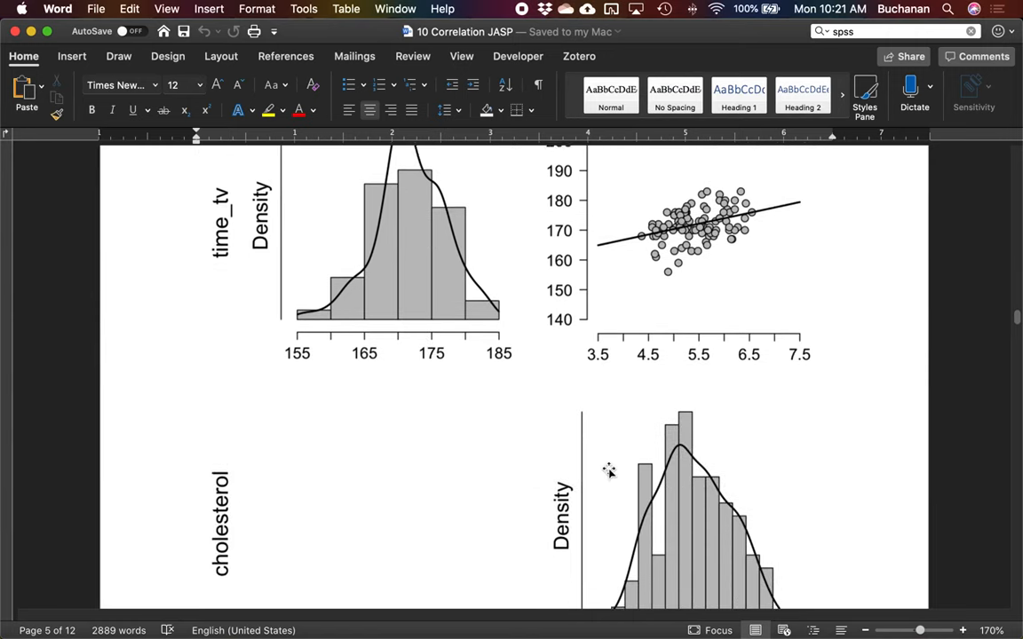
pyautogui.scroll(-3)
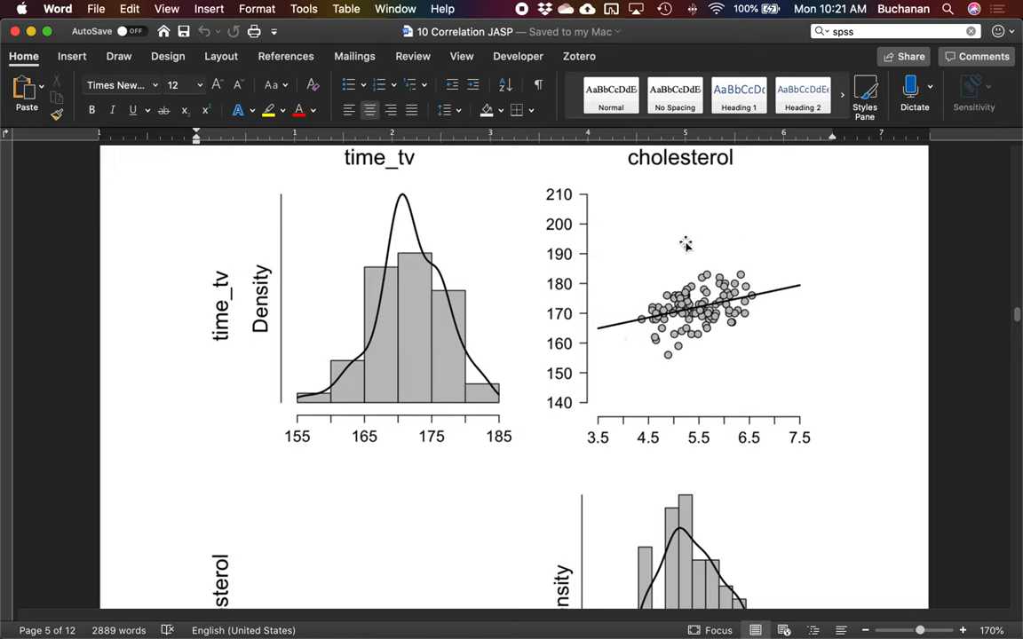
pyautogui.moveTo(593, 337)
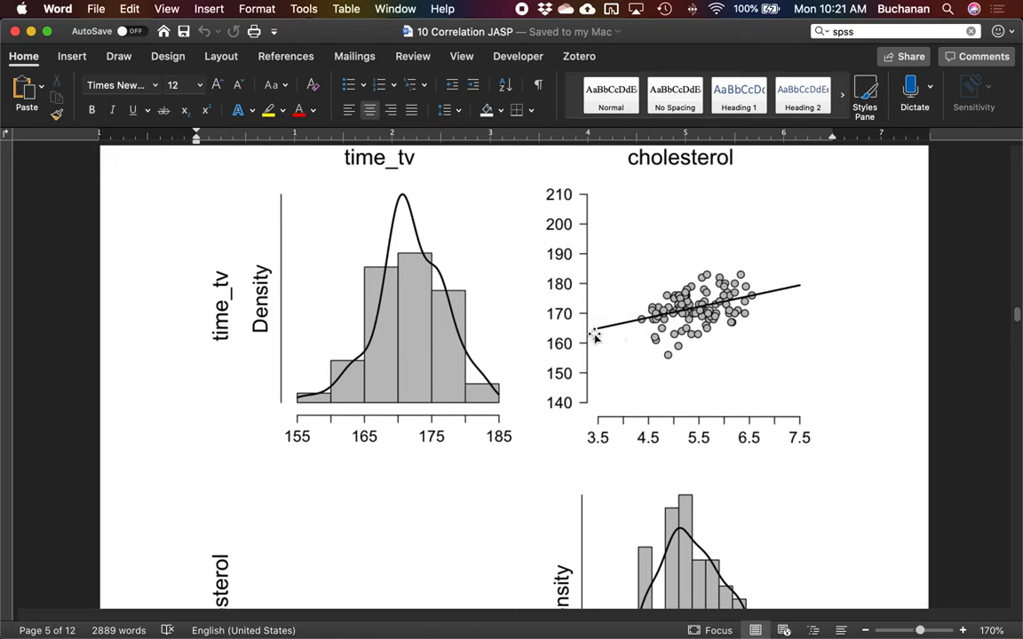
pyautogui.moveTo(597, 415)
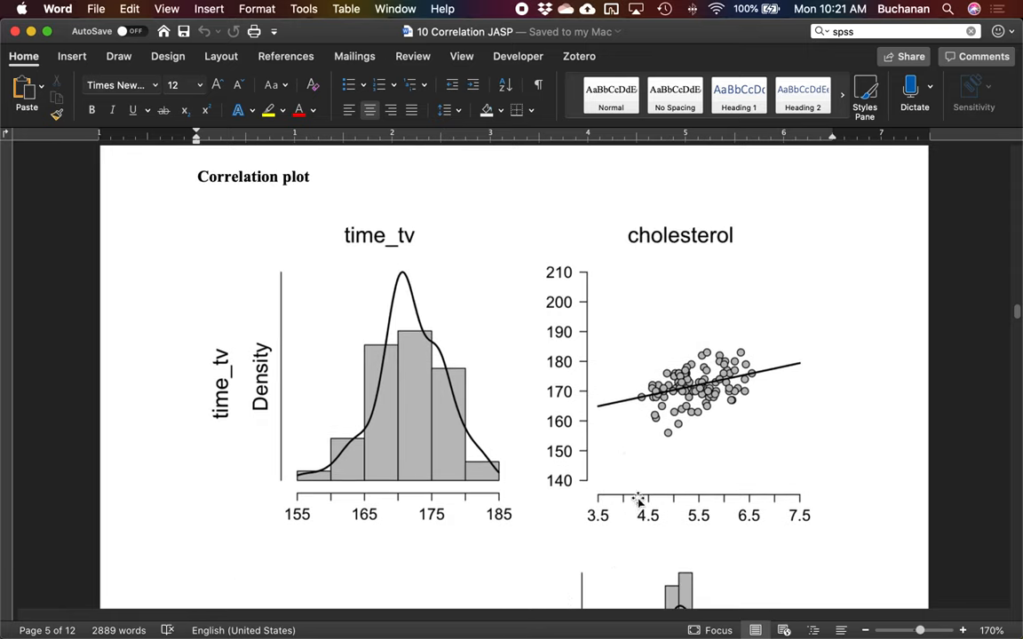
pyautogui.moveTo(611, 488)
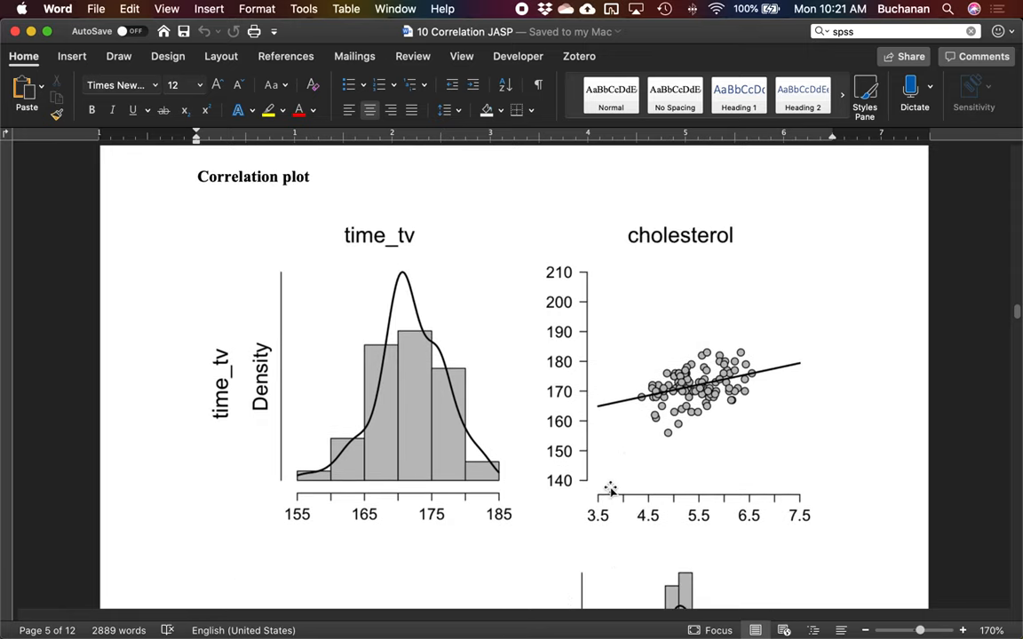
pyautogui.scroll(-3)
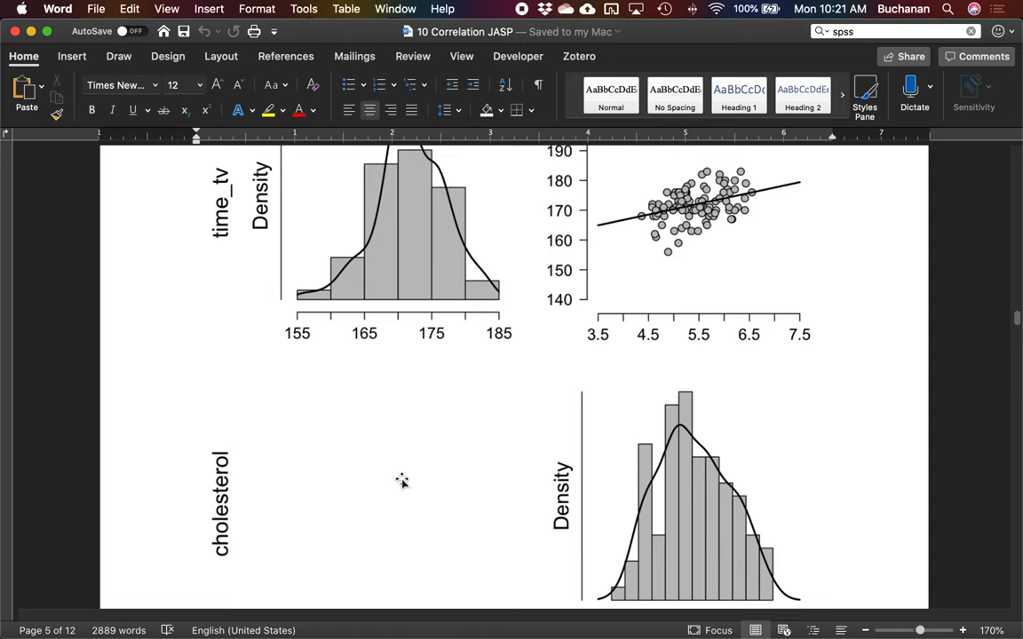
pyautogui.scroll(-3)
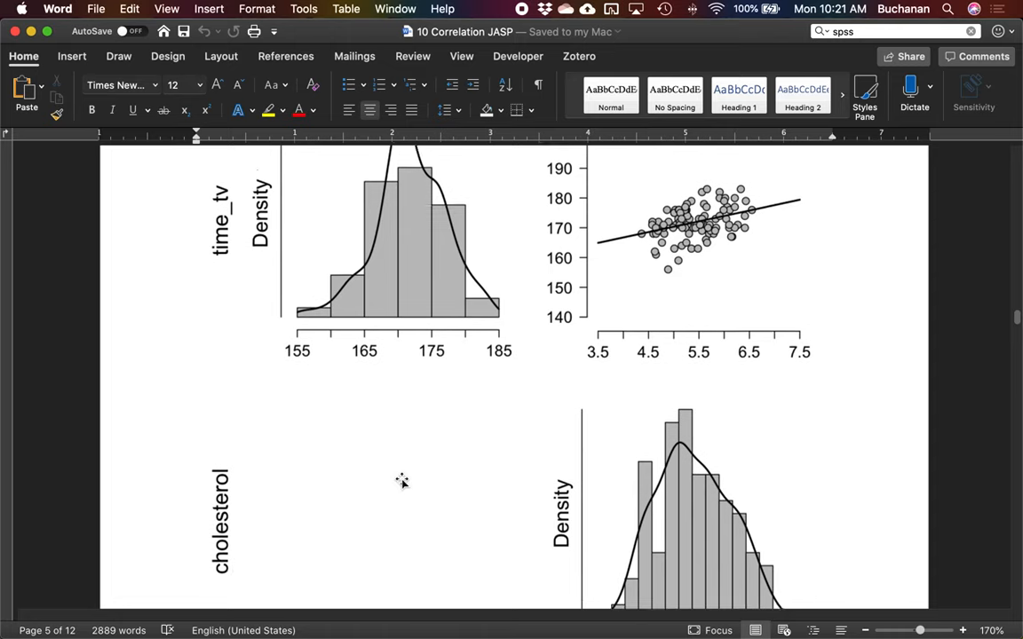
pyautogui.scroll(-3)
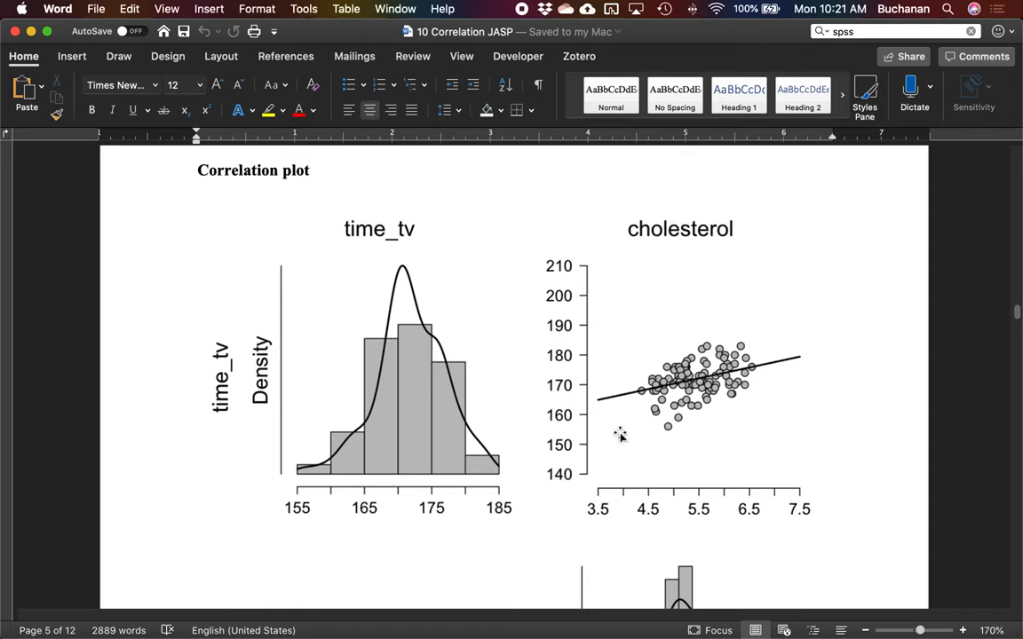
pyautogui.moveTo(724, 355)
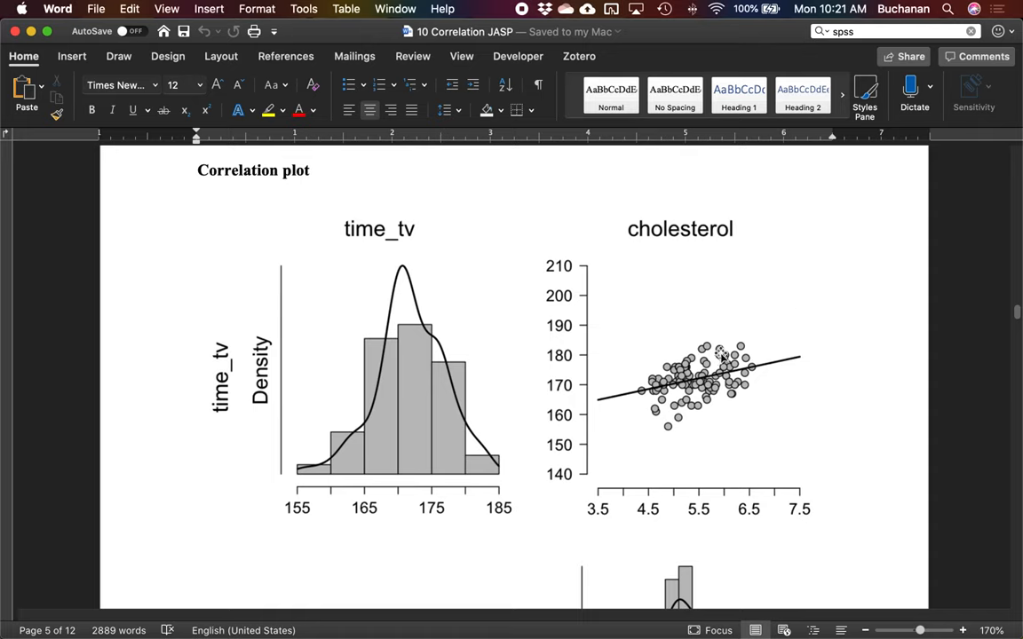
pyautogui.moveTo(689, 372)
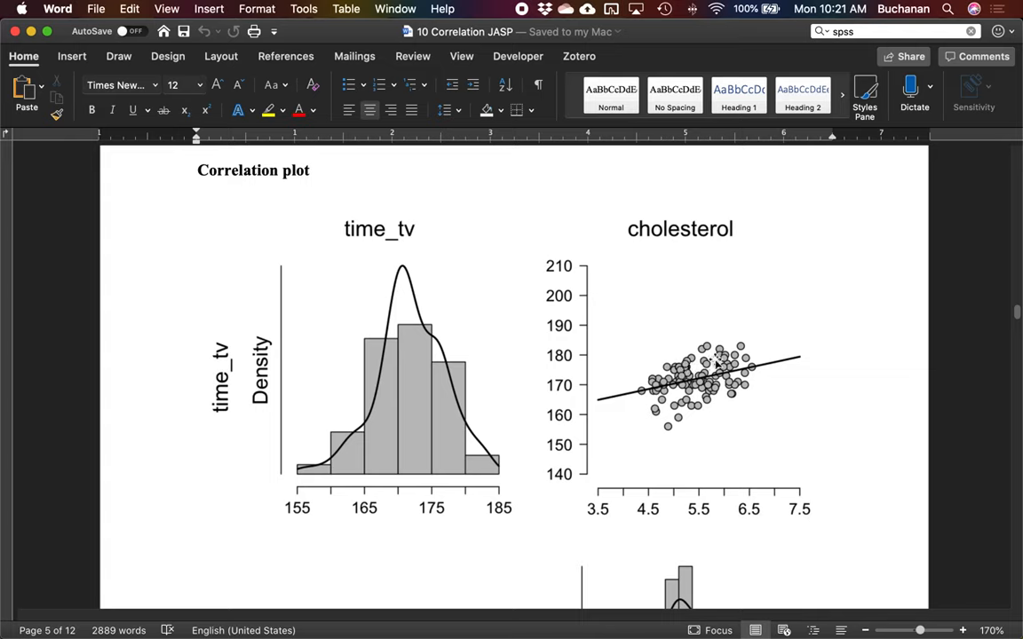
pyautogui.moveTo(724, 364)
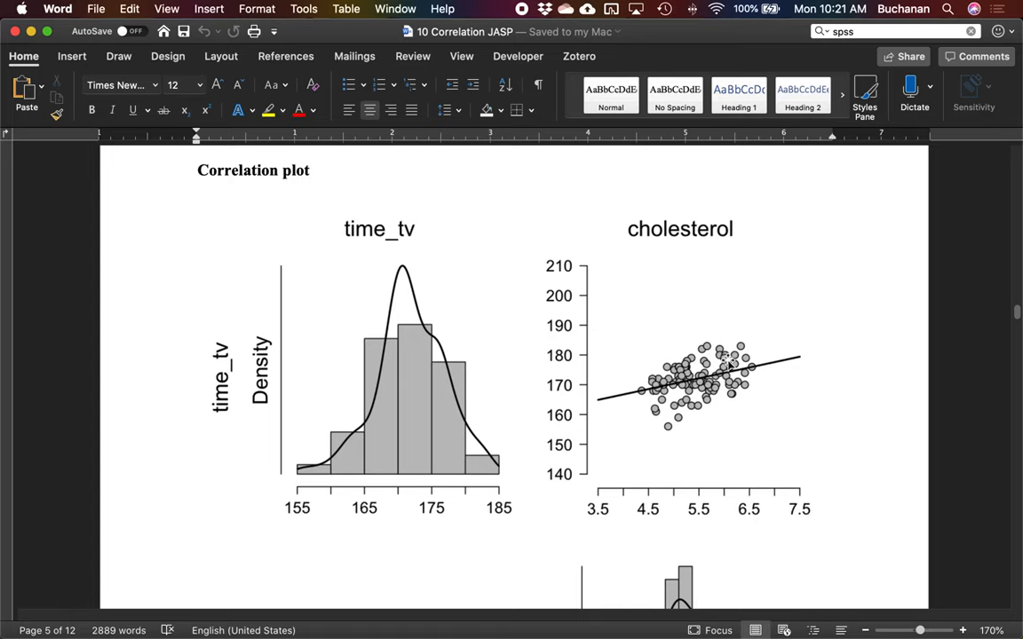
pyautogui.scroll(-3)
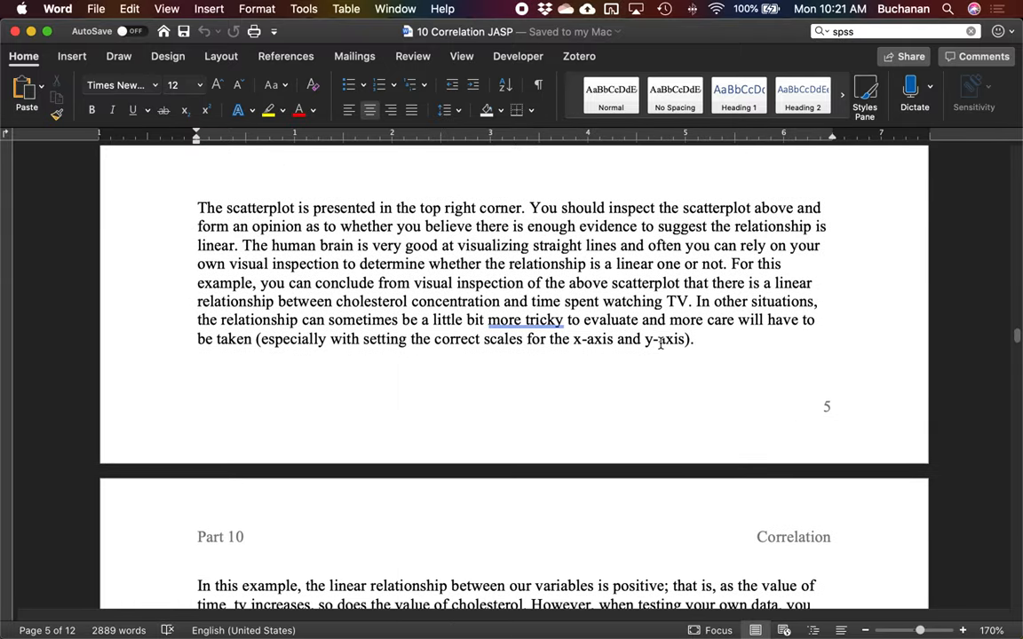
pyautogui.scroll(-3)
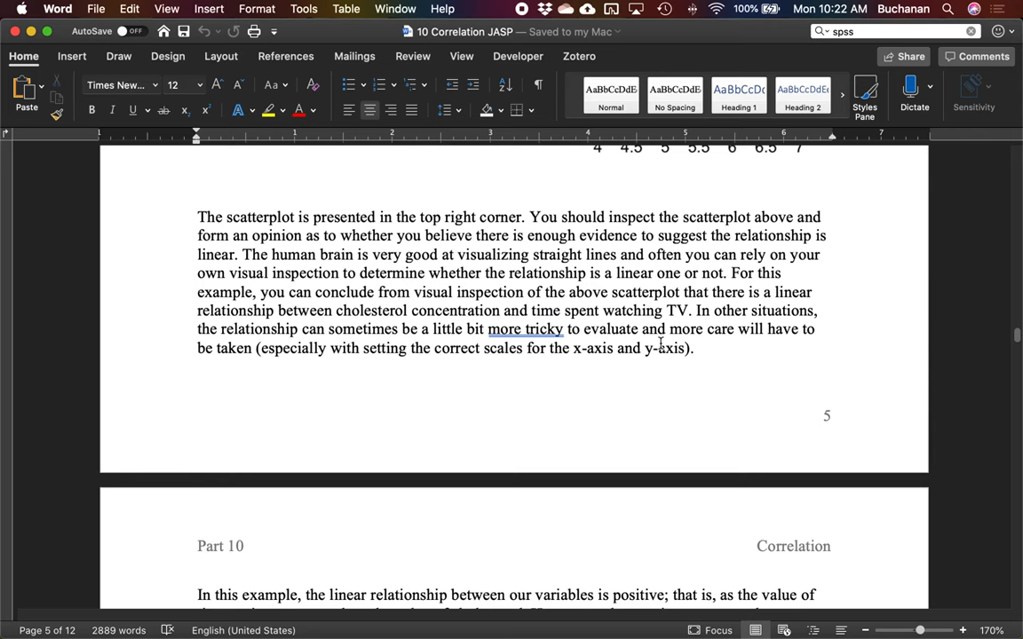
pyautogui.scroll(-3)
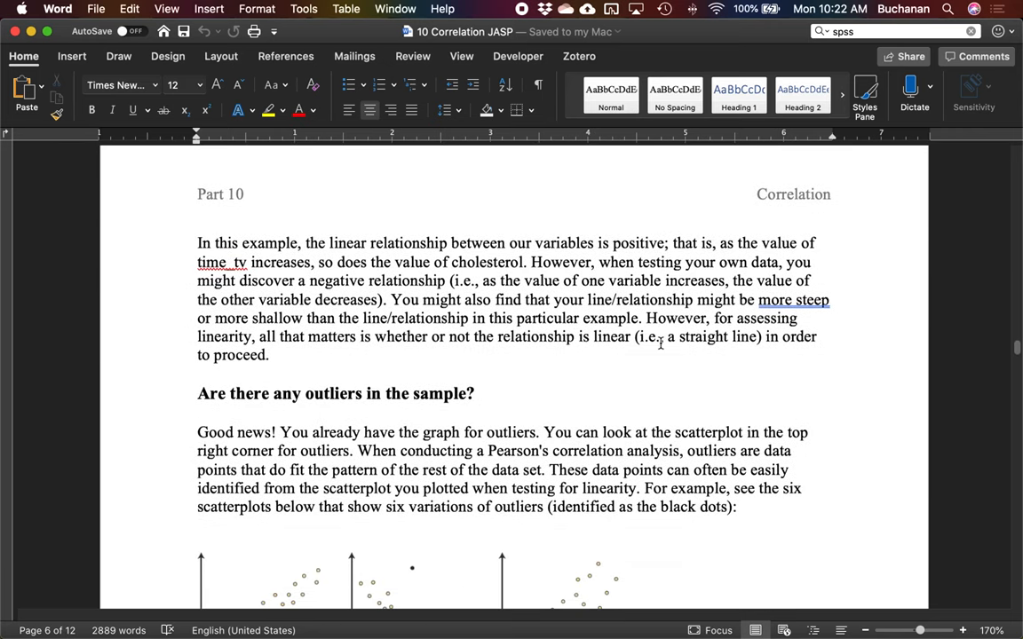
pyautogui.scroll(-3)
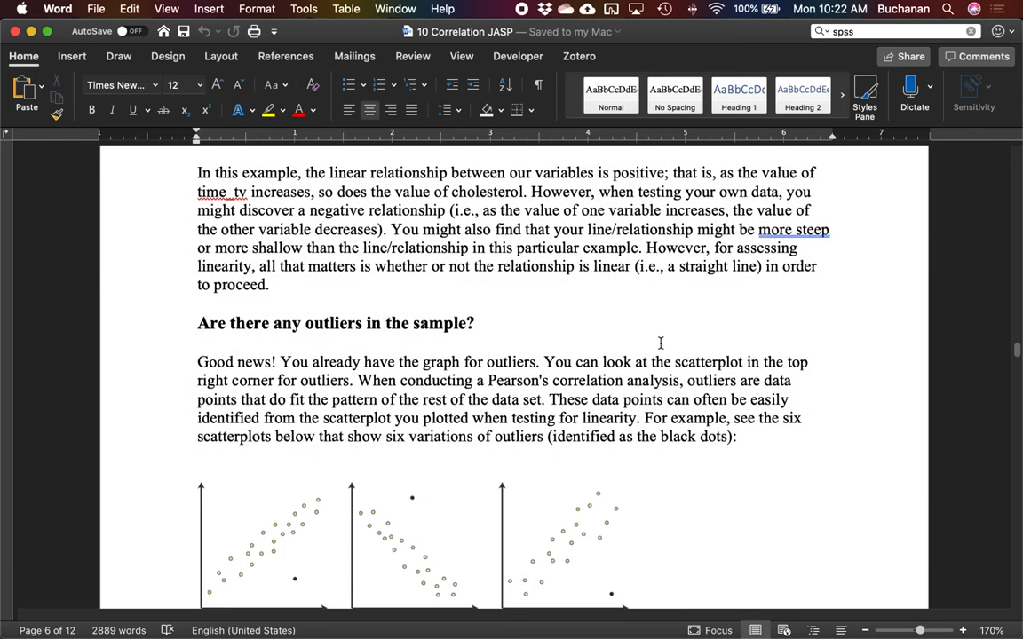
pyautogui.scroll(-3)
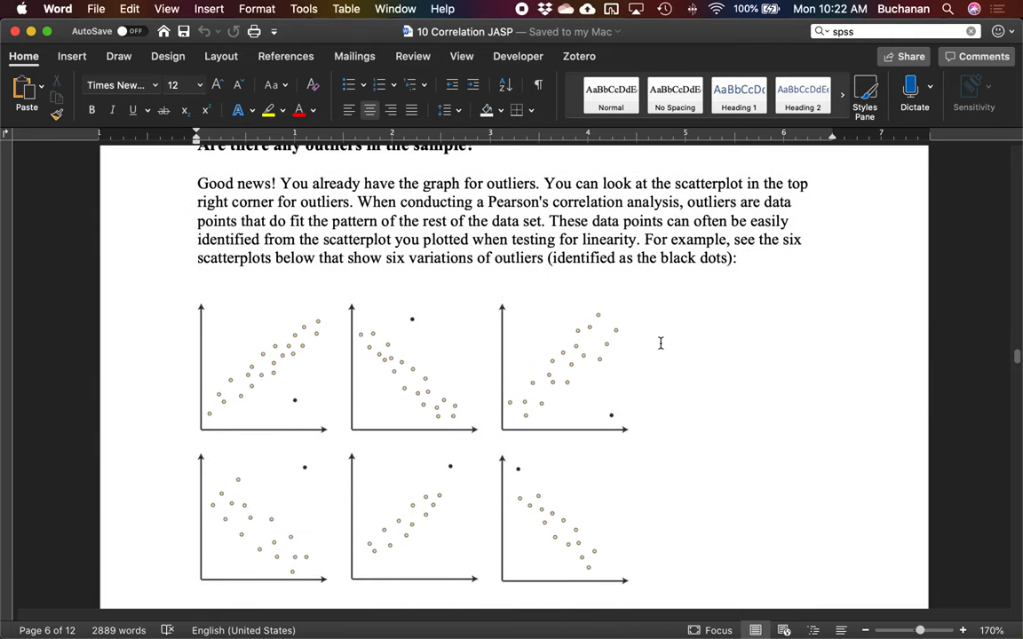
pyautogui.moveTo(437, 203)
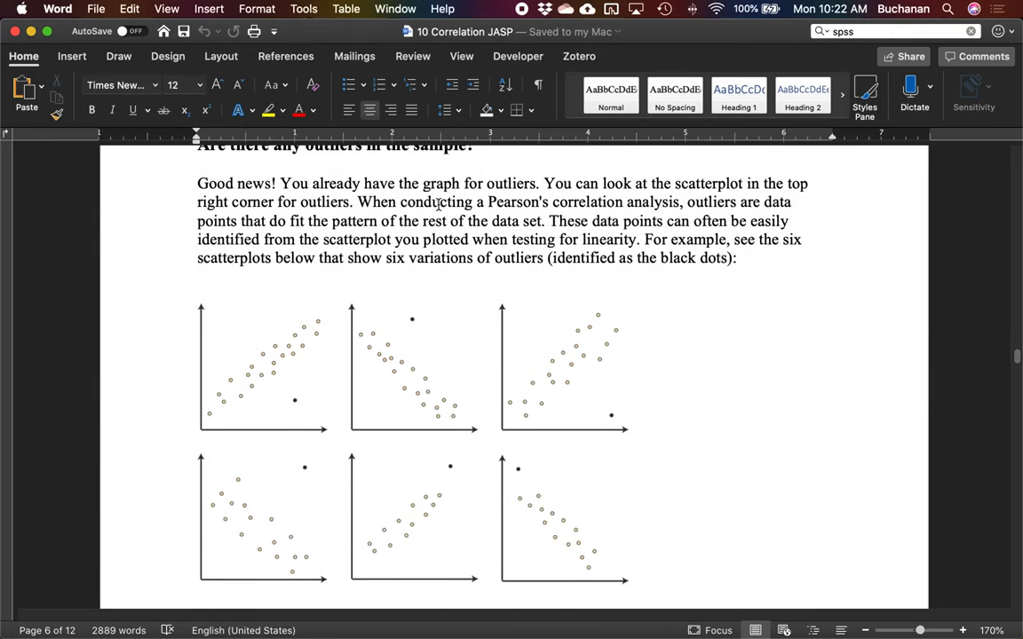
pyautogui.moveTo(686, 284)
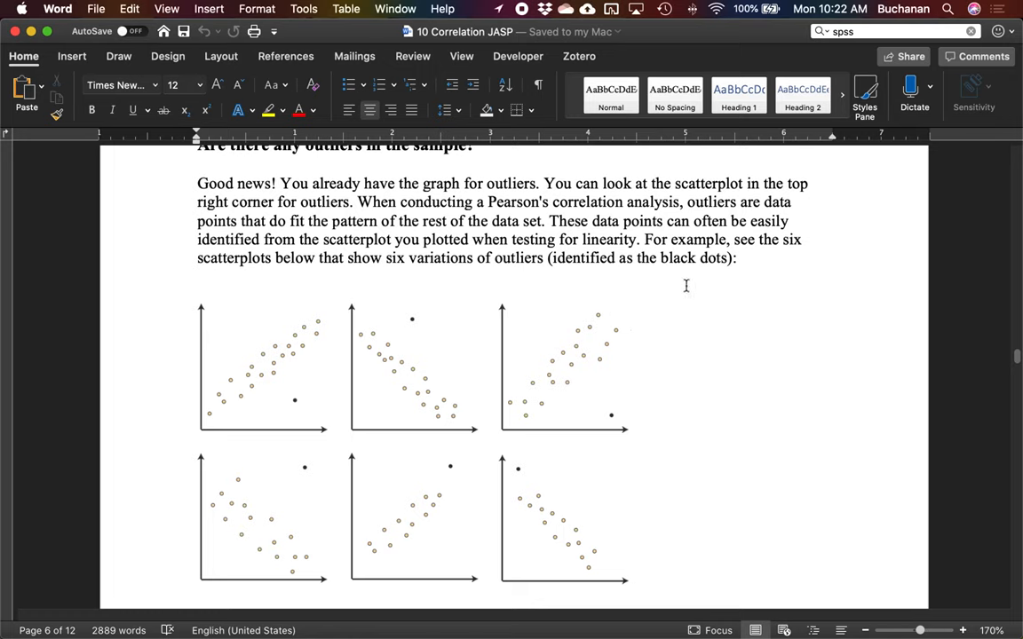
pyautogui.moveTo(270, 469)
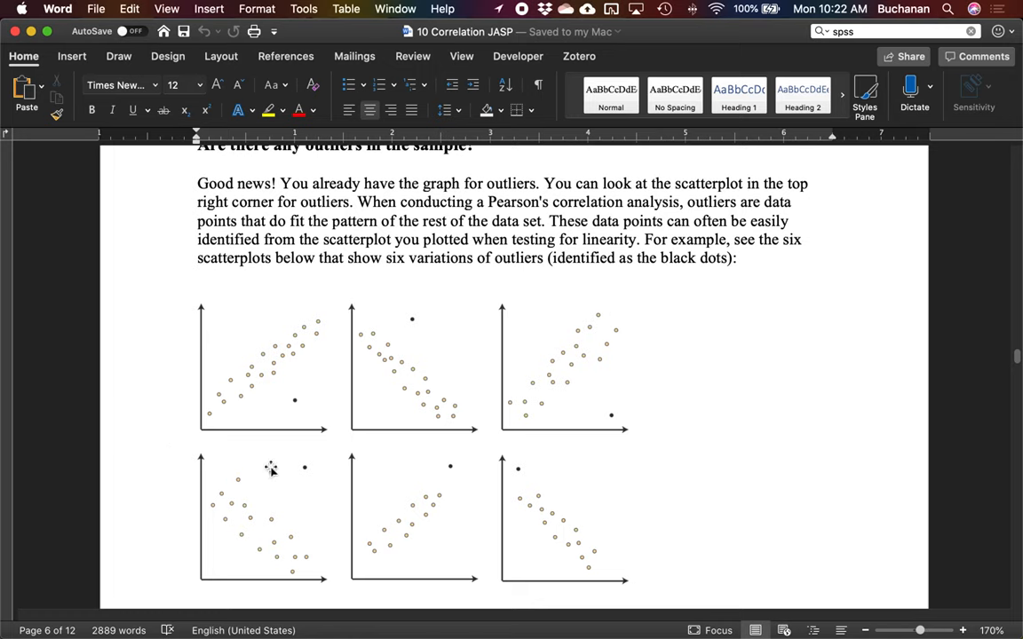
pyautogui.moveTo(304, 446)
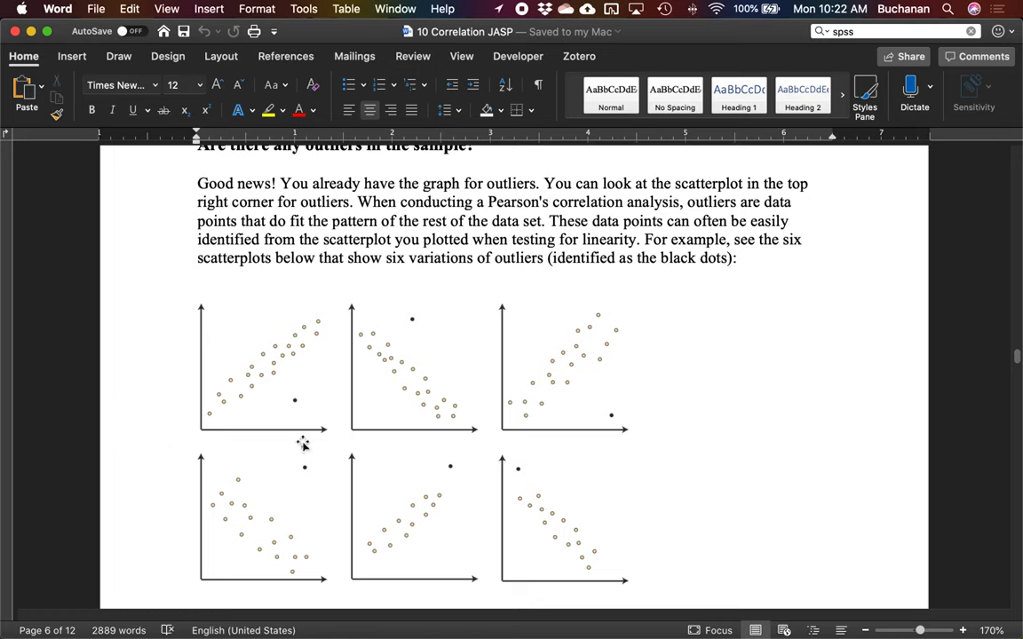
pyautogui.moveTo(224, 405)
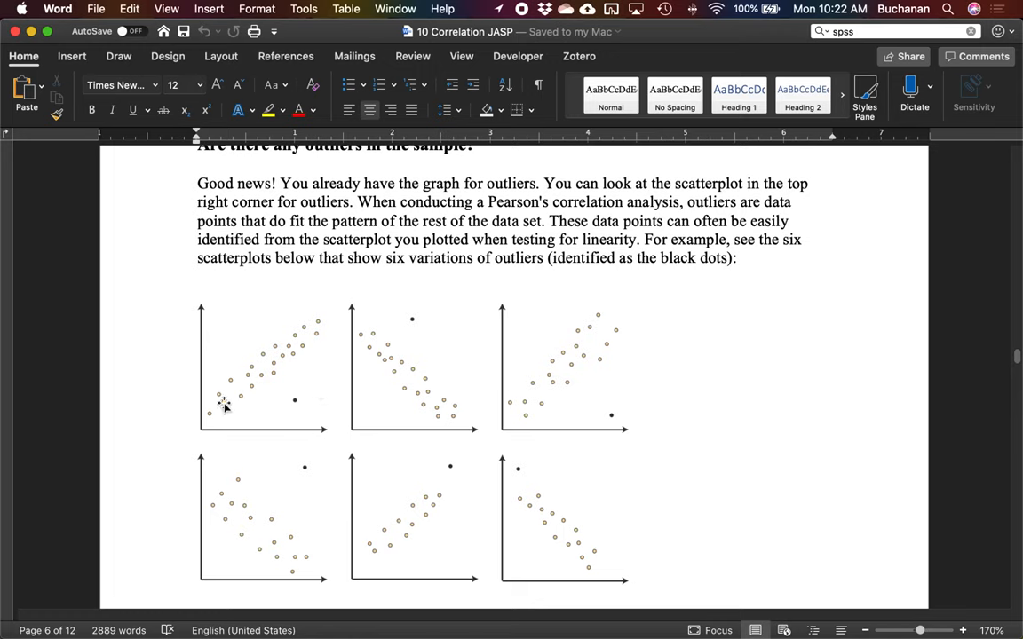
pyautogui.moveTo(310, 327)
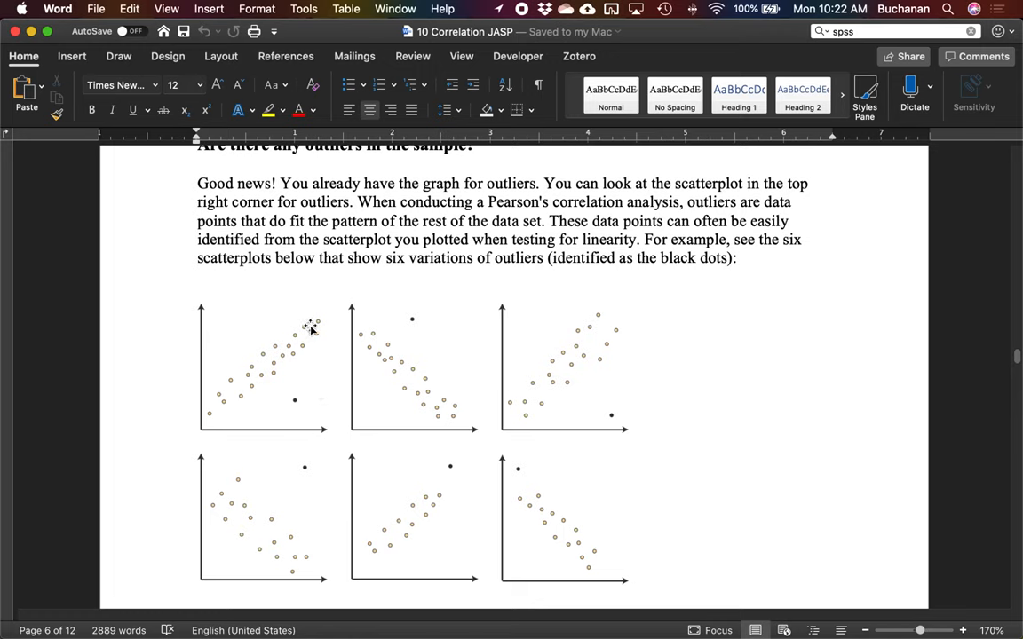
pyautogui.moveTo(347, 321)
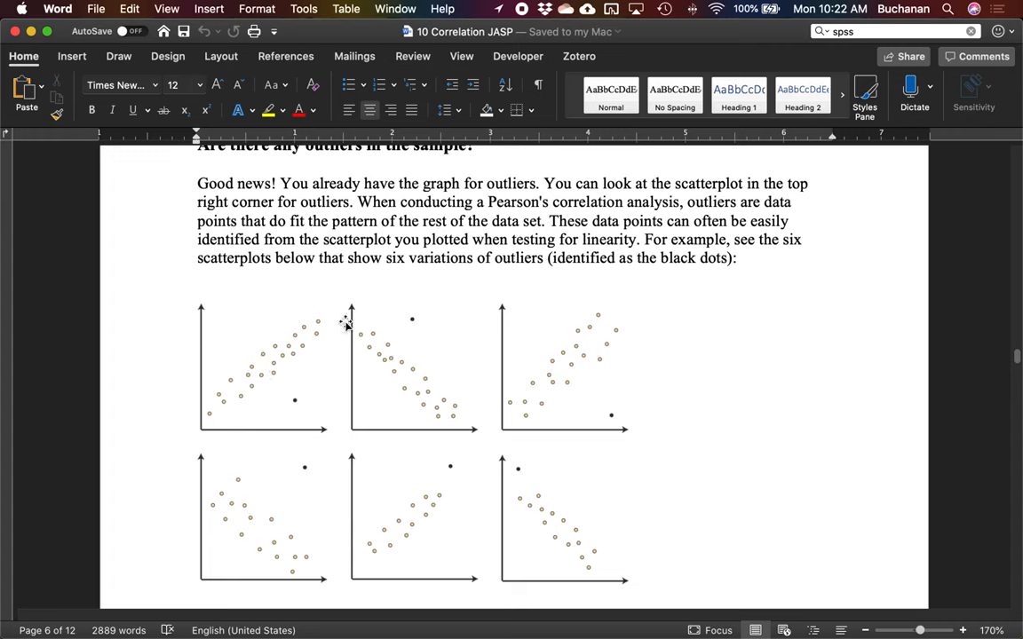
pyautogui.moveTo(222, 390)
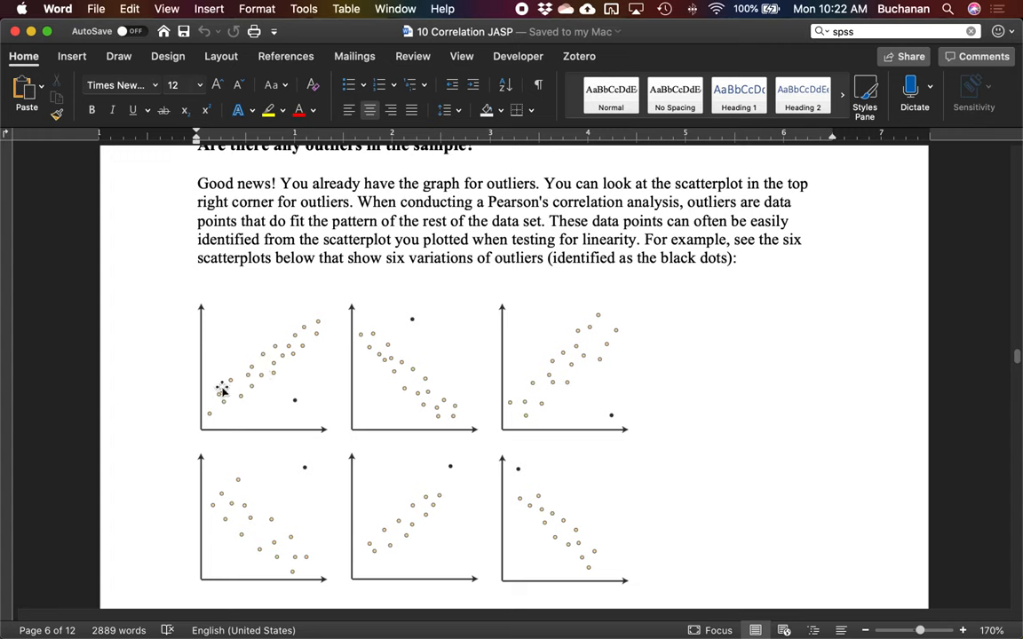
pyautogui.moveTo(306, 401)
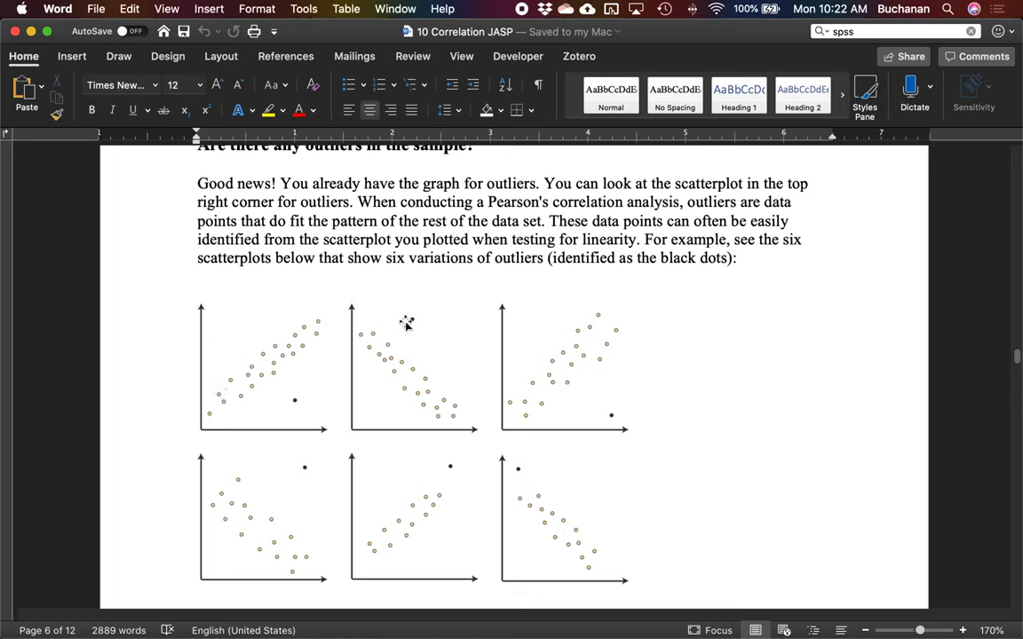
pyautogui.moveTo(410, 316)
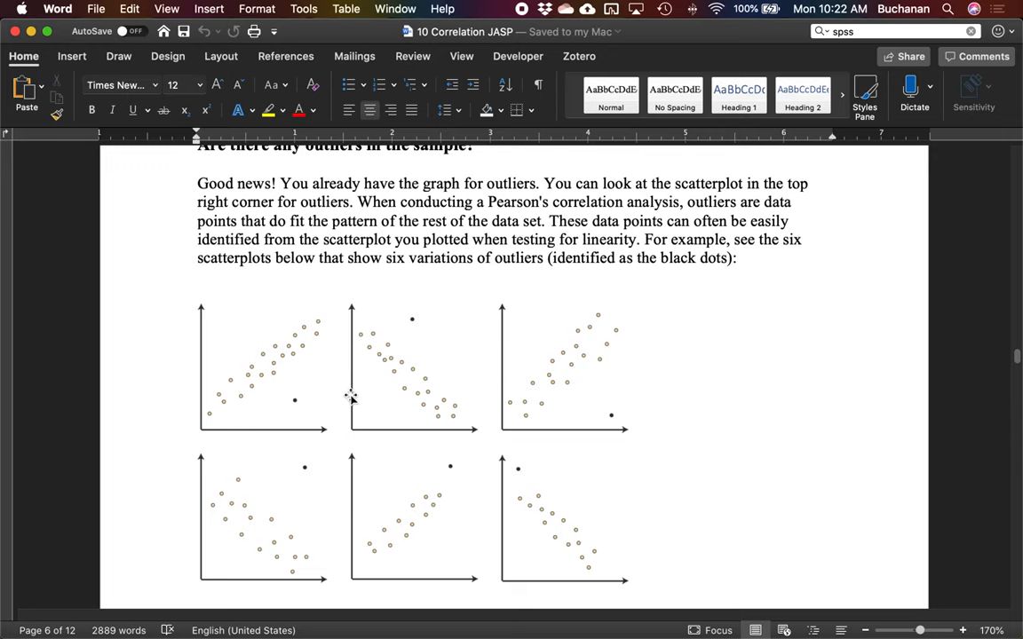
pyautogui.scroll(-3)
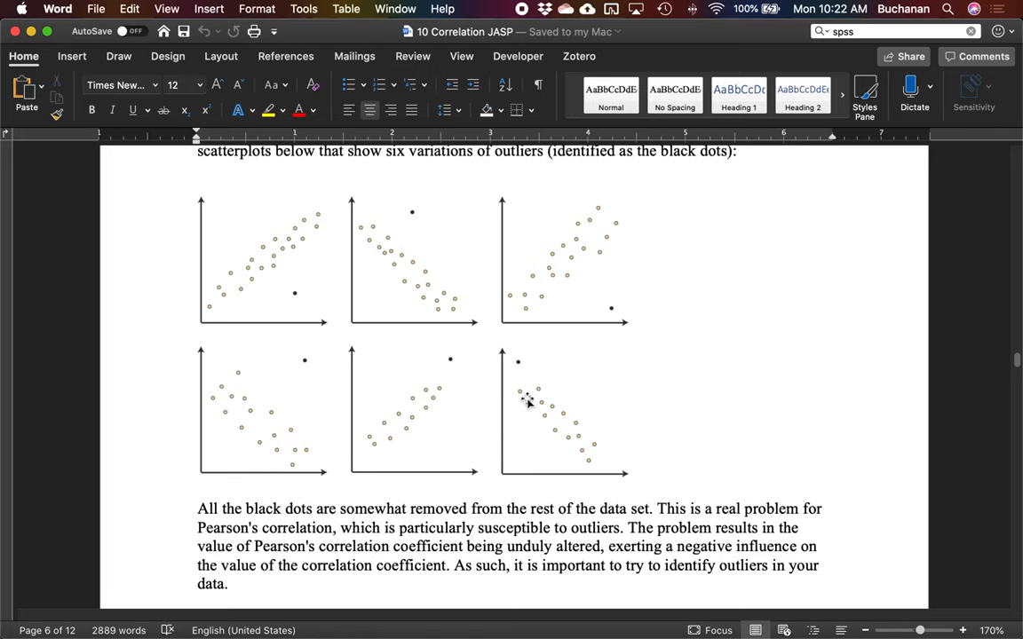
pyautogui.moveTo(440, 371)
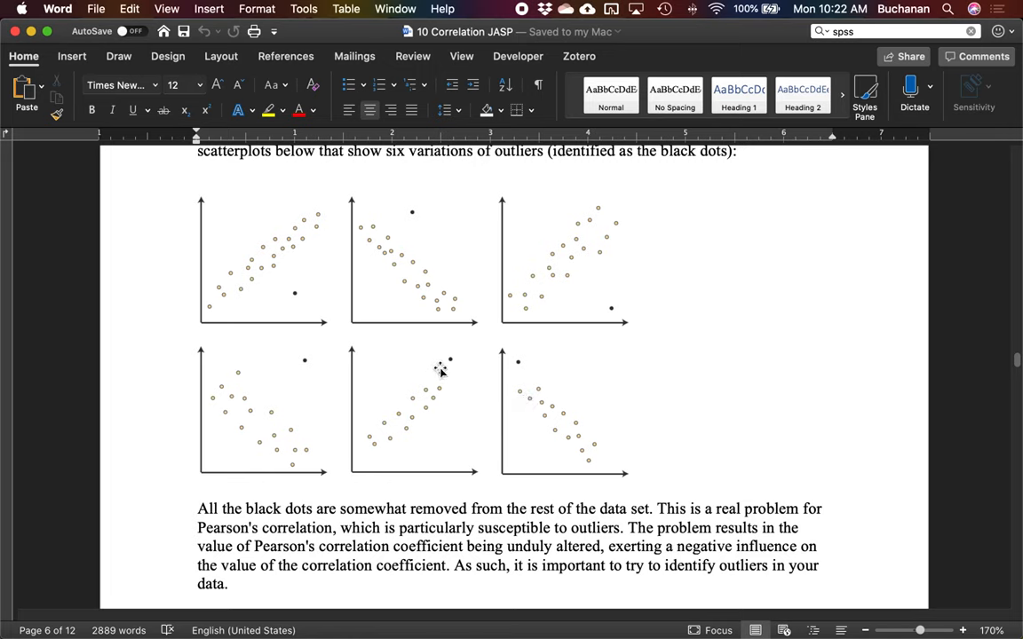
pyautogui.moveTo(448, 366)
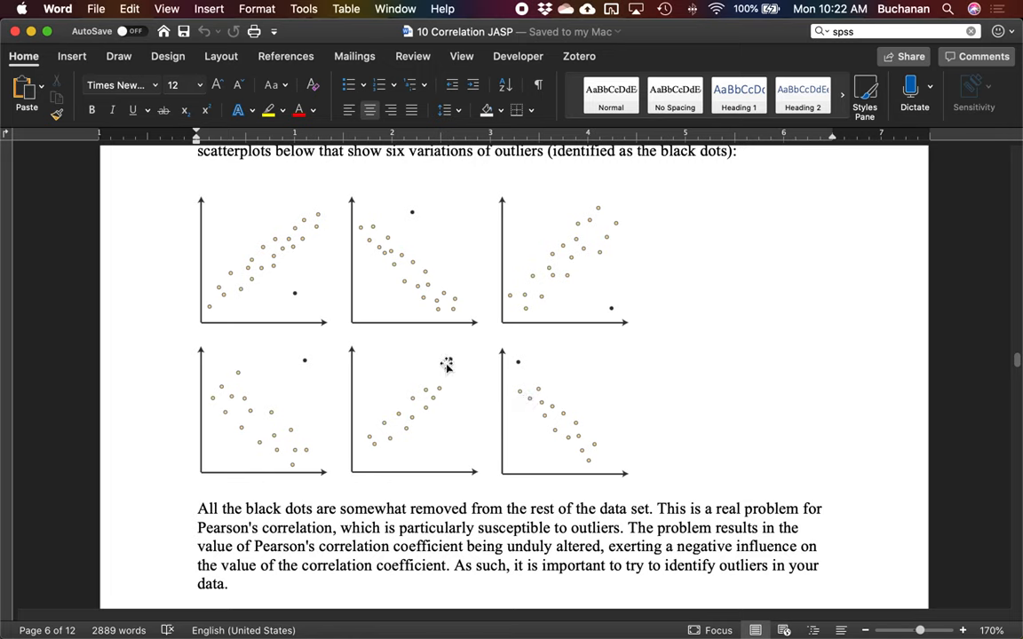
pyautogui.moveTo(458, 355)
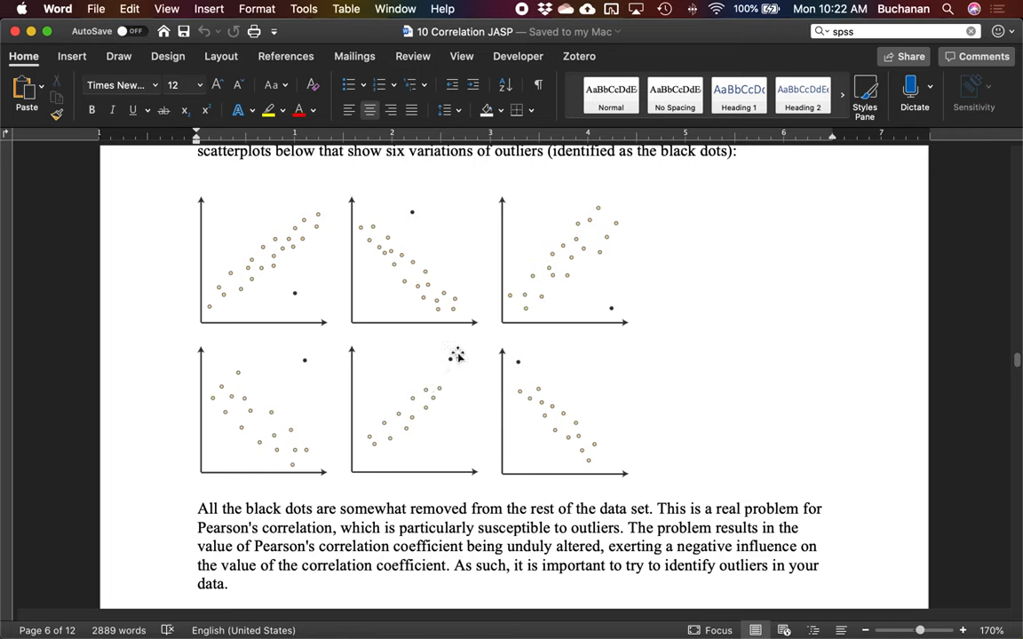
pyautogui.moveTo(486, 339)
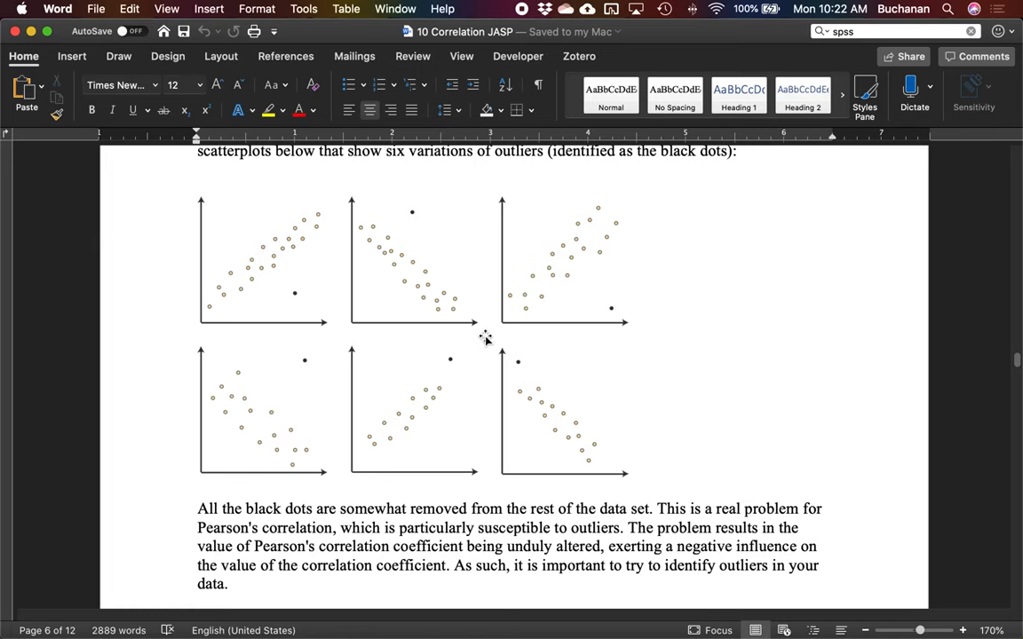
pyautogui.moveTo(285, 306)
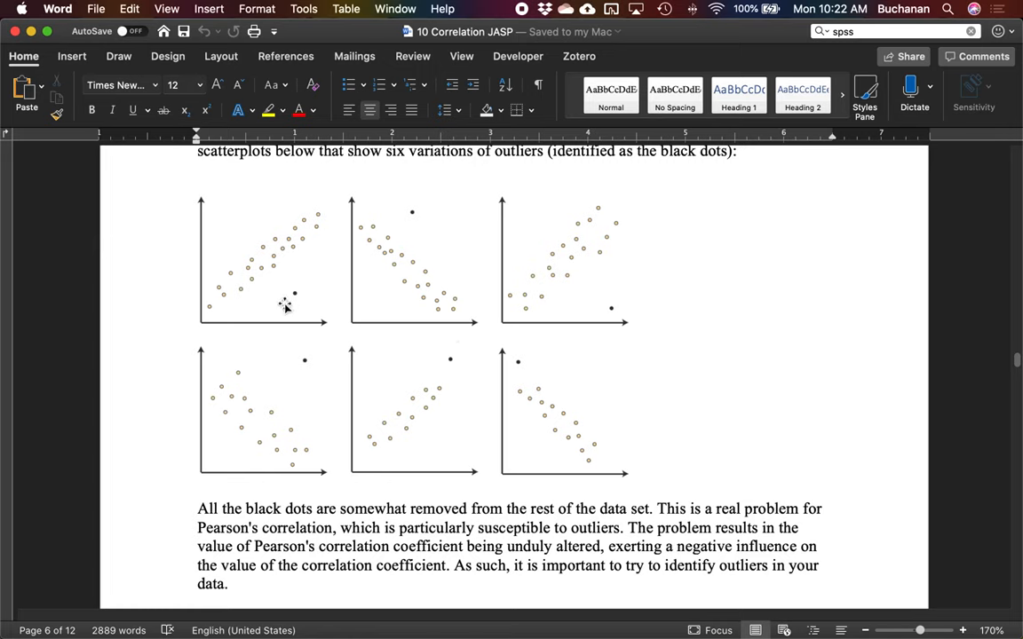
pyautogui.moveTo(311, 273)
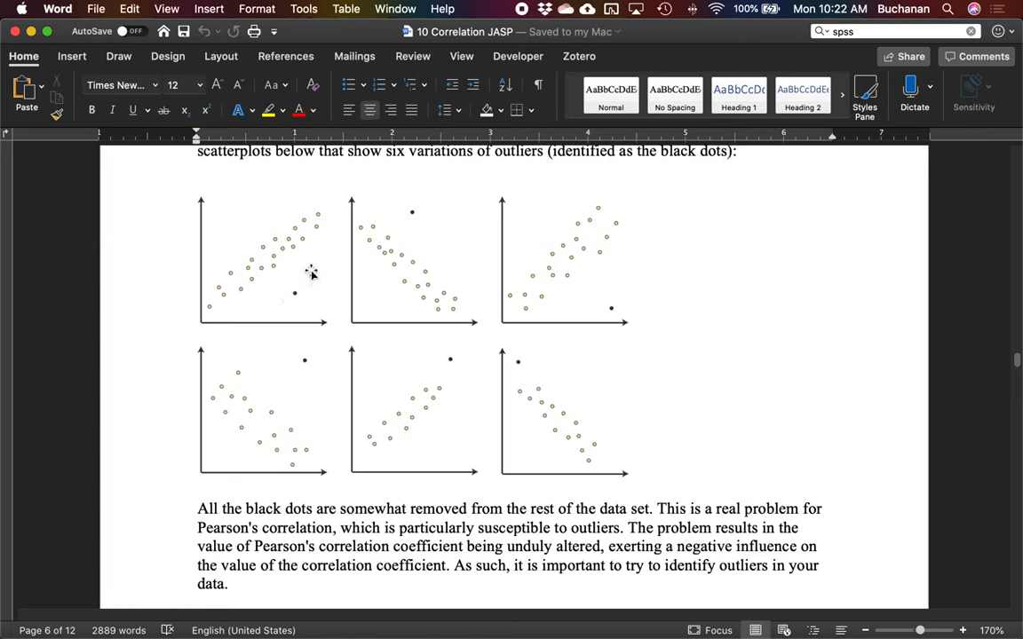
pyautogui.moveTo(546, 315)
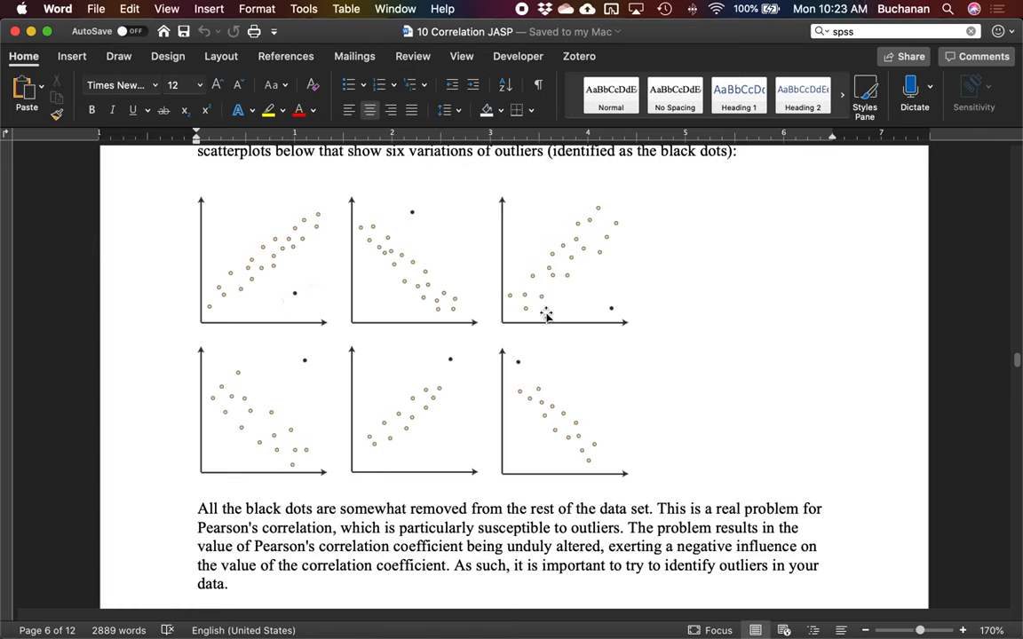
pyautogui.moveTo(614, 316)
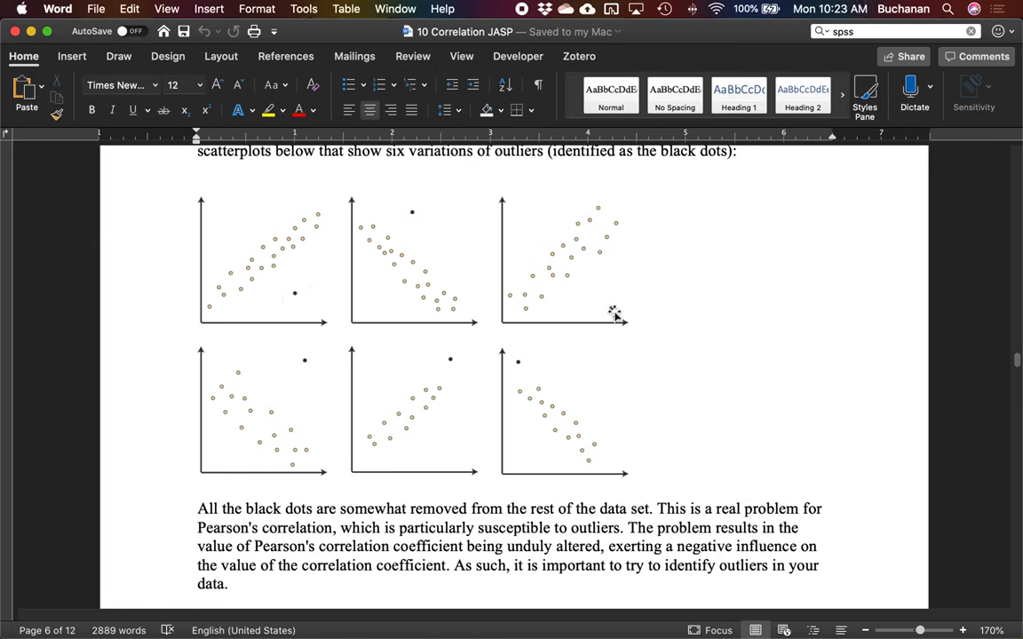
pyautogui.moveTo(316, 435)
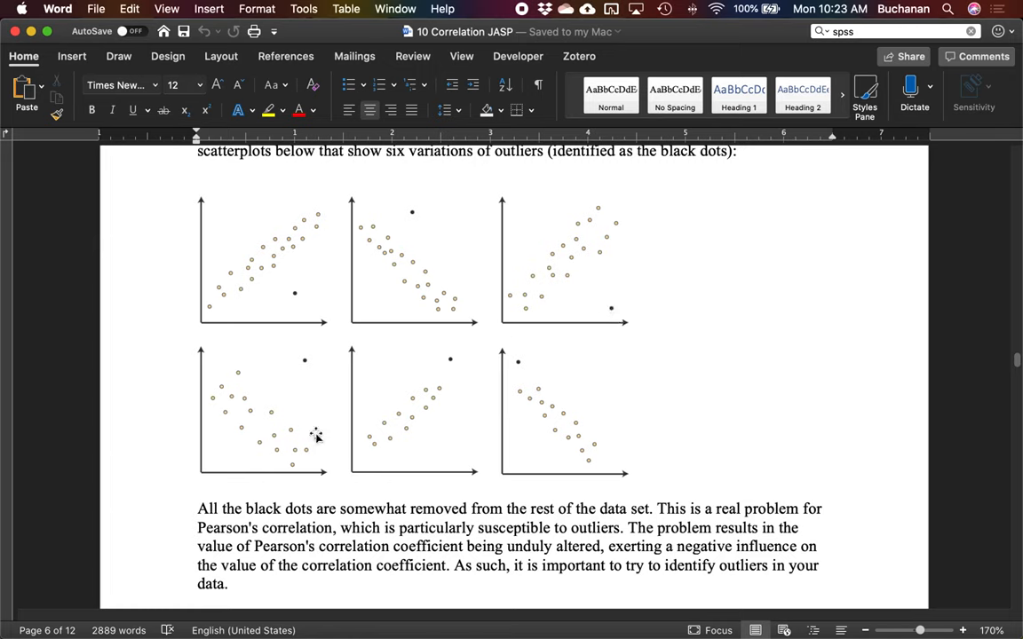
pyautogui.moveTo(487, 346)
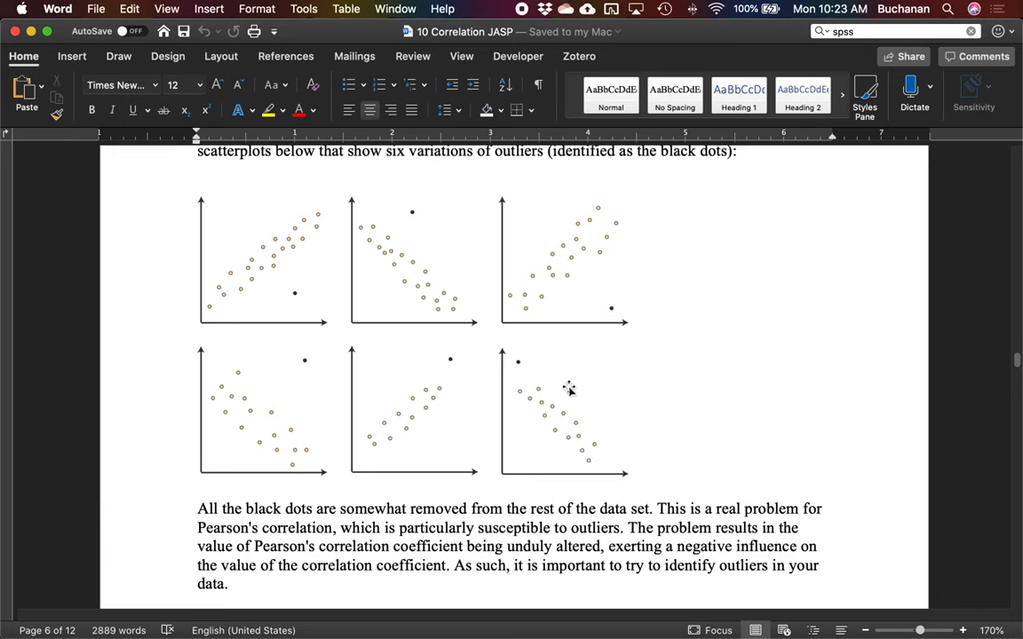
pyautogui.moveTo(465, 336)
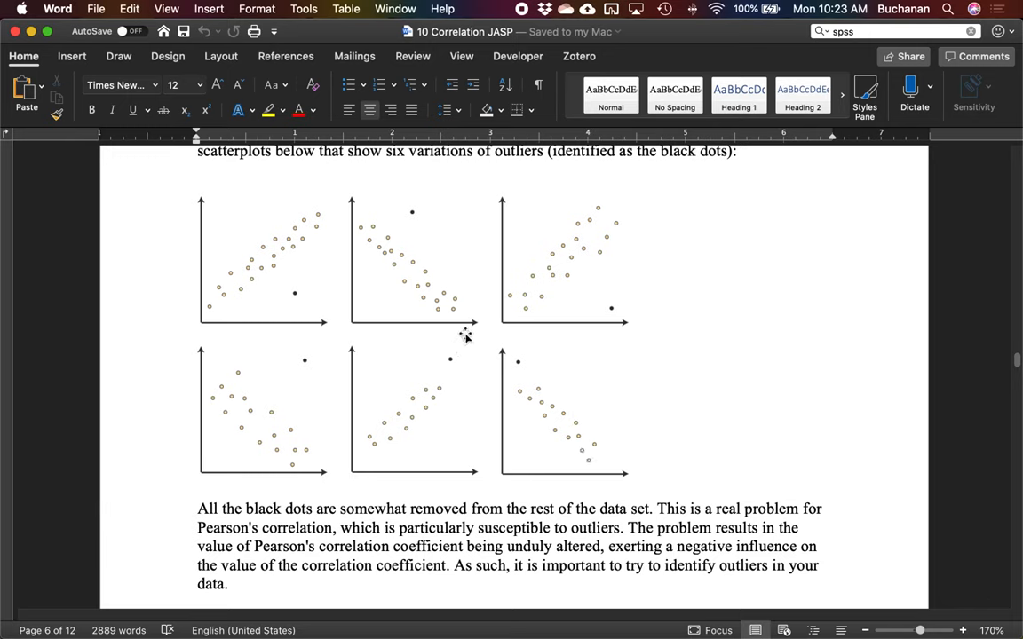
pyautogui.moveTo(465, 338)
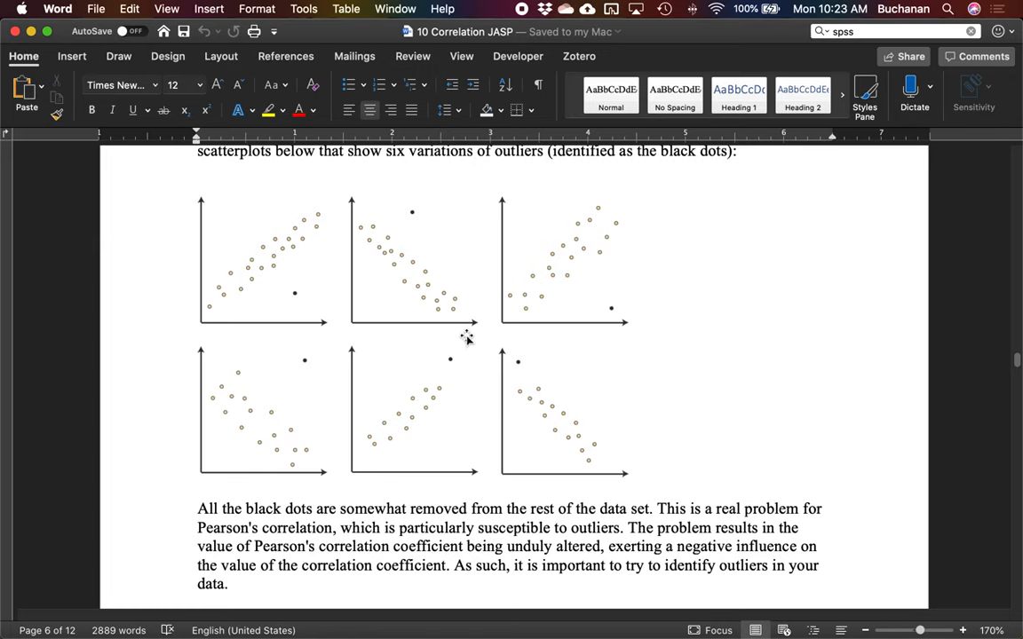
pyautogui.moveTo(334, 533)
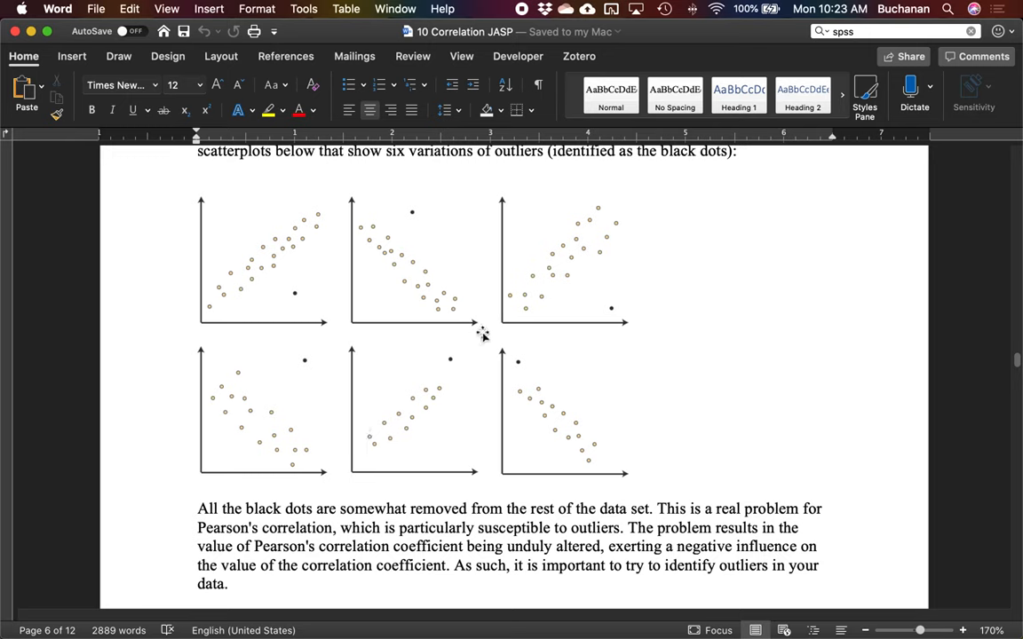
pyautogui.moveTo(483, 455)
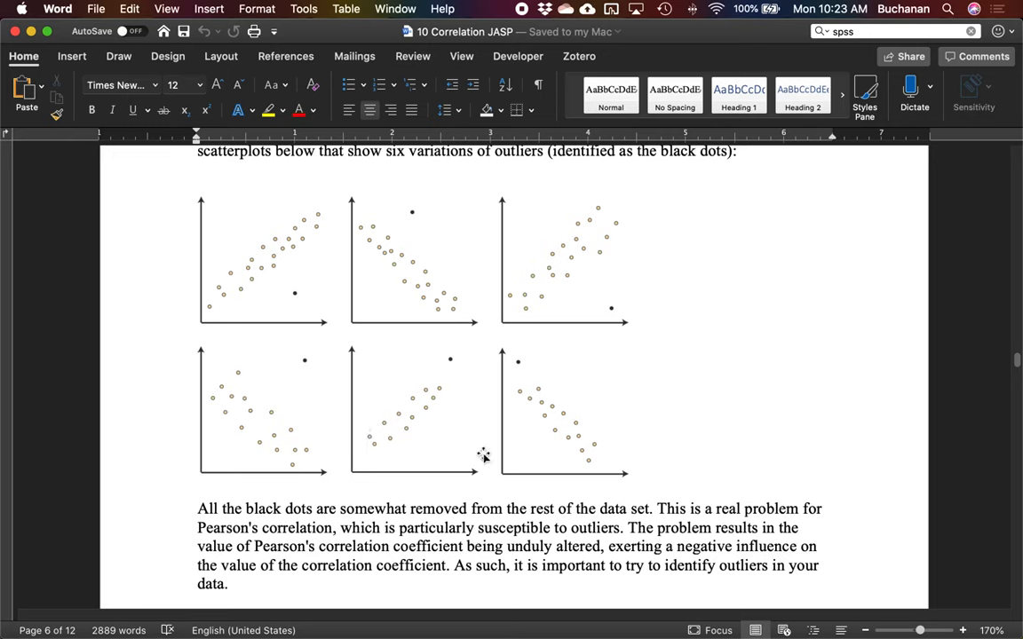
pyautogui.moveTo(740, 409)
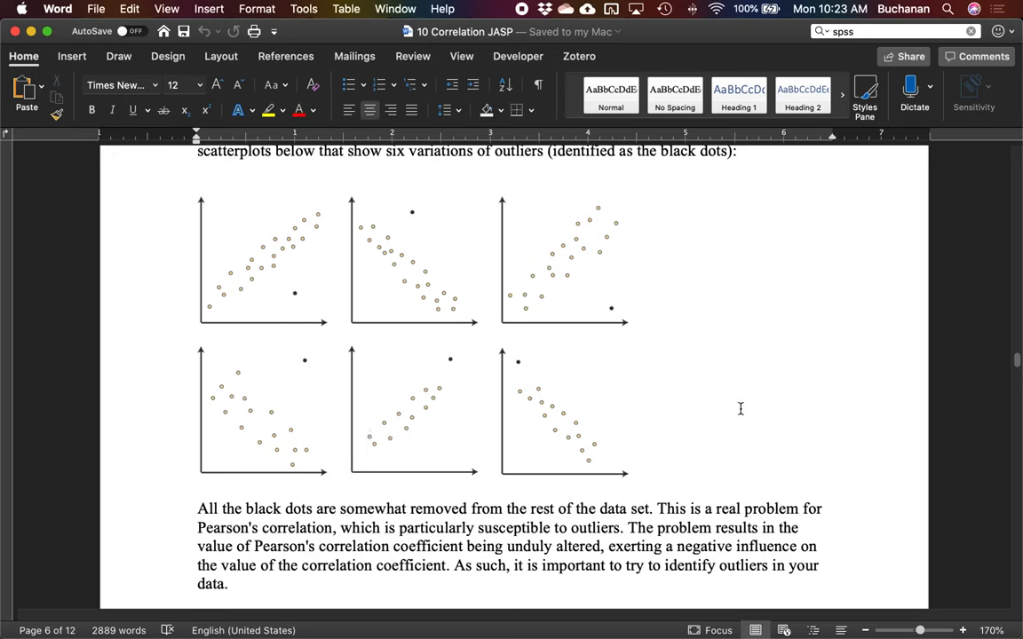
# Scroll past the distribution-plots paragraph back to the positive linear relationship passage above the outliers heading.
pyautogui.scroll(-3)
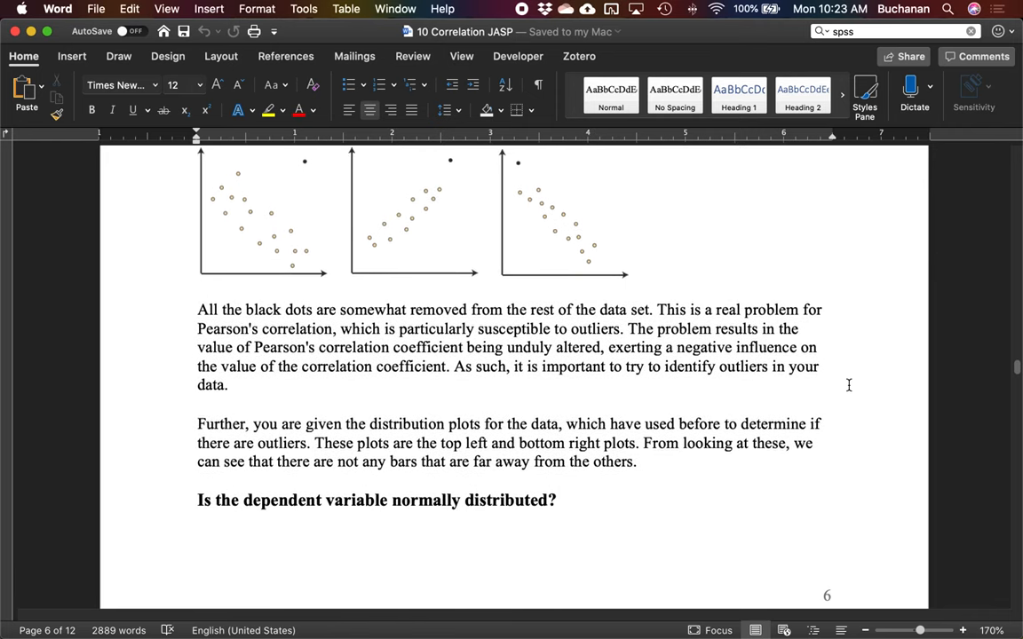
pyautogui.scroll(-3)
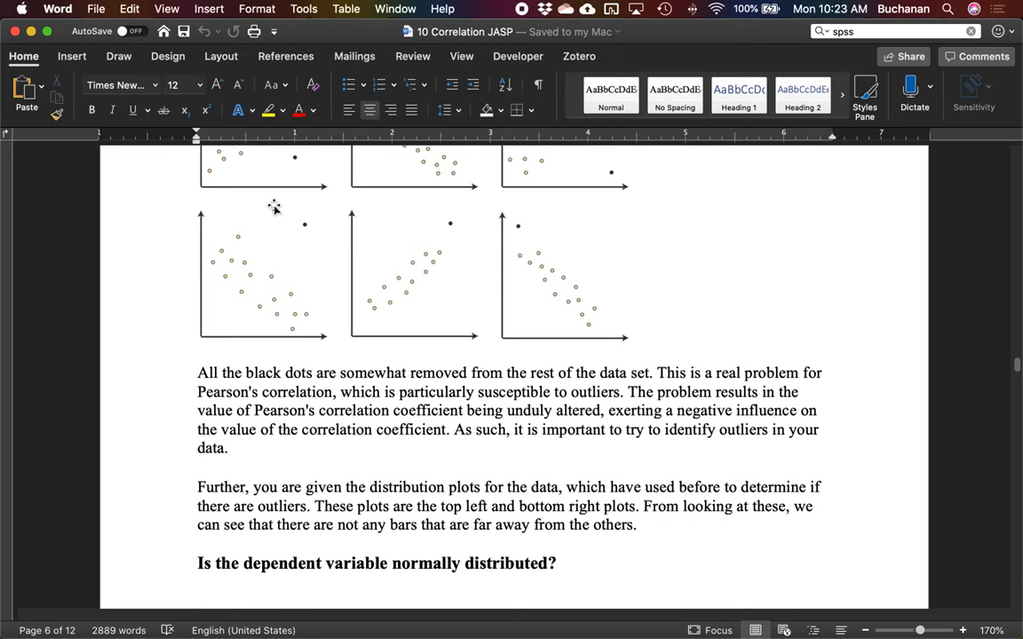
pyautogui.moveTo(327, 242)
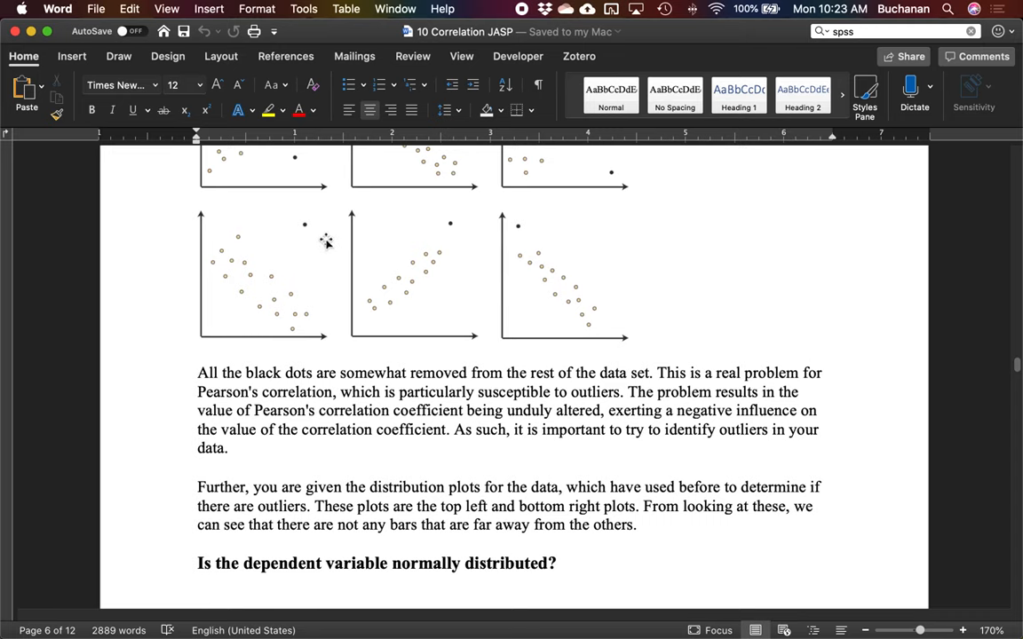
pyautogui.scroll(-3)
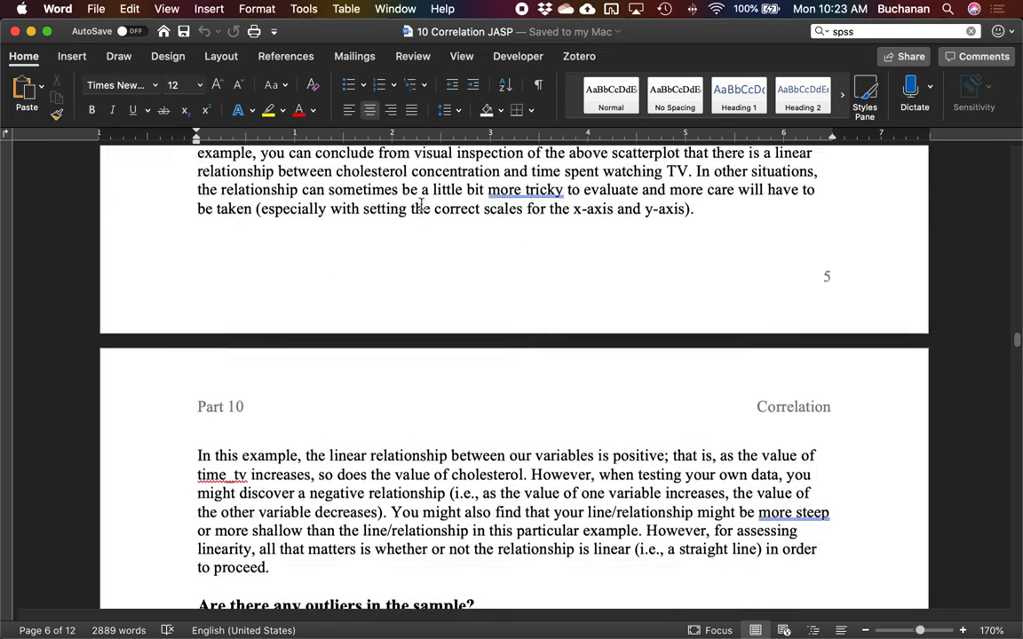
# Scroll past the outliers text to the normality section on page 7.
pyautogui.scroll(-3)
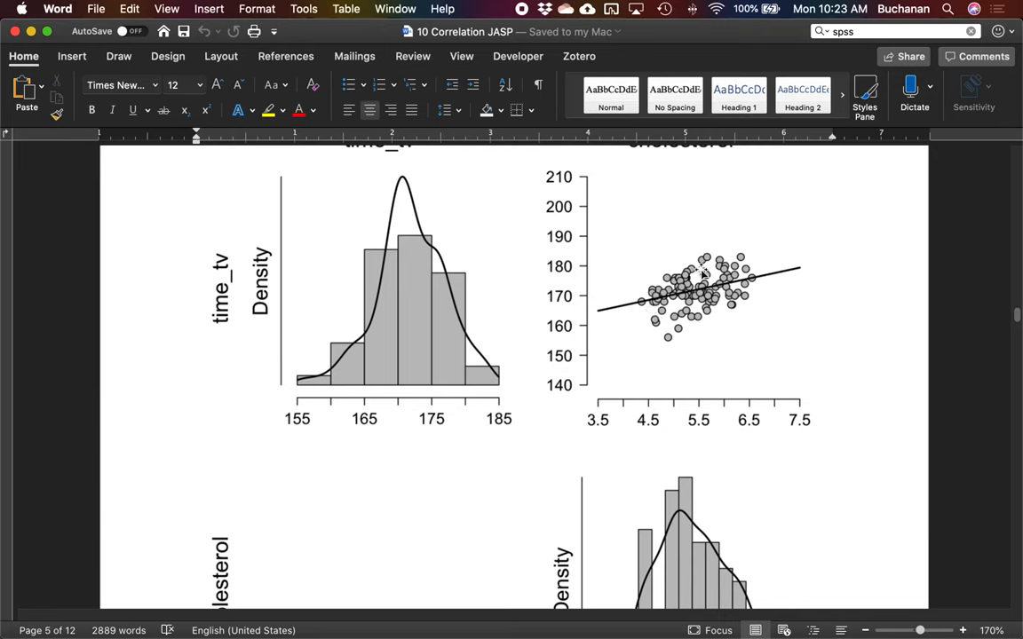
pyautogui.moveTo(629, 171)
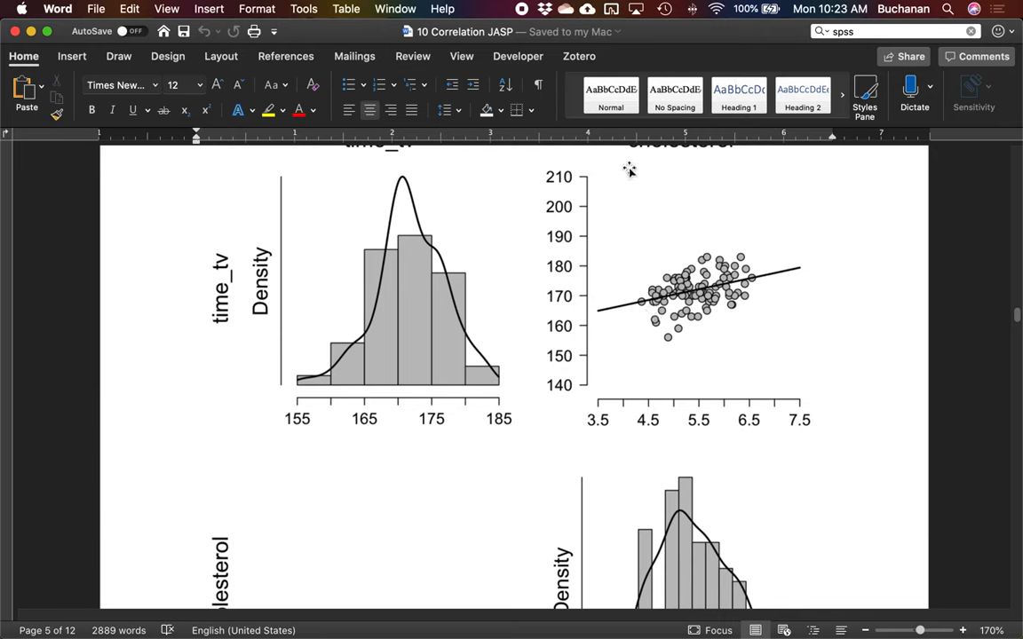
pyautogui.moveTo(605, 176)
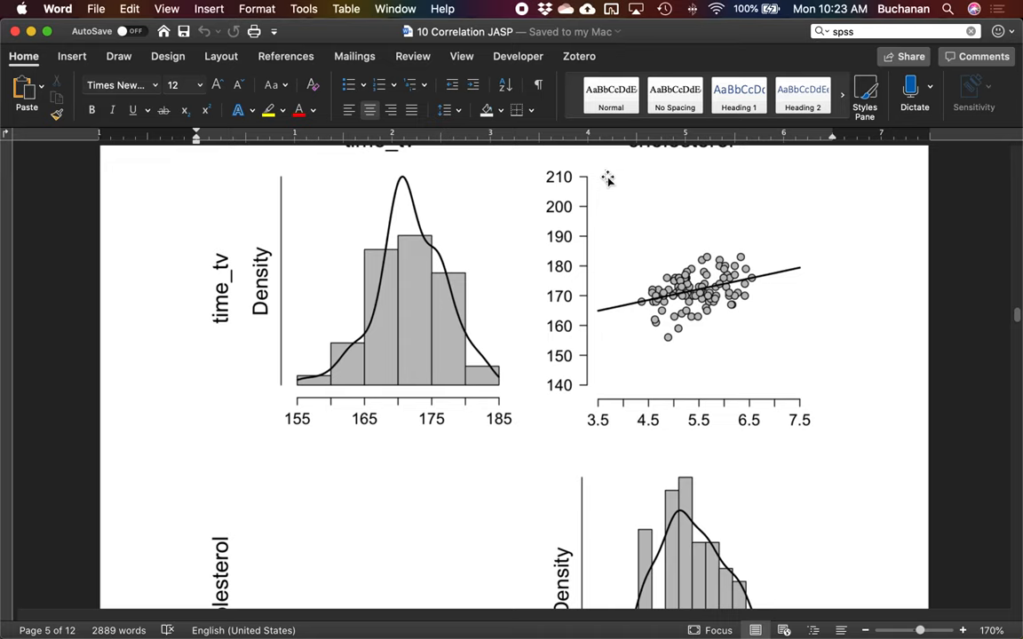
pyautogui.moveTo(610, 177)
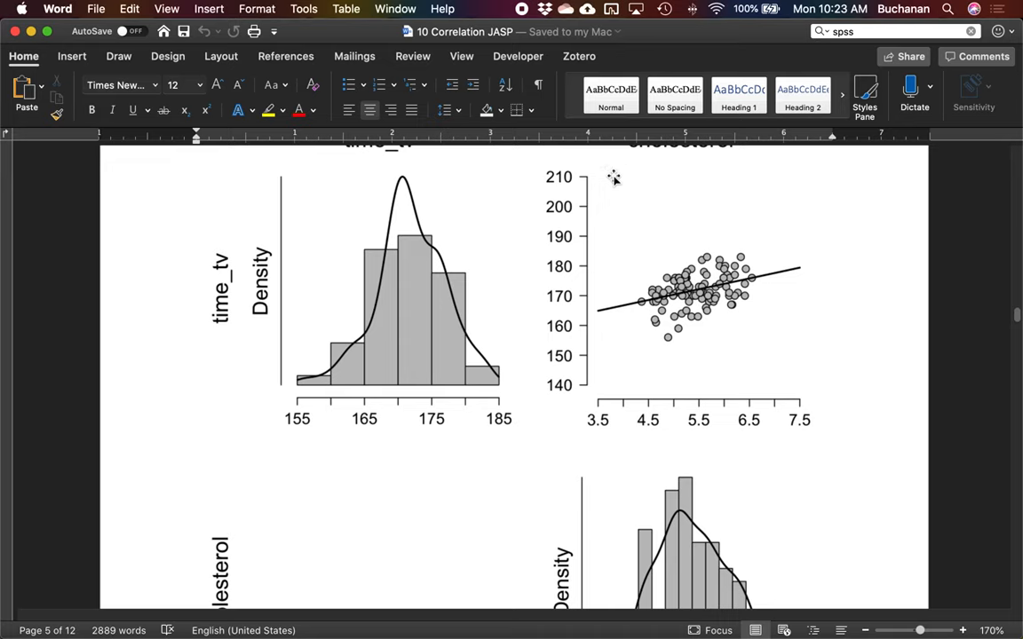
pyautogui.moveTo(600, 400)
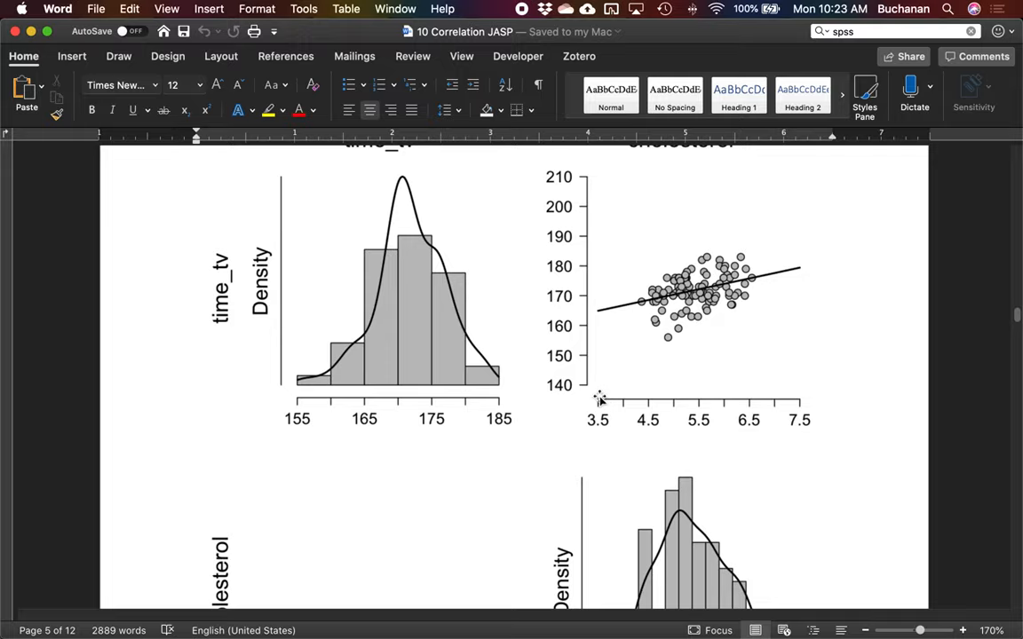
pyautogui.moveTo(609, 181)
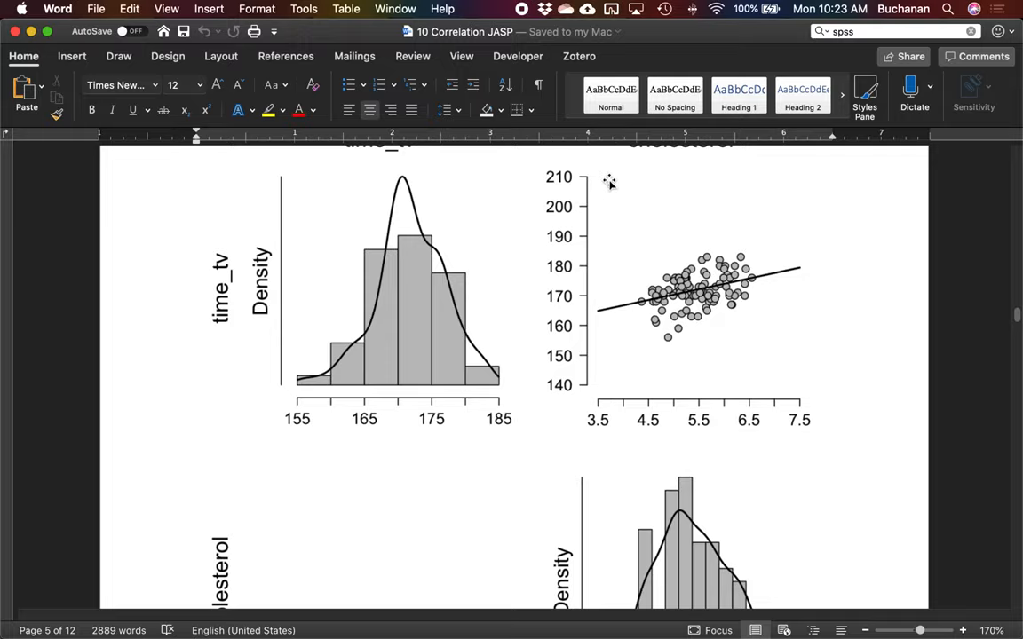
pyautogui.scroll(-3)
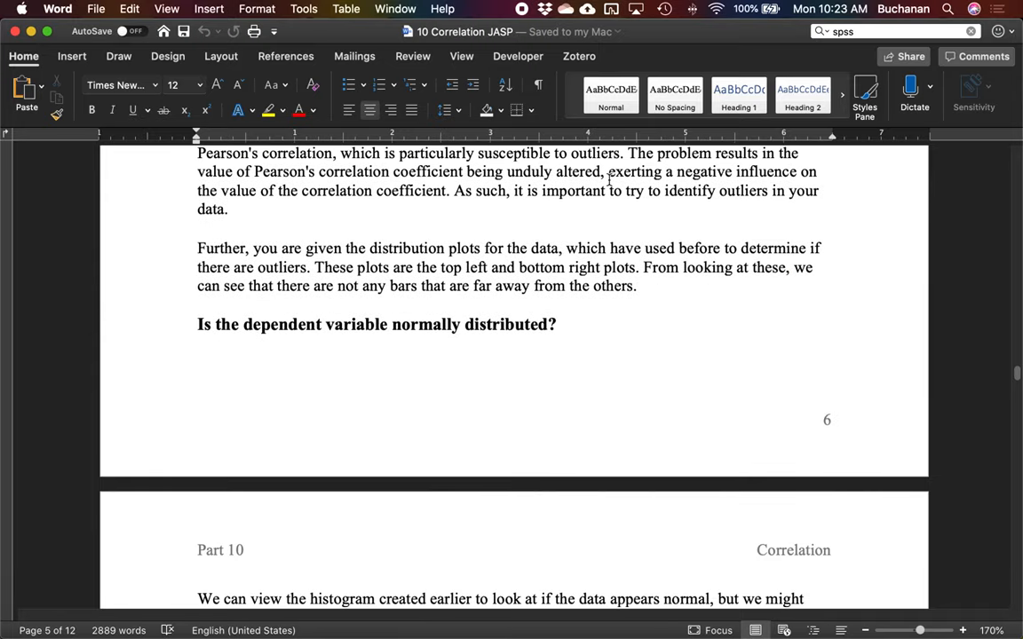
pyautogui.scroll(-3)
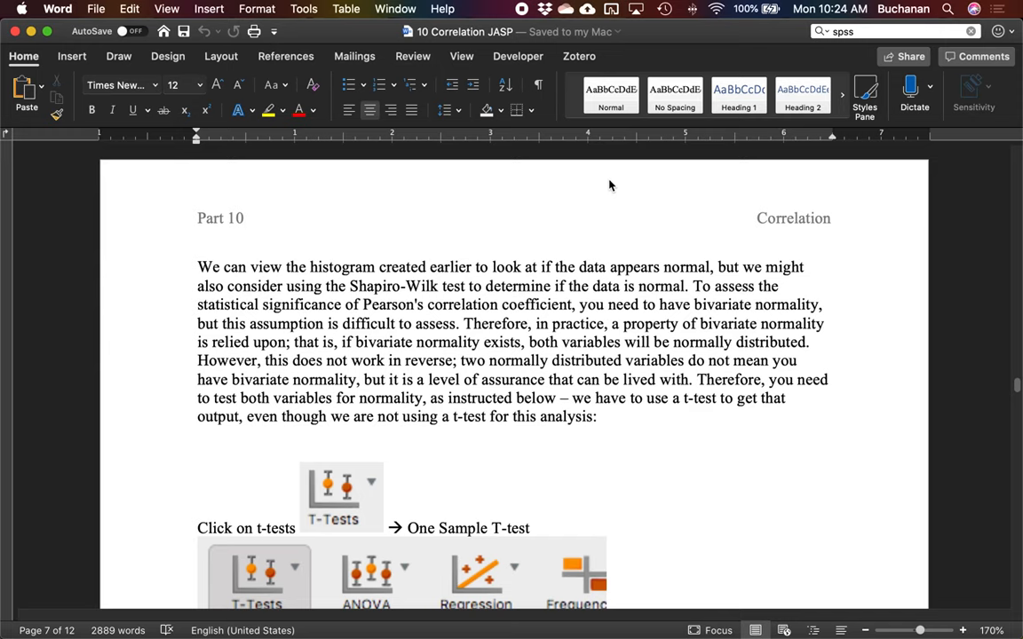
pyautogui.moveTo(604, 181)
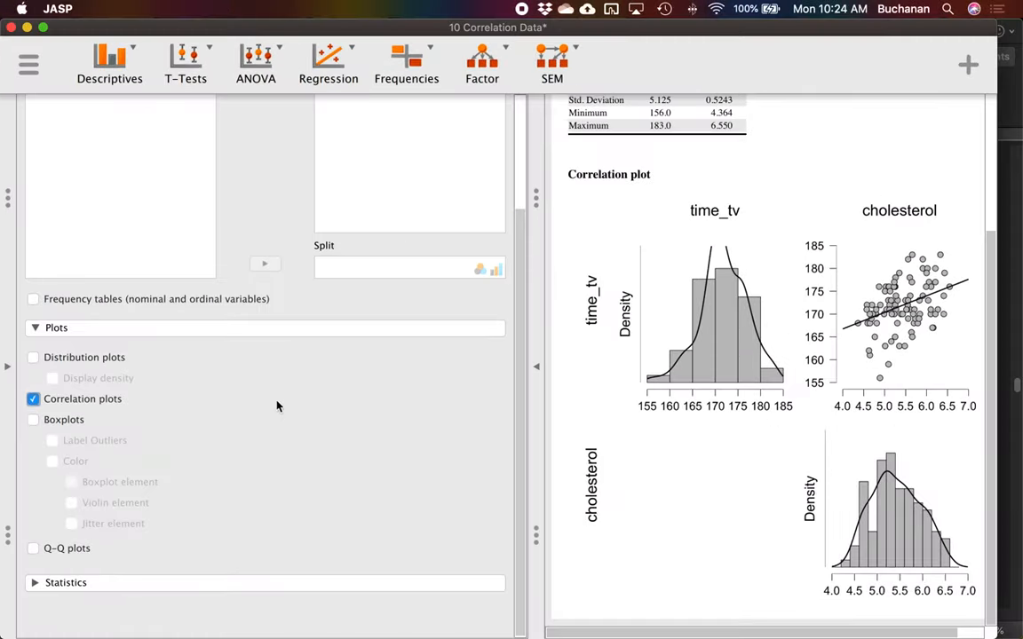
pyautogui.moveTo(177, 575)
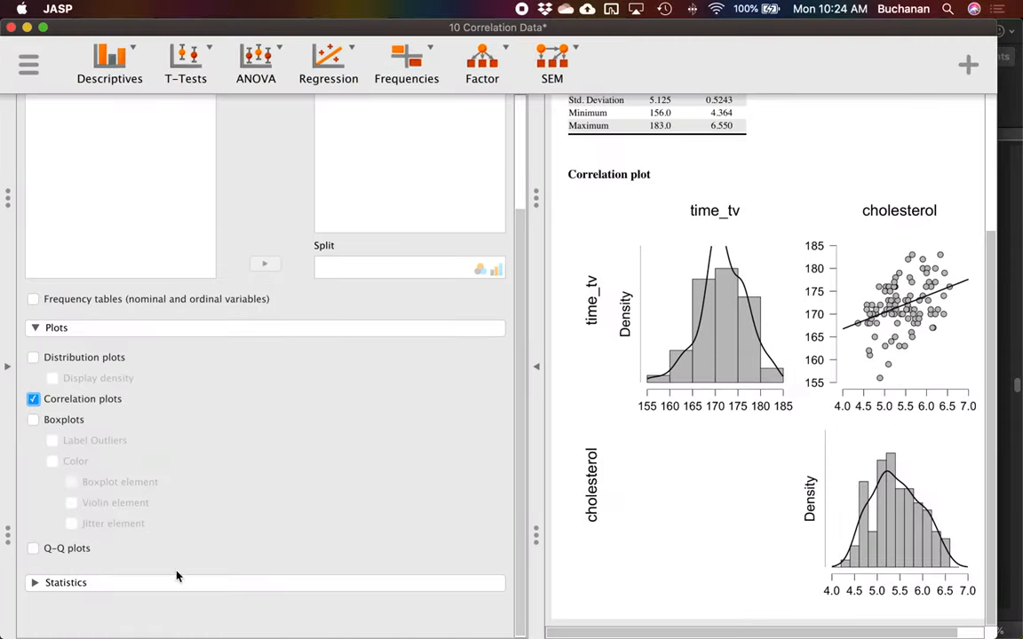
# Tick the Shapiro-Wilk test under Statistics and copy the Descriptive Statistics table.
pyautogui.click(64, 583)
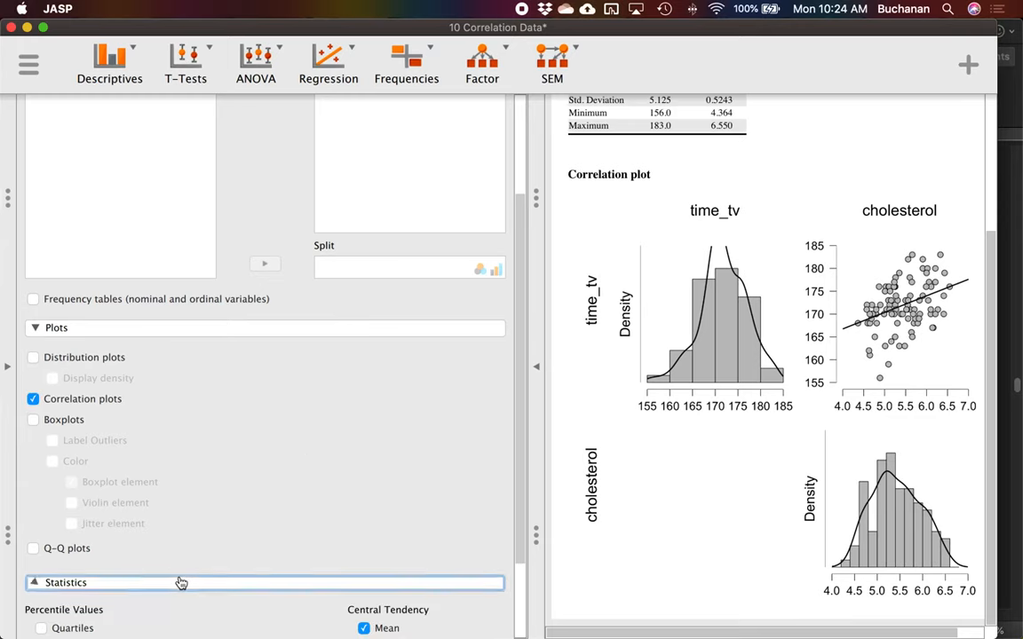
pyautogui.click(181, 582)
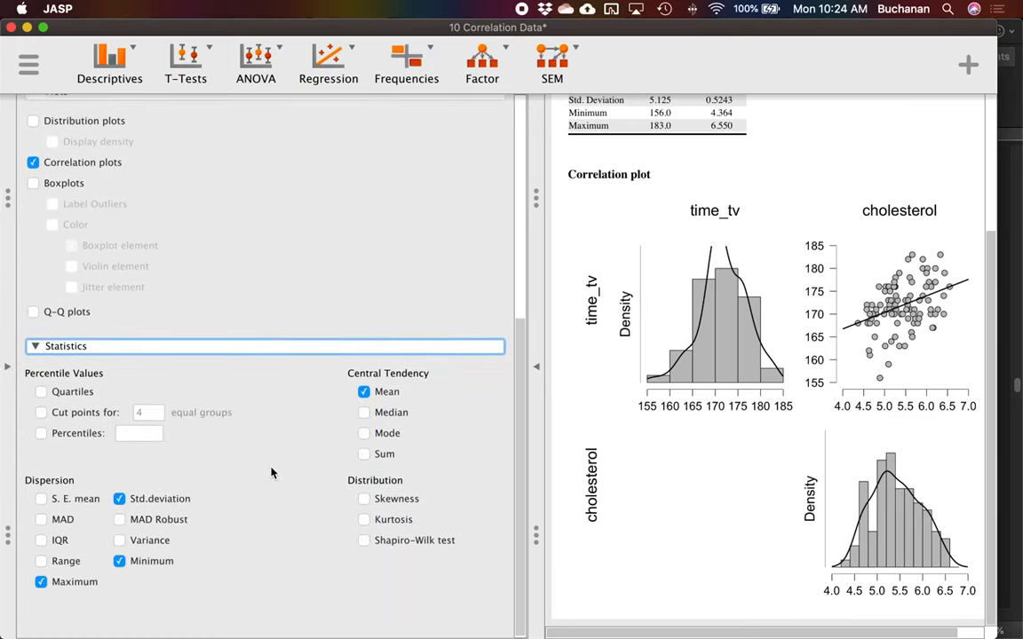
pyautogui.click(364, 539)
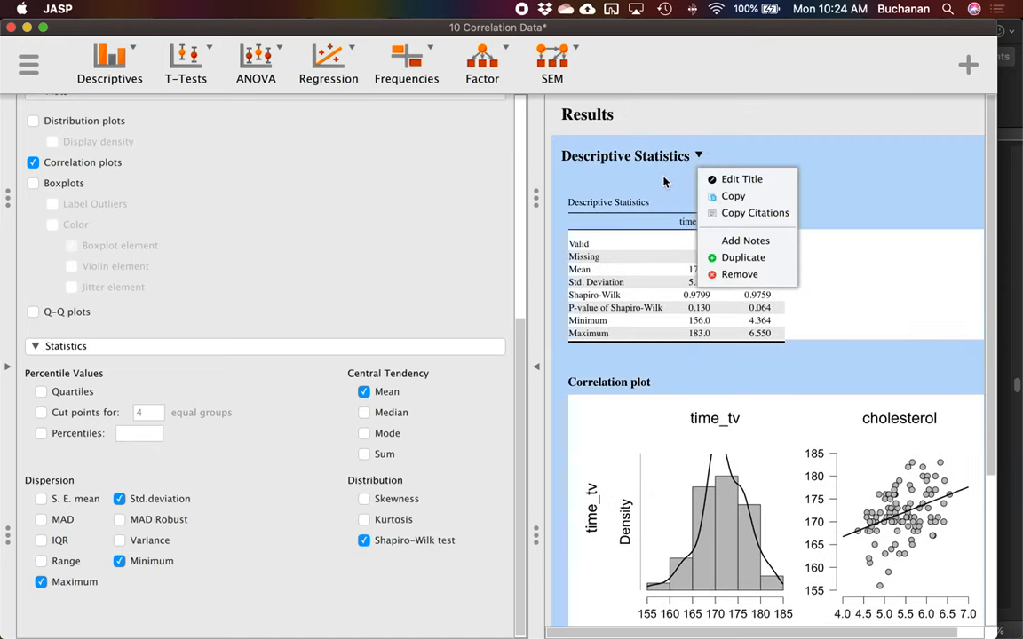
pyautogui.click(657, 202)
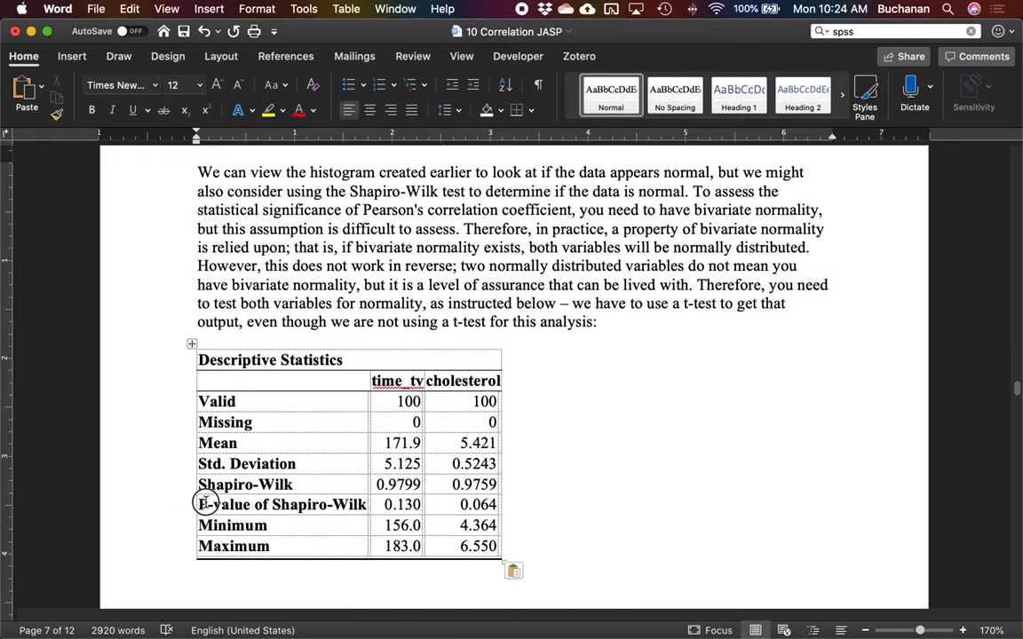
# Highlight the Shapiro-Wilk p-value row yellow and move down past the removed T-test screenshots.
pyautogui.click(204, 504)
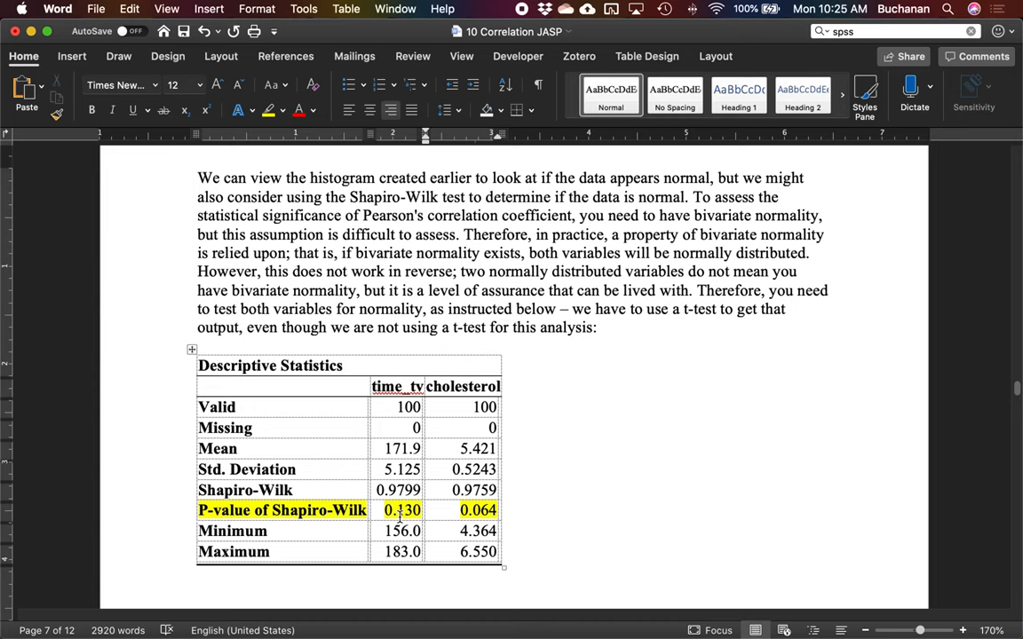
pyautogui.moveTo(532, 493)
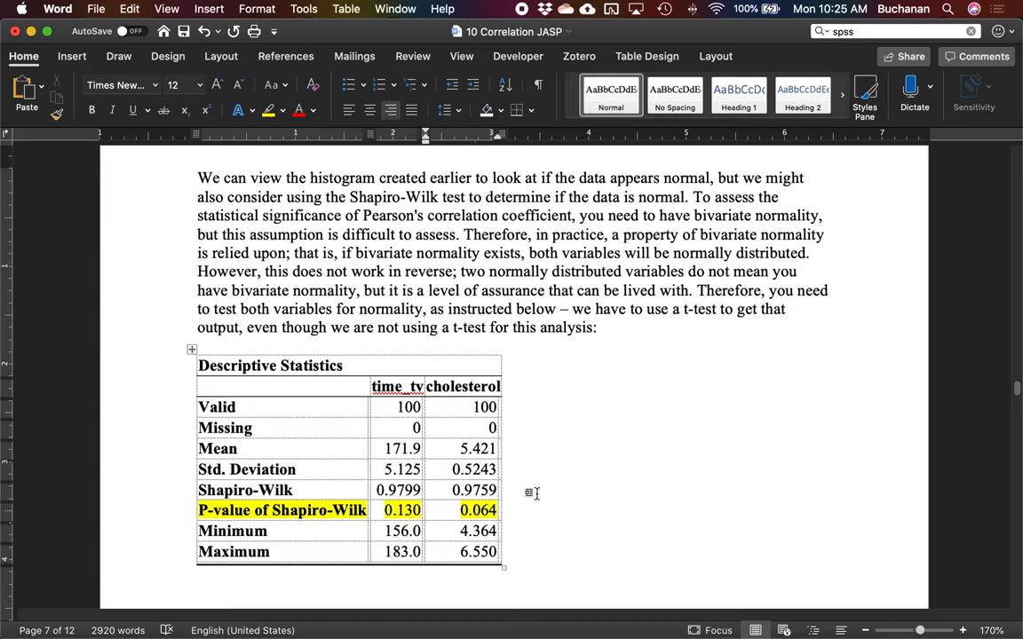
pyautogui.scroll(-3)
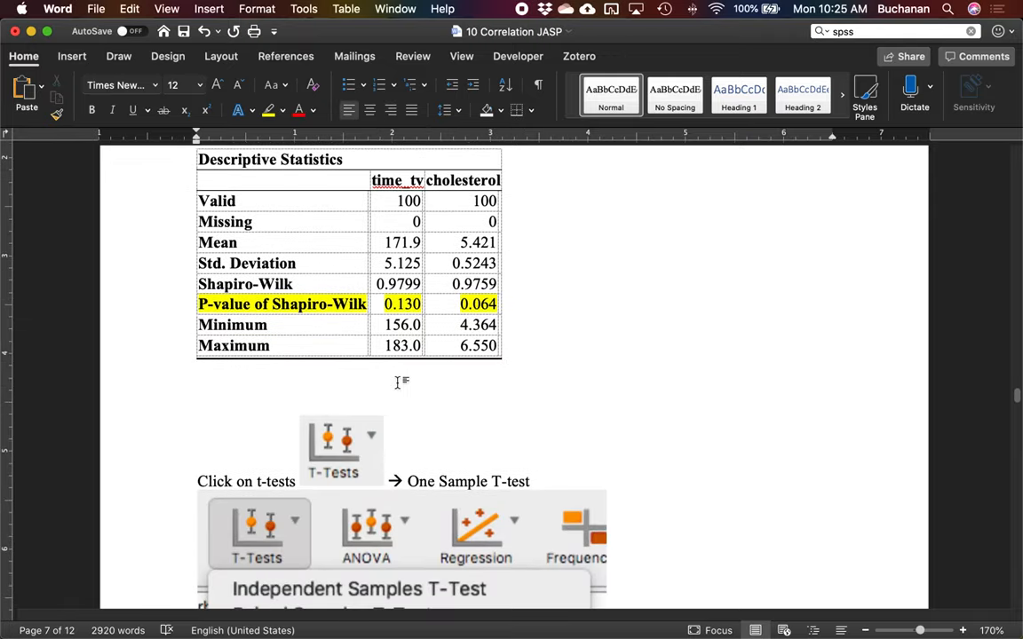
pyautogui.scroll(-3)
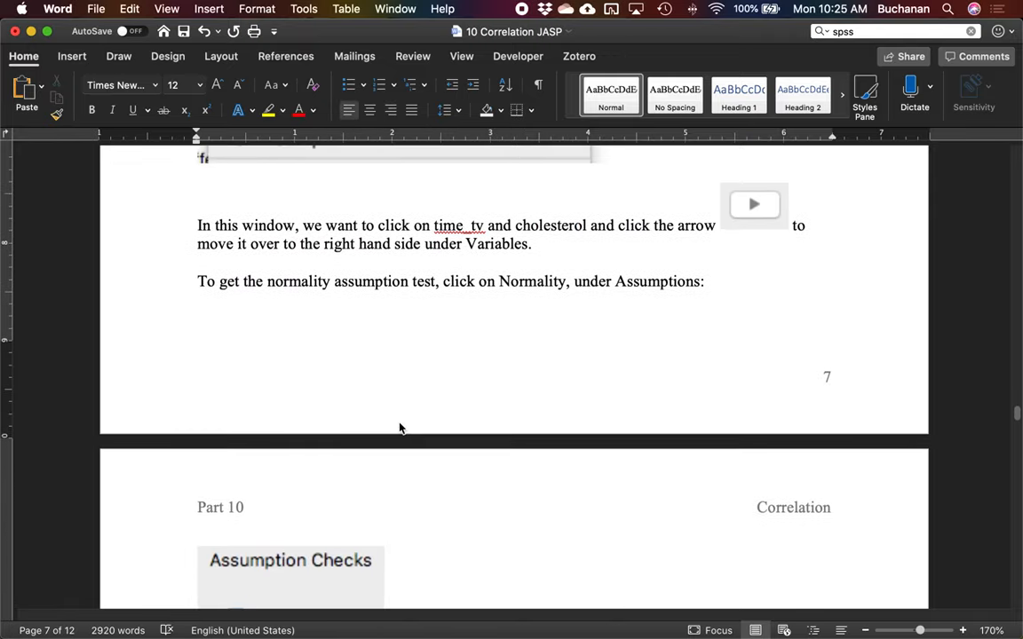
pyautogui.scroll(-3)
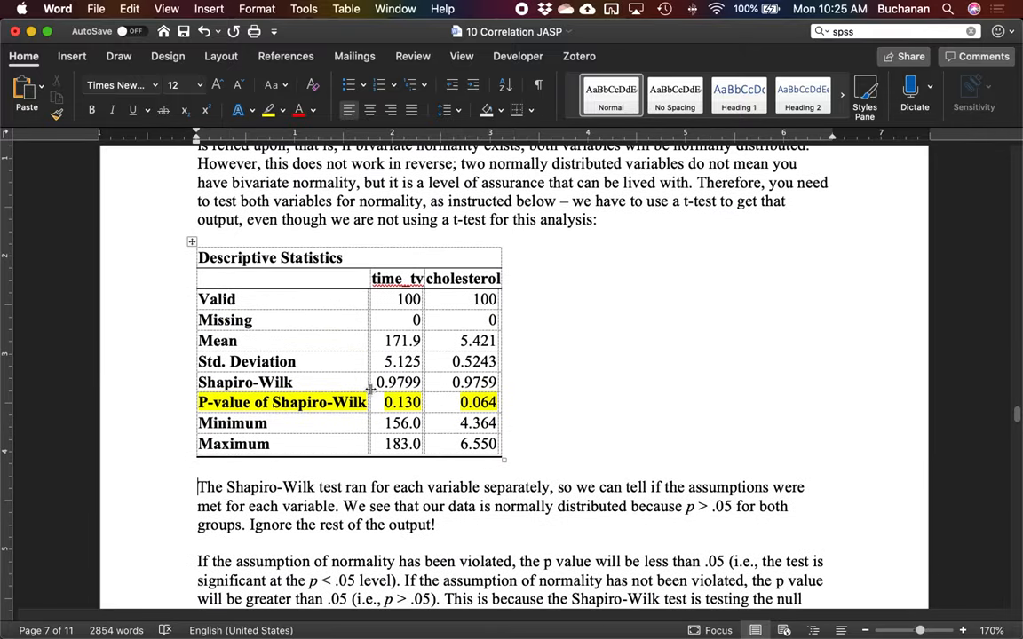
# Scroll past the Shapiro-Wilk report paragraph to the homoscedasticity section on page 8.
pyautogui.scroll(-3)
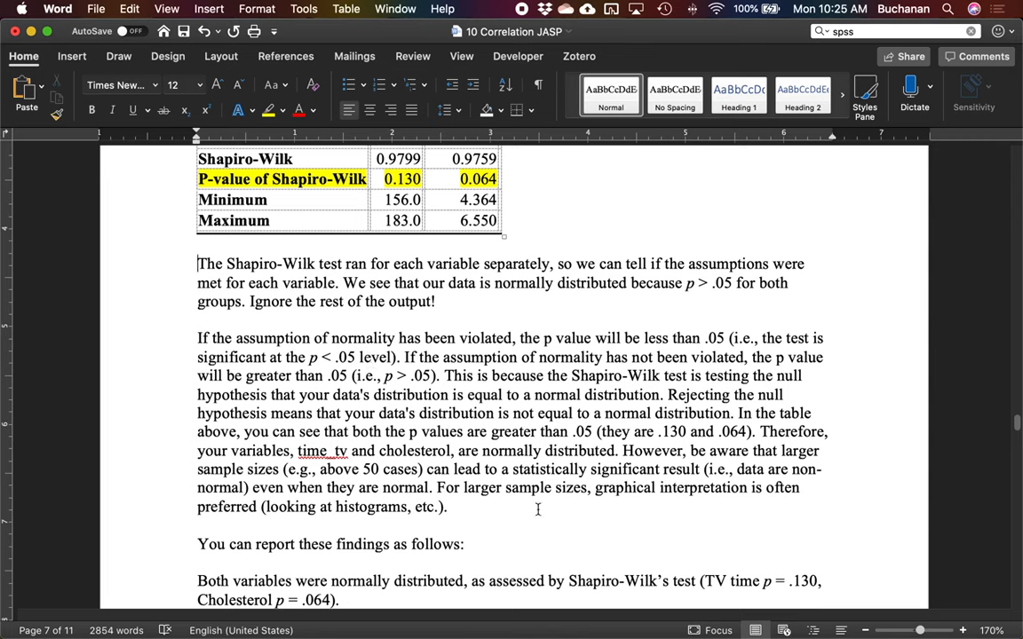
pyautogui.moveTo(473, 458)
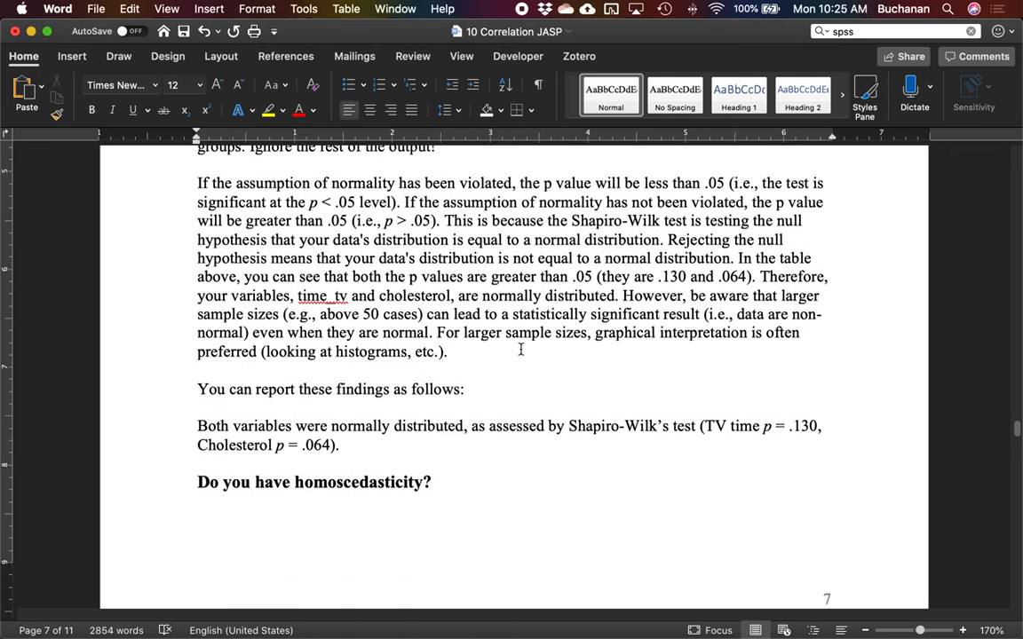
pyautogui.moveTo(736, 426)
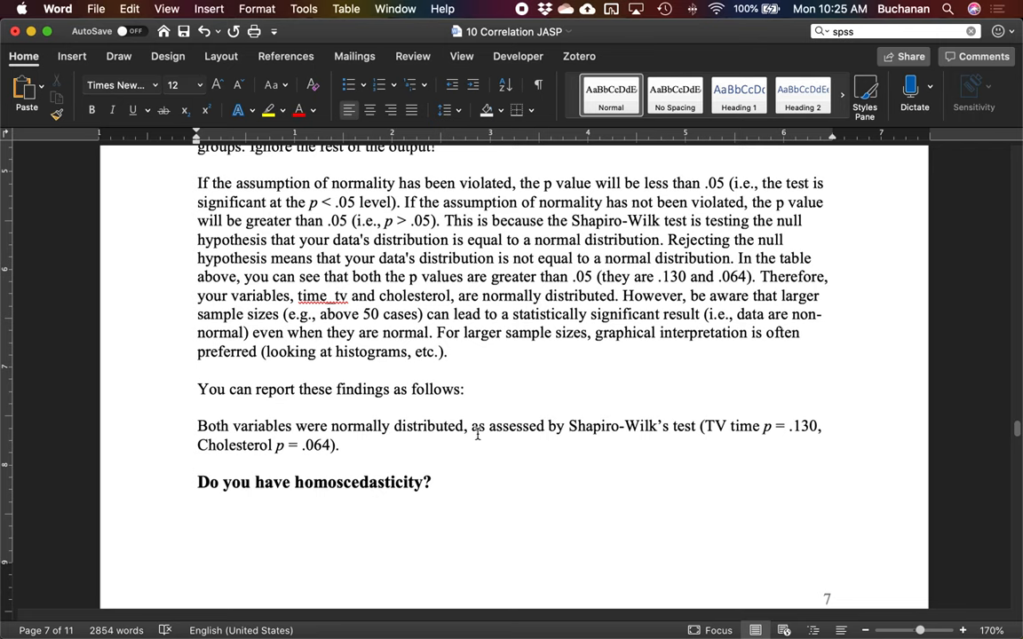
pyautogui.scroll(-3)
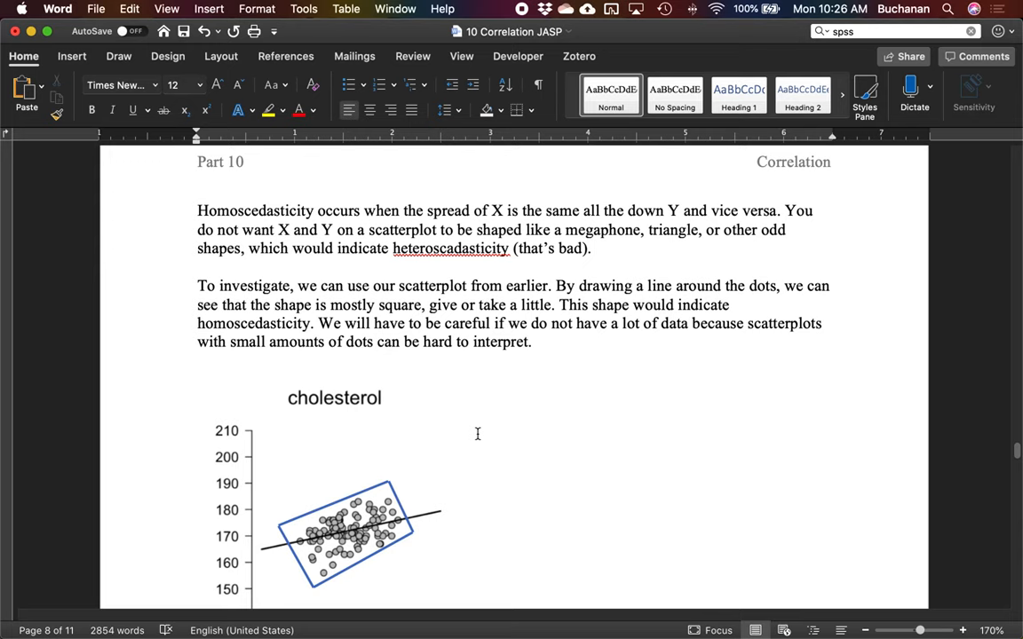
pyautogui.moveTo(252, 422)
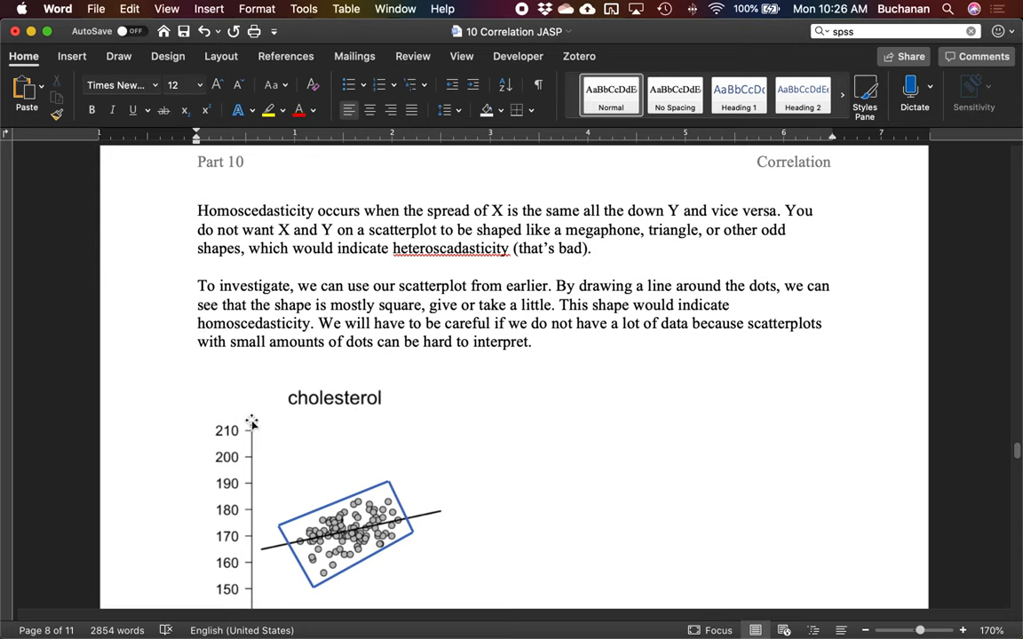
pyautogui.moveTo(371, 348)
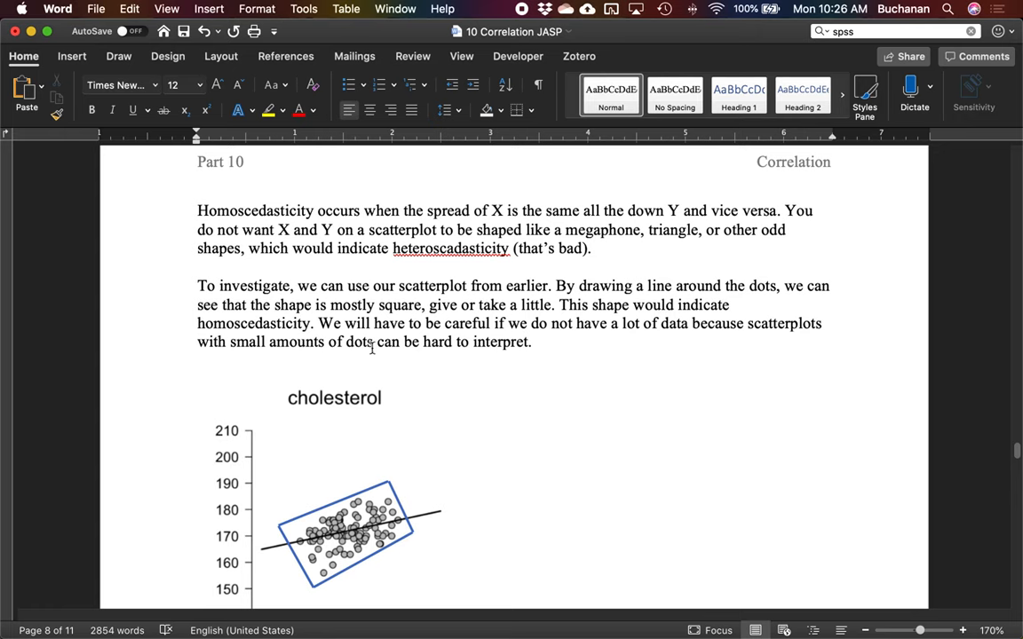
pyautogui.scroll(-3)
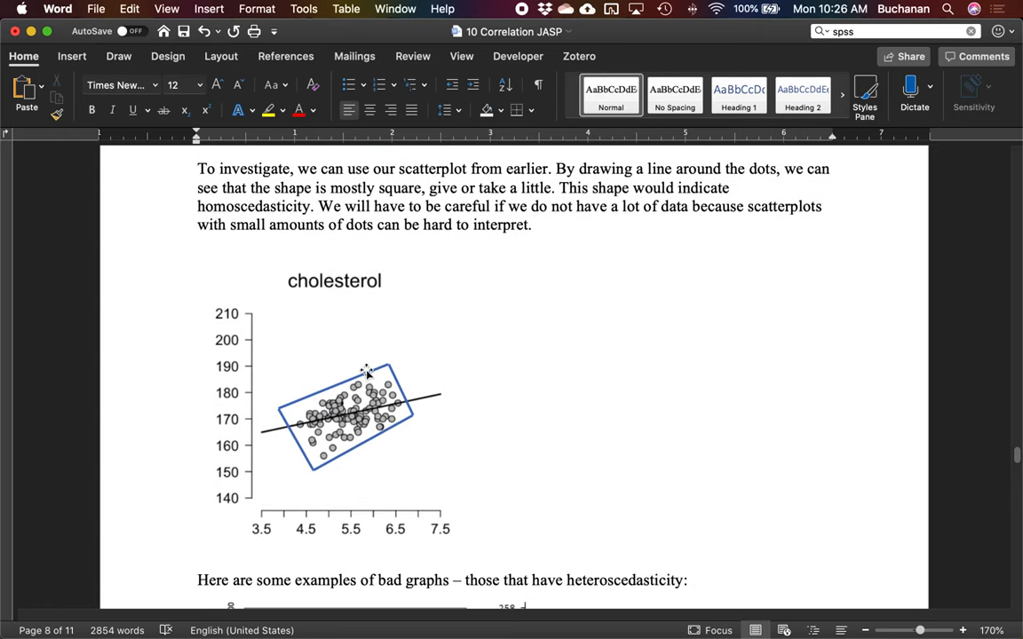
pyautogui.moveTo(409, 384)
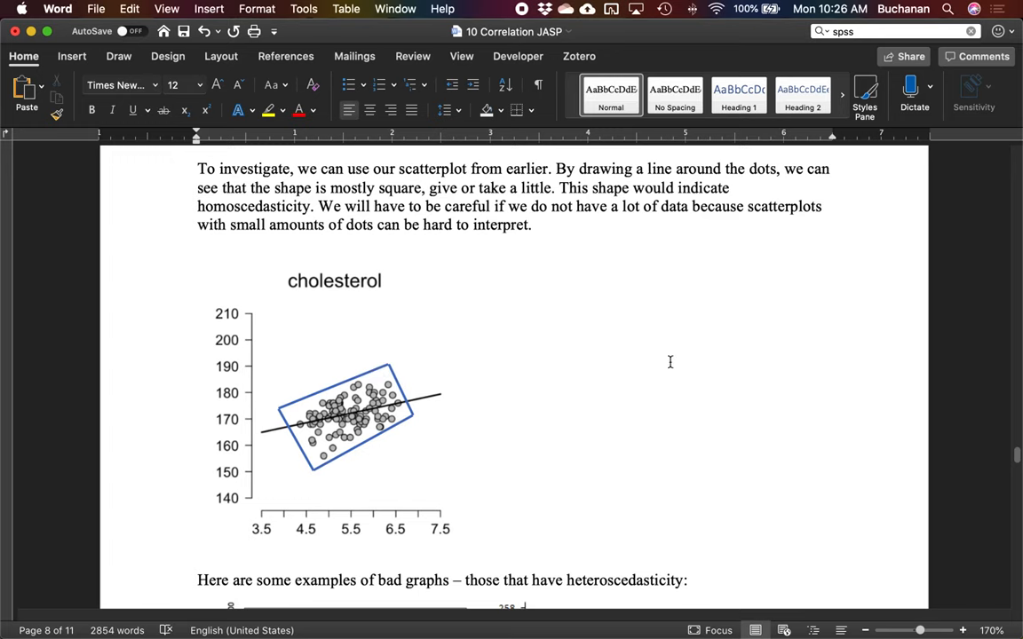
pyautogui.scroll(-3)
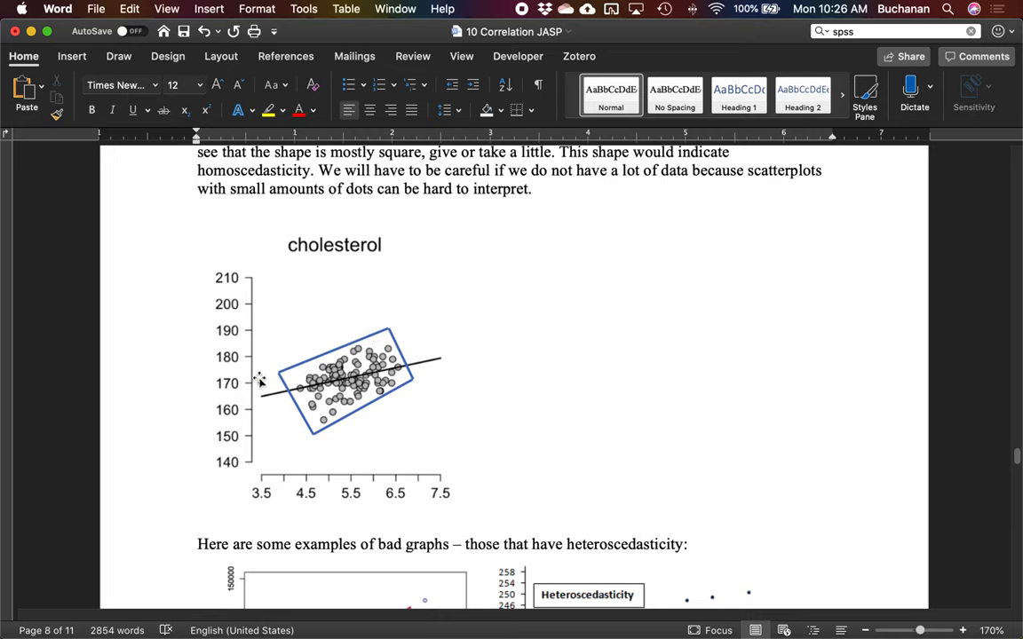
pyautogui.moveTo(252, 383)
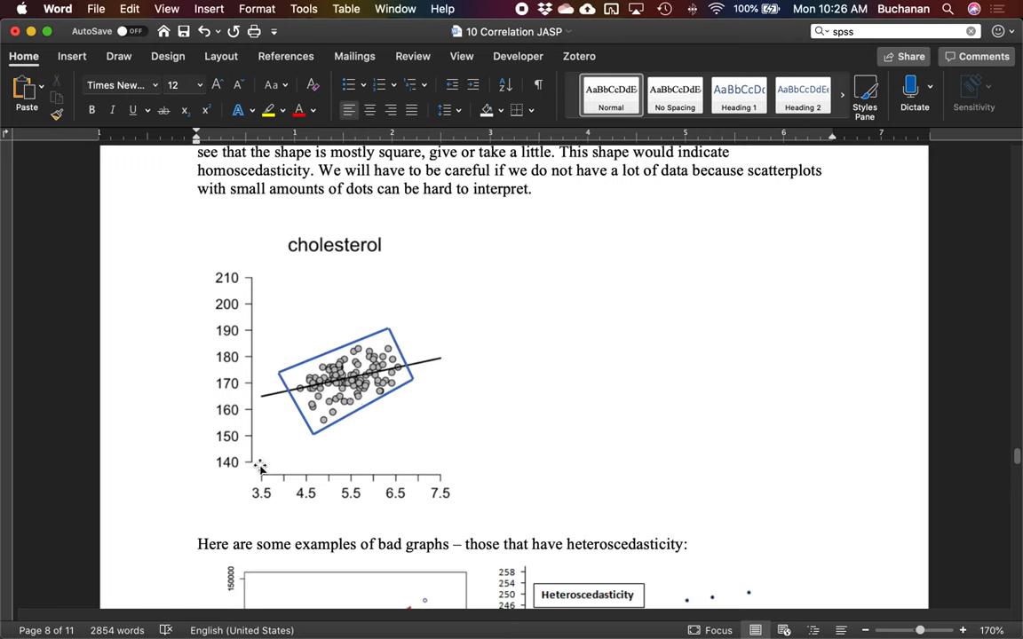
pyautogui.moveTo(330, 483)
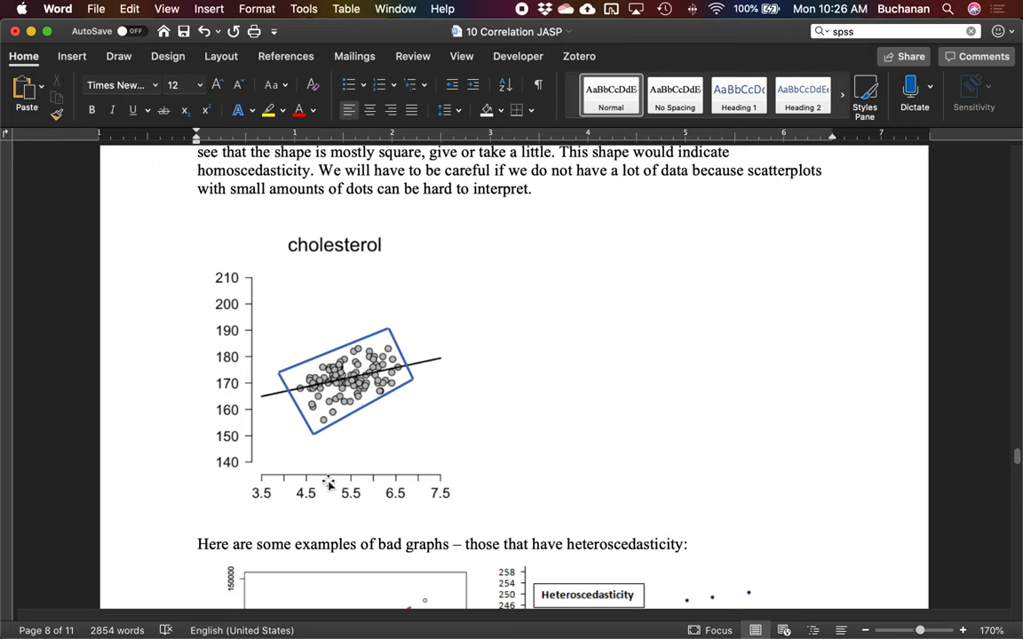
pyautogui.moveTo(440, 380)
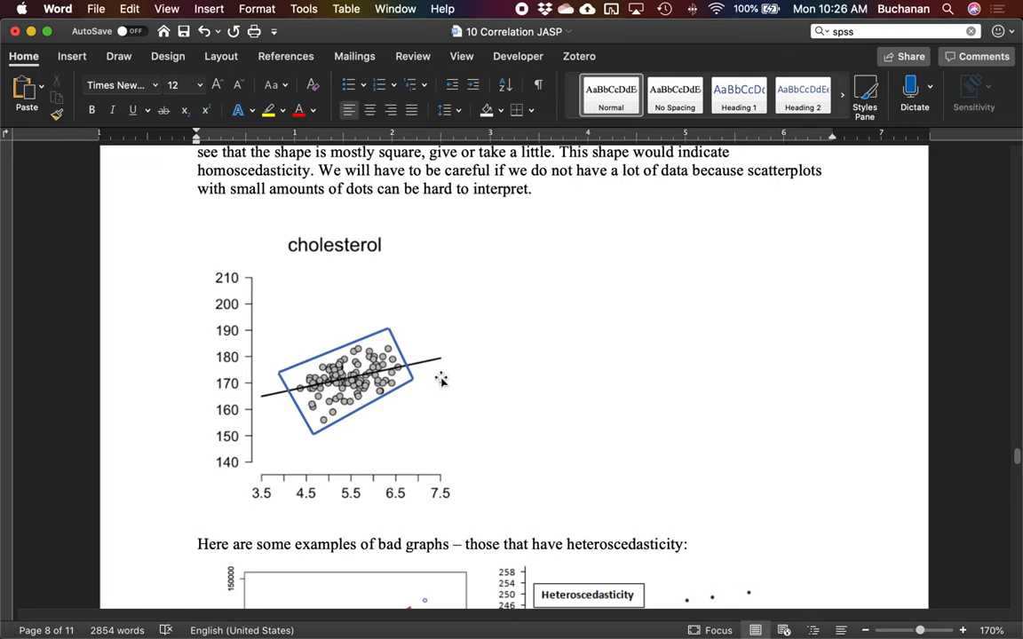
pyautogui.moveTo(483, 394)
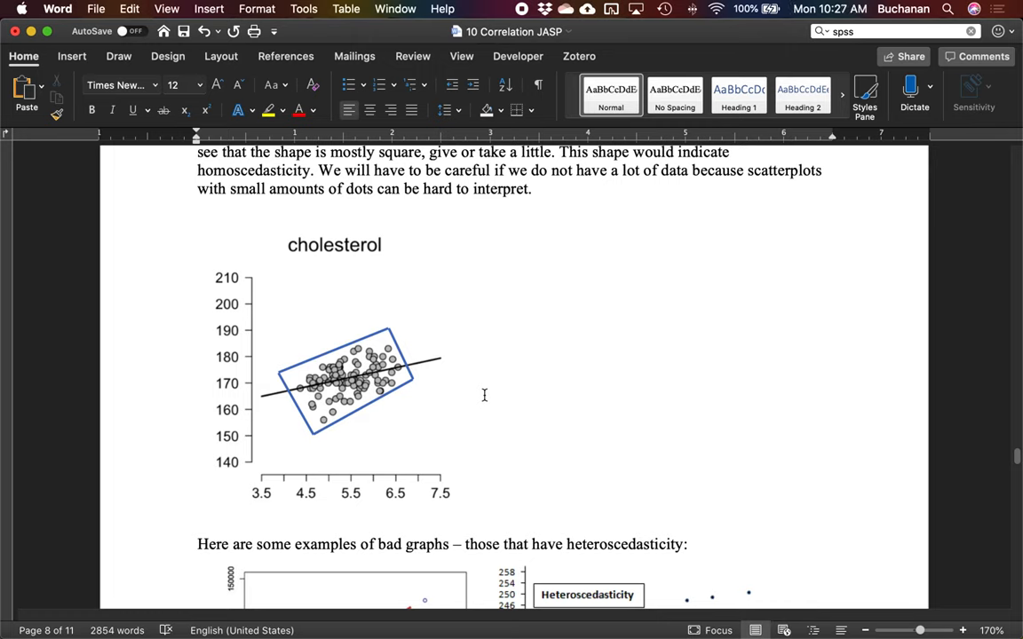
pyautogui.scroll(-3)
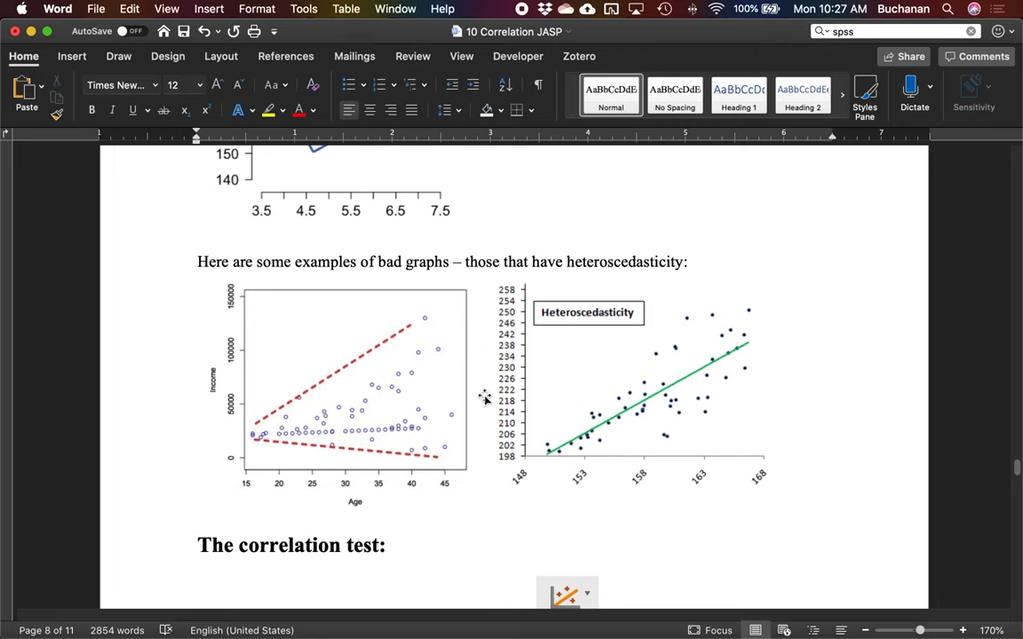
pyautogui.moveTo(253, 417)
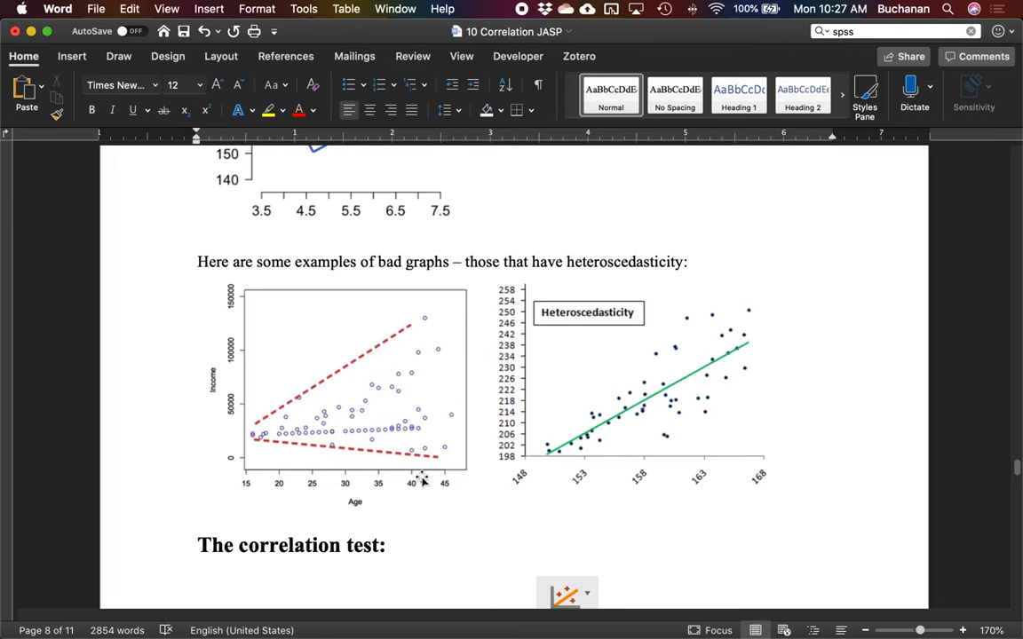
pyautogui.moveTo(395, 460)
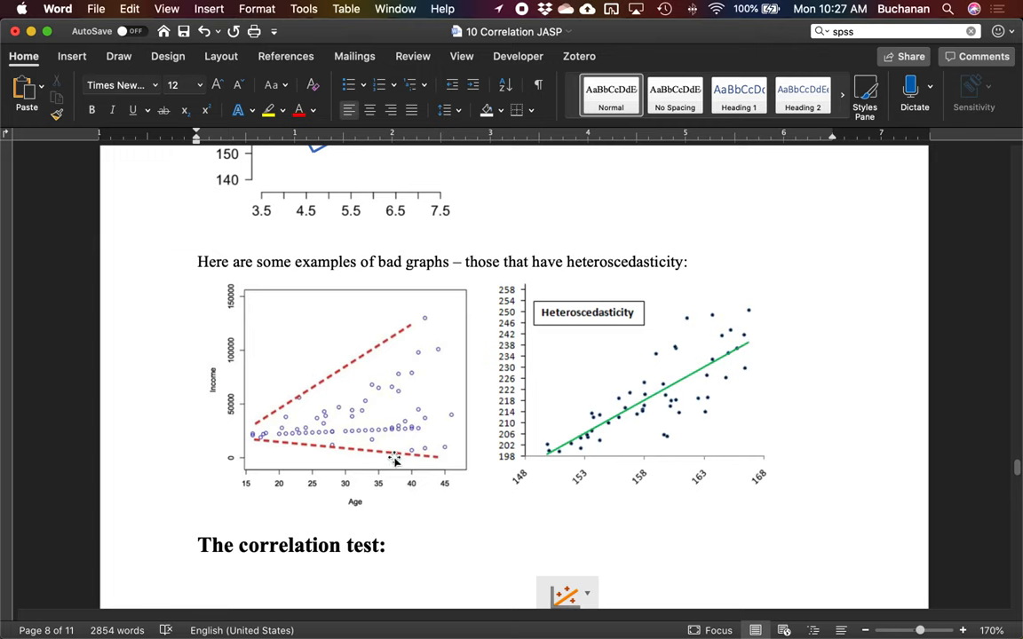
pyautogui.moveTo(267, 424)
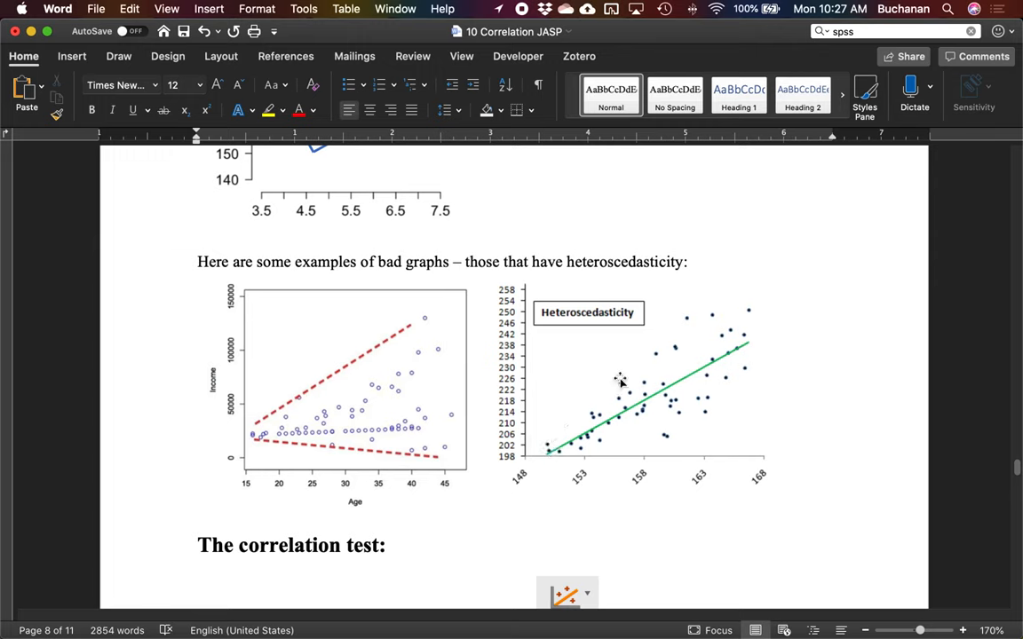
pyautogui.moveTo(785, 371)
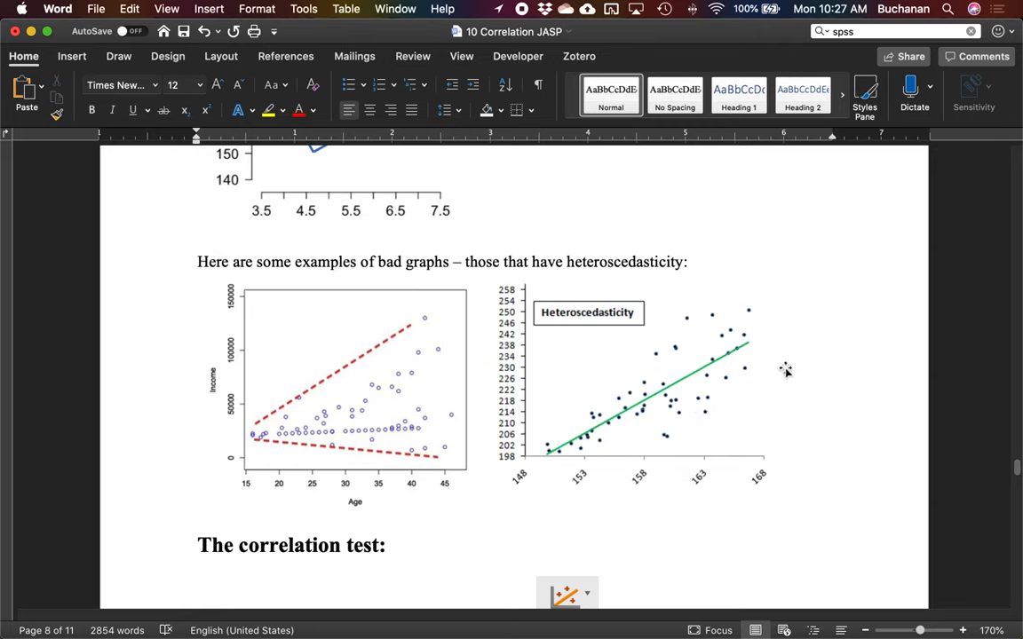
pyautogui.moveTo(650, 358)
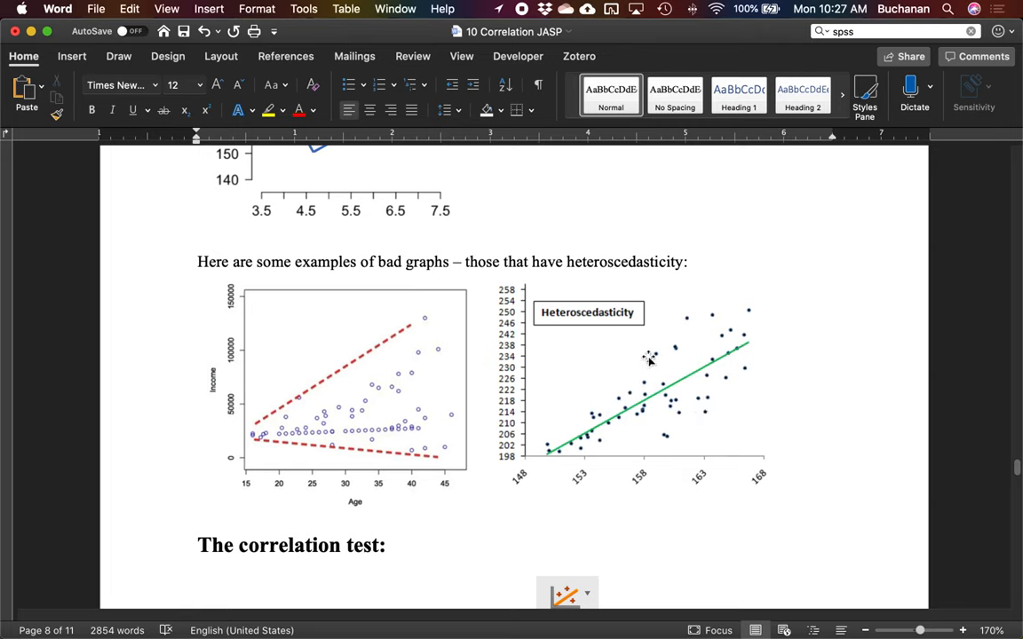
pyautogui.moveTo(564, 426)
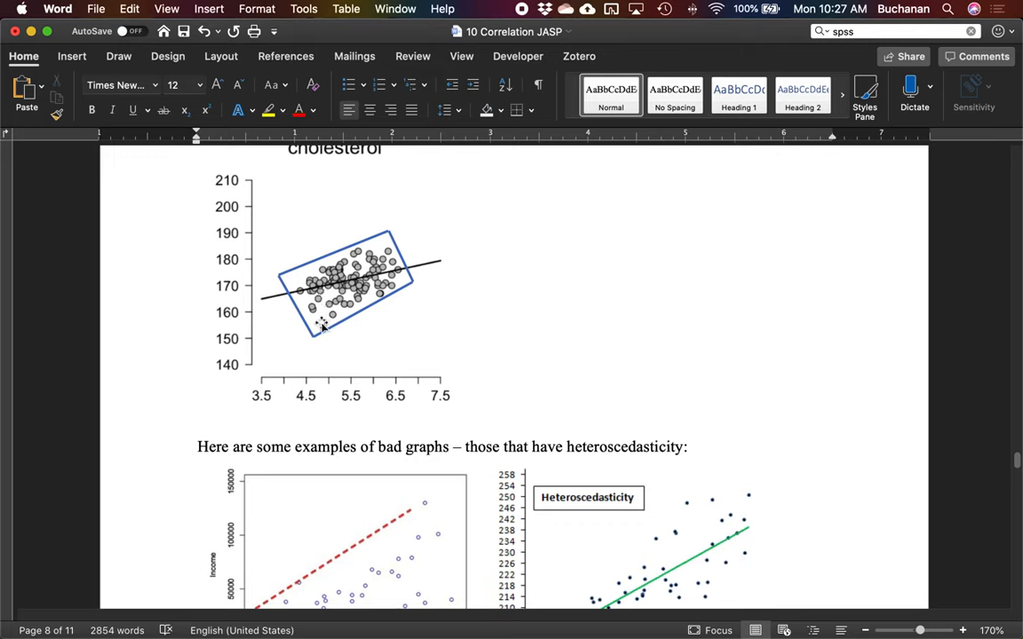
pyautogui.moveTo(329, 280)
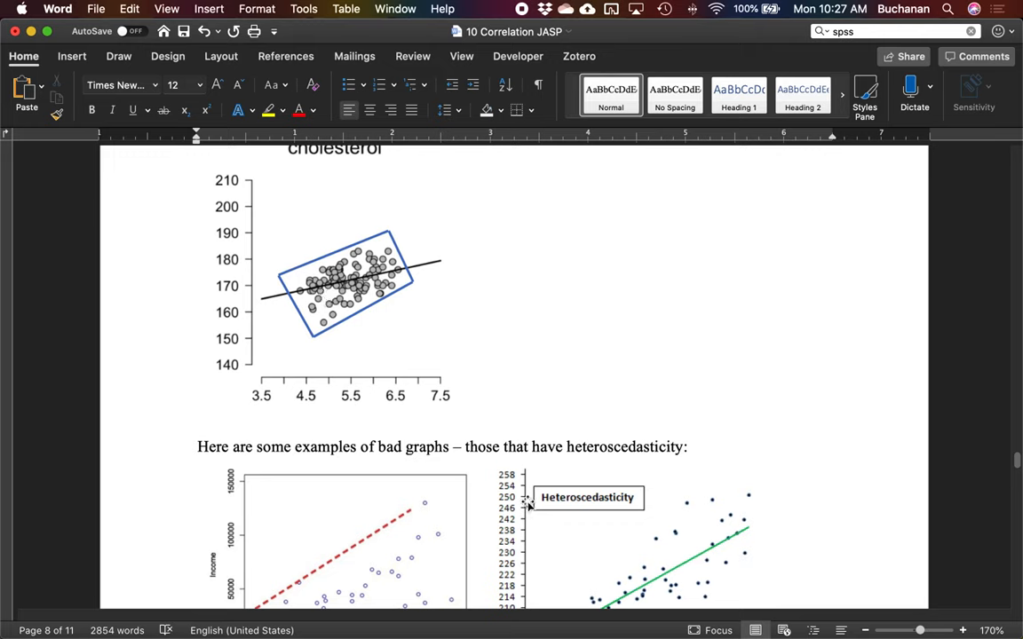
pyautogui.scroll(-3)
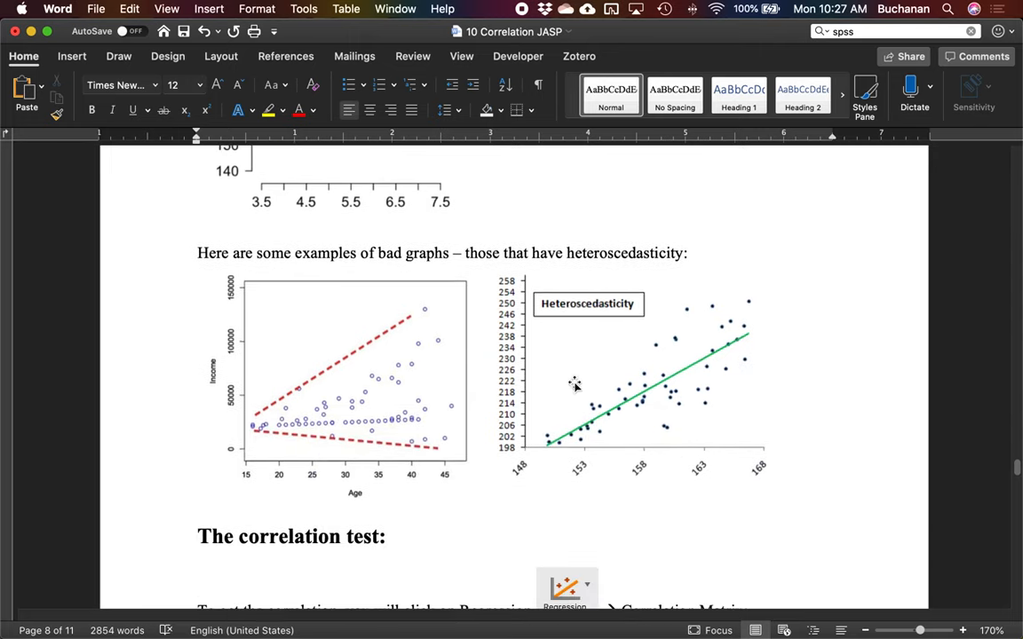
pyautogui.scroll(-3)
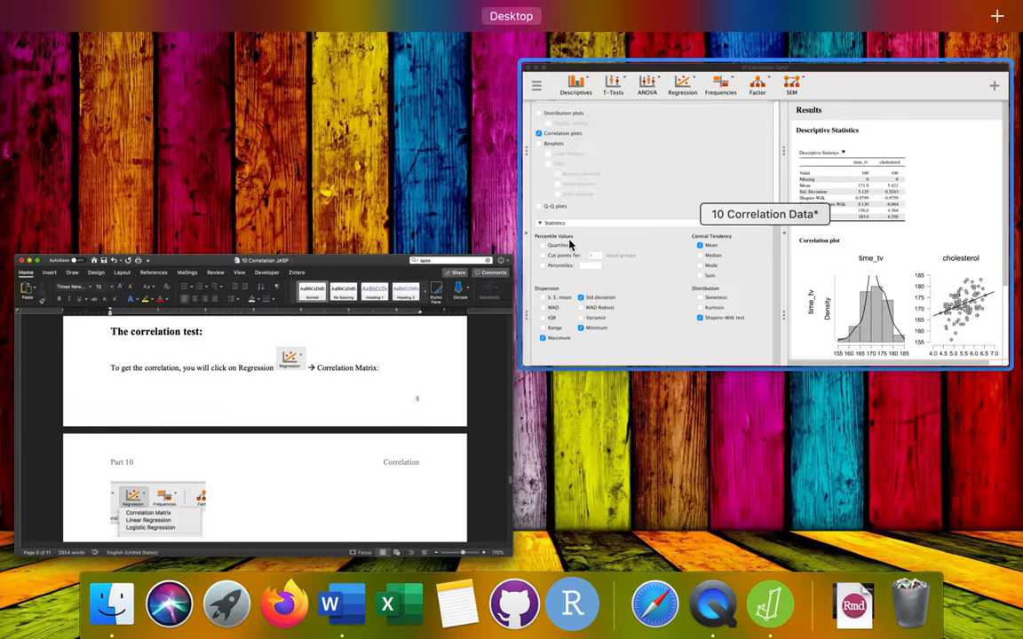
# In JASP, start a Regression > Correlation Matrix with time_tv and cholesterol as variables.
pyautogui.click(328, 64)
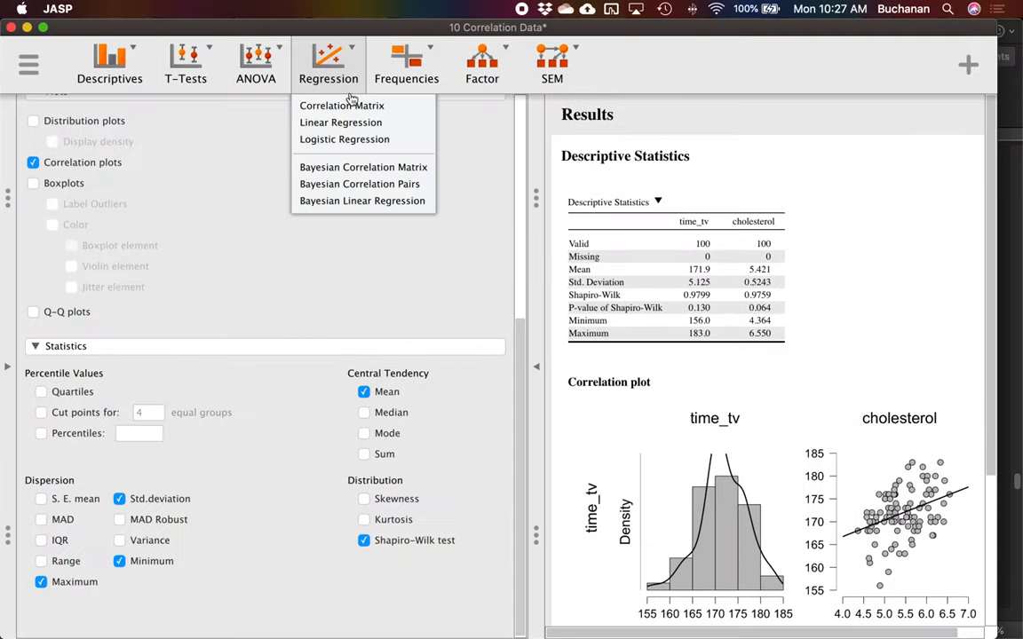
pyautogui.click(341, 105)
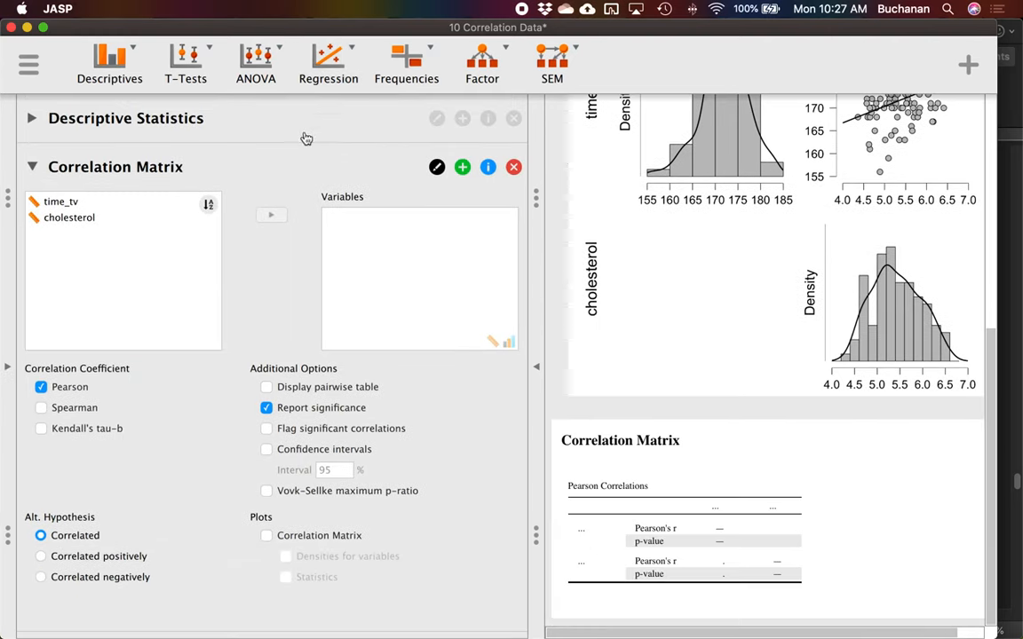
pyautogui.click(270, 214)
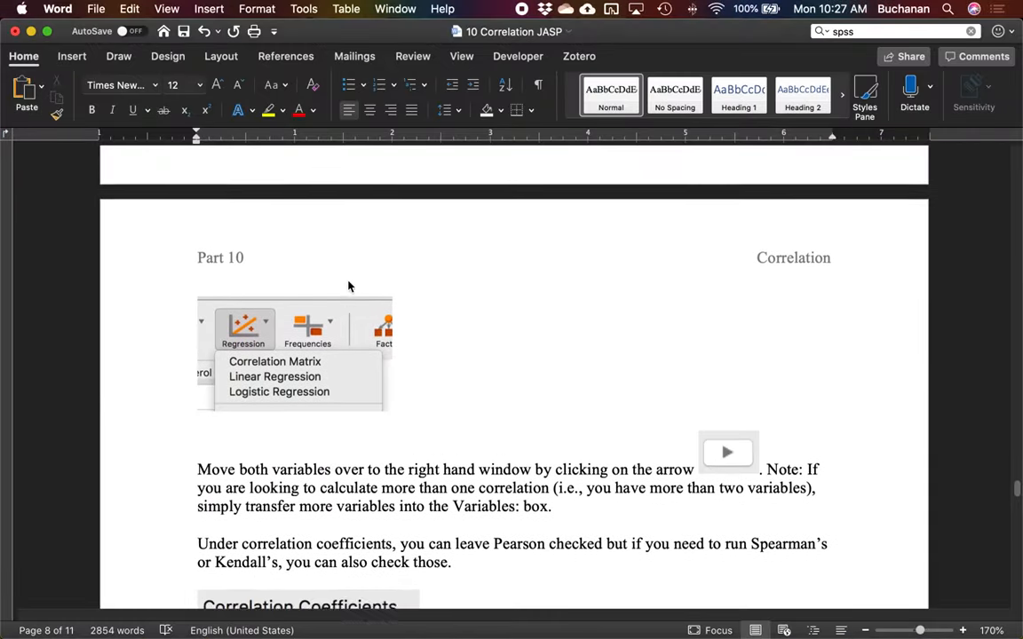
pyautogui.scroll(-3)
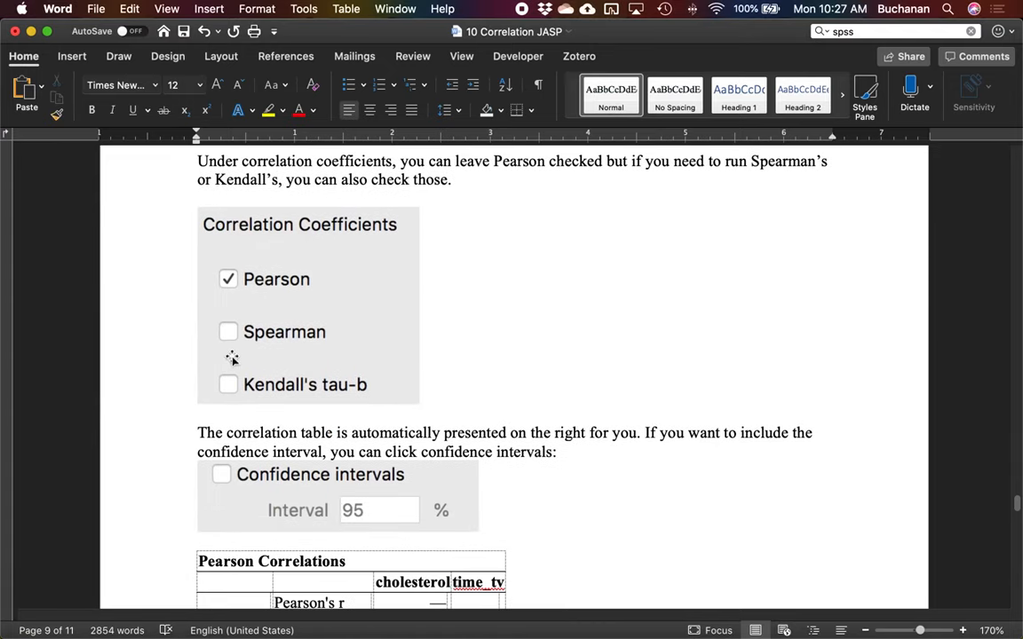
pyautogui.moveTo(357, 369)
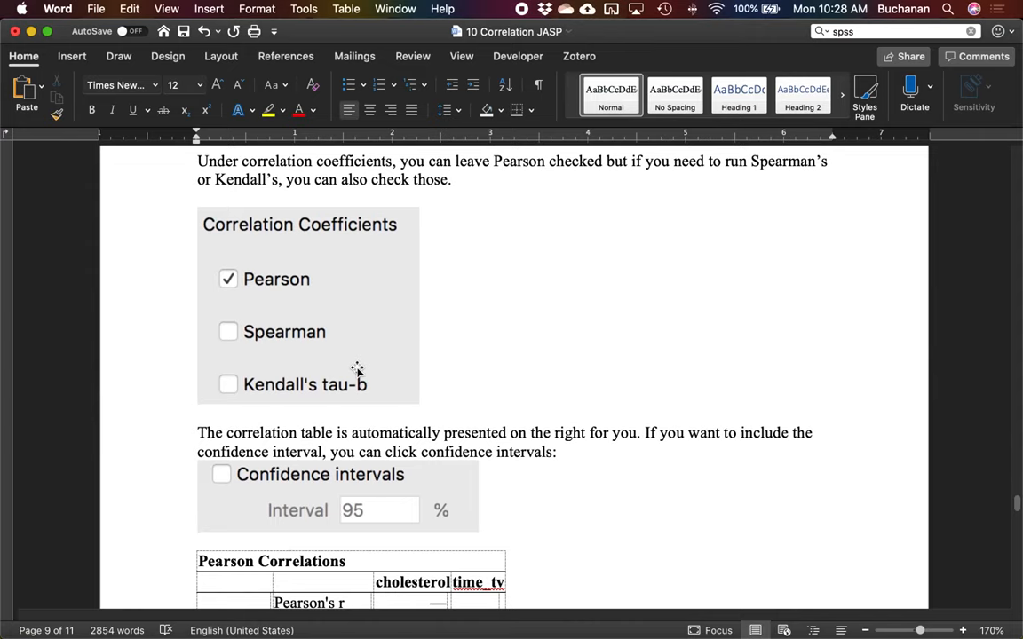
pyautogui.moveTo(242, 295)
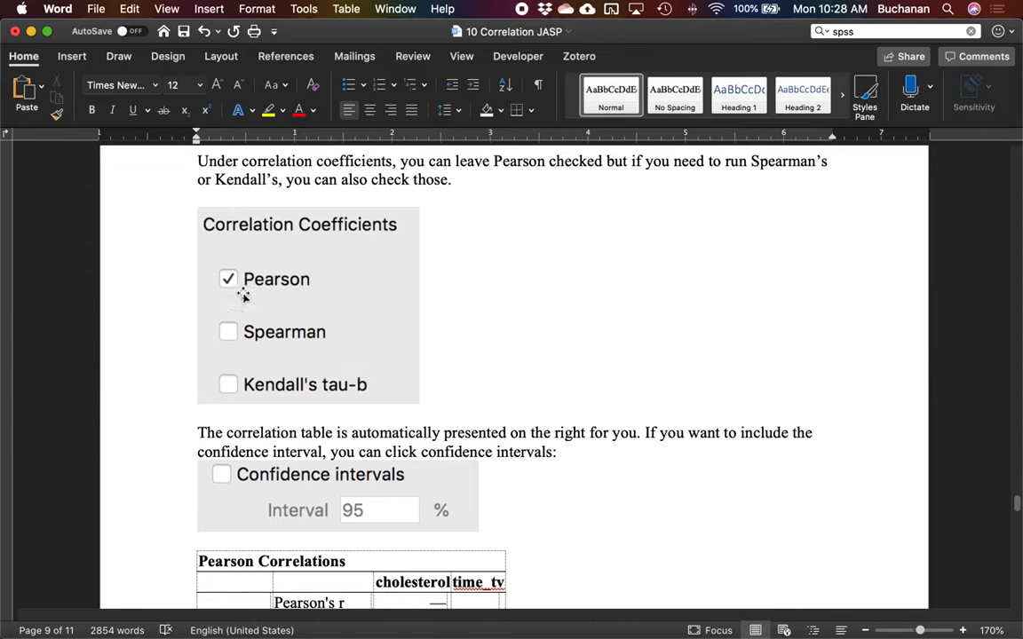
pyautogui.moveTo(442, 261)
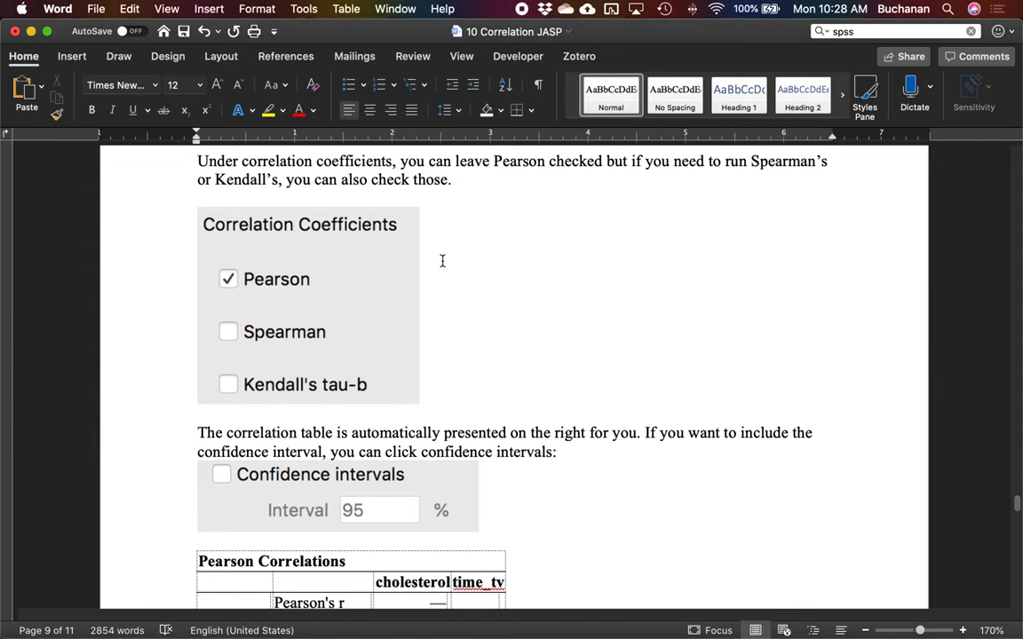
pyautogui.scroll(-3)
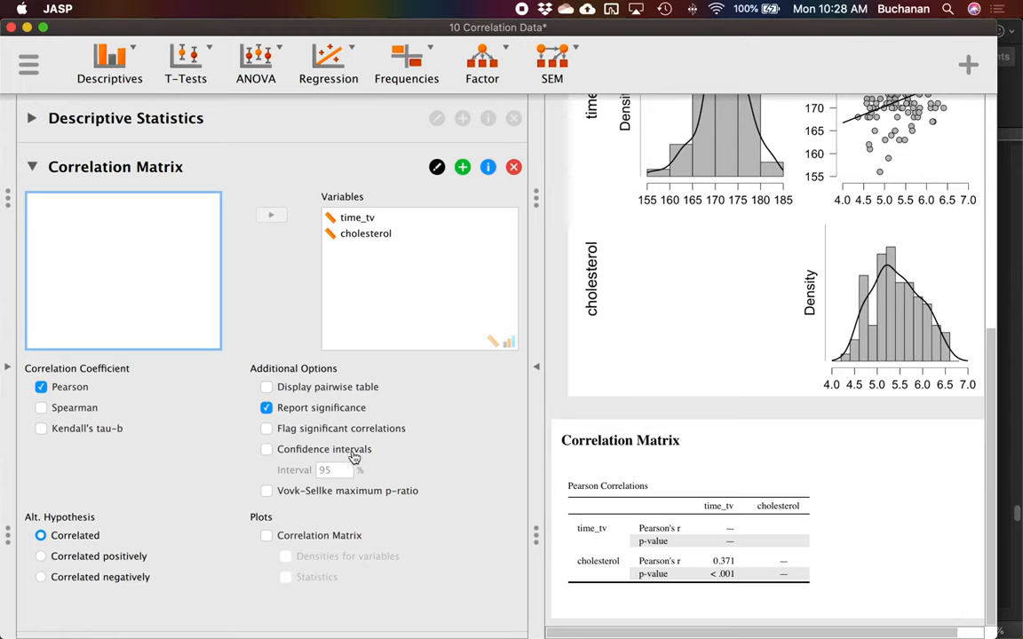
# Return to the Word handout and scroll to the pairwise Pearson Correlations table (r = 0.371).
pyautogui.click(266, 449)
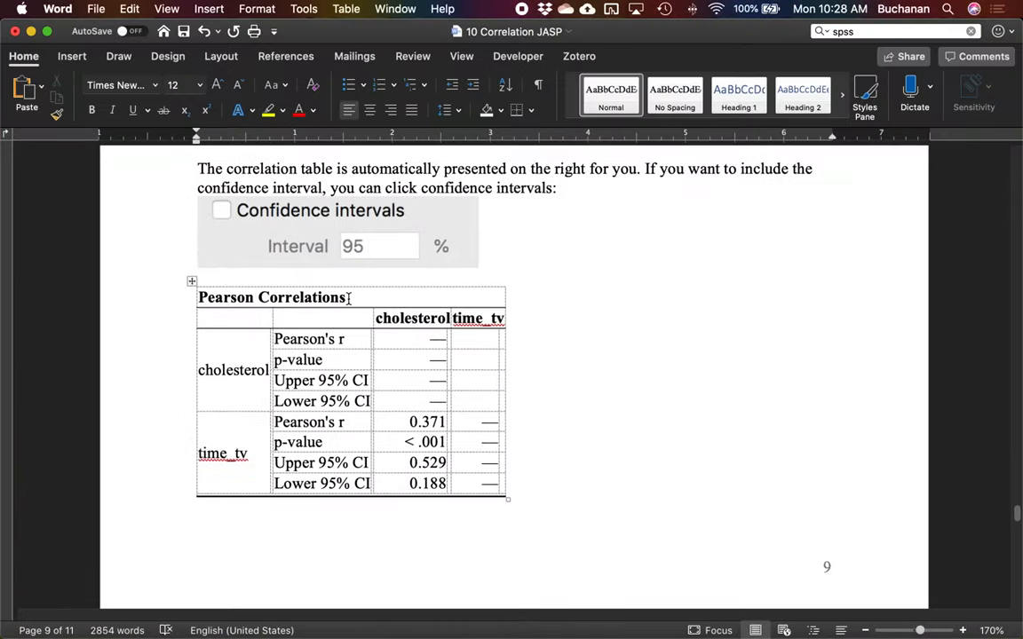
pyautogui.scroll(-3)
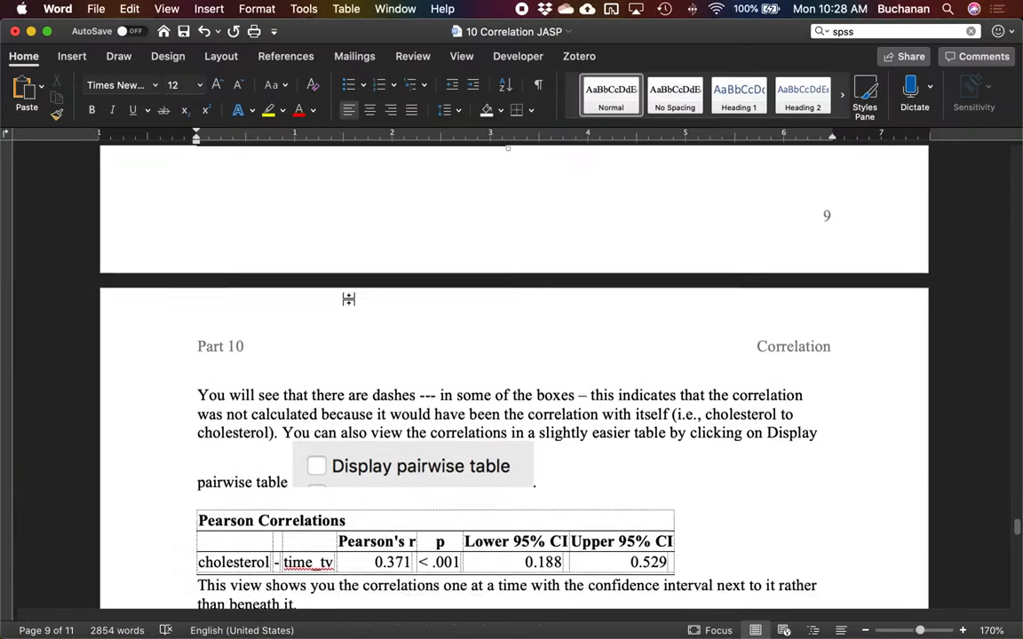
pyautogui.scroll(-3)
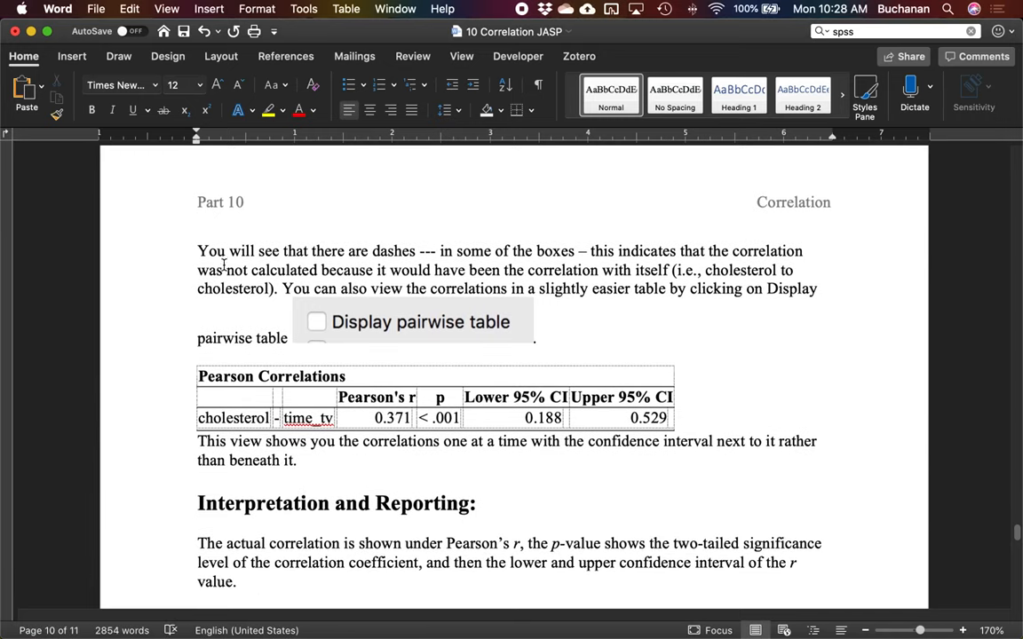
pyautogui.moveTo(479, 270)
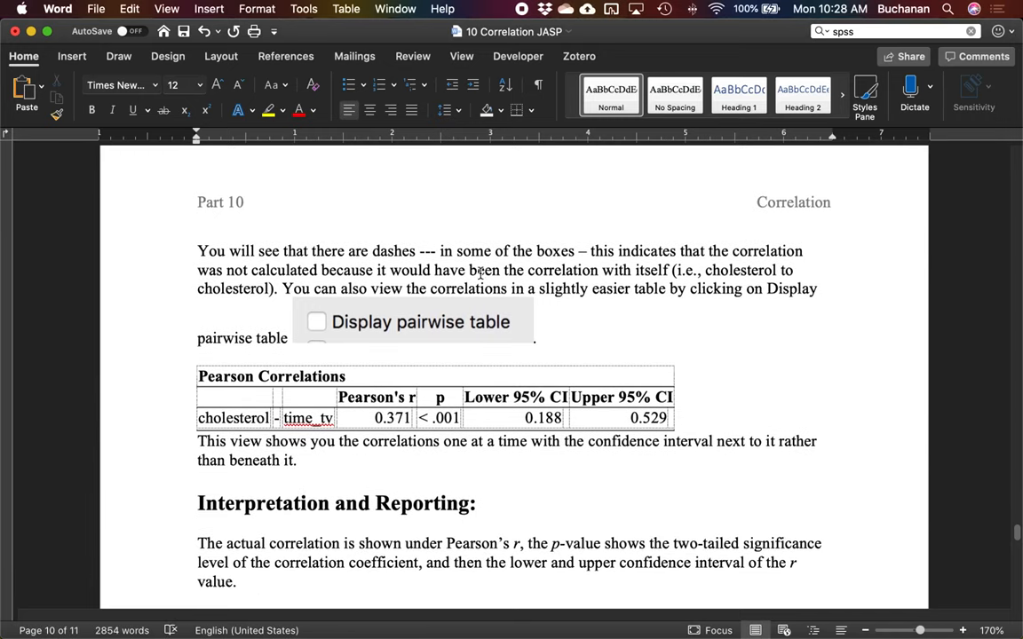
pyautogui.moveTo(353, 316)
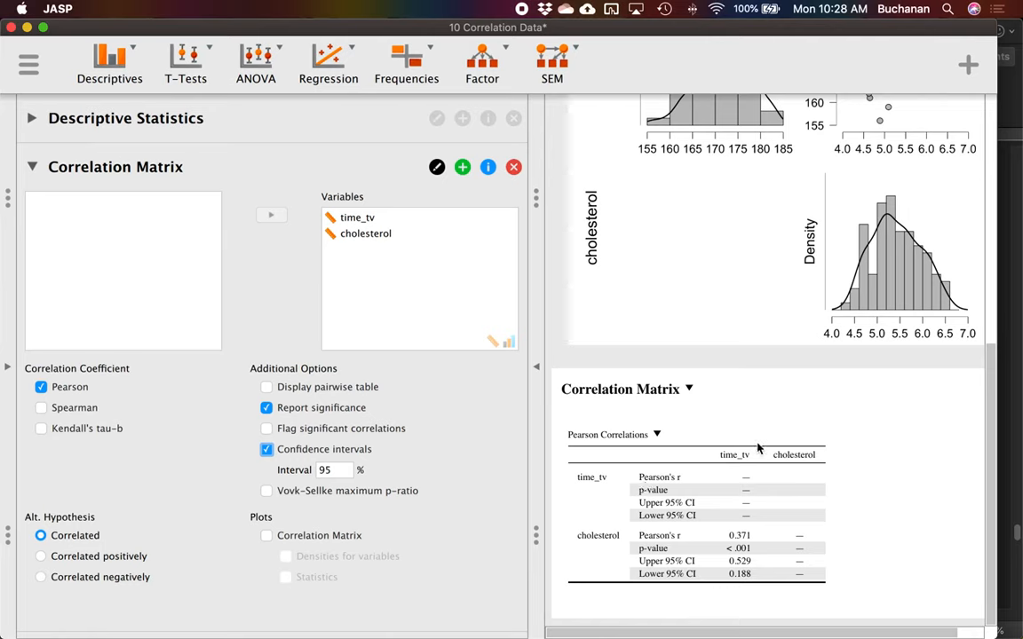
pyautogui.moveTo(735, 485)
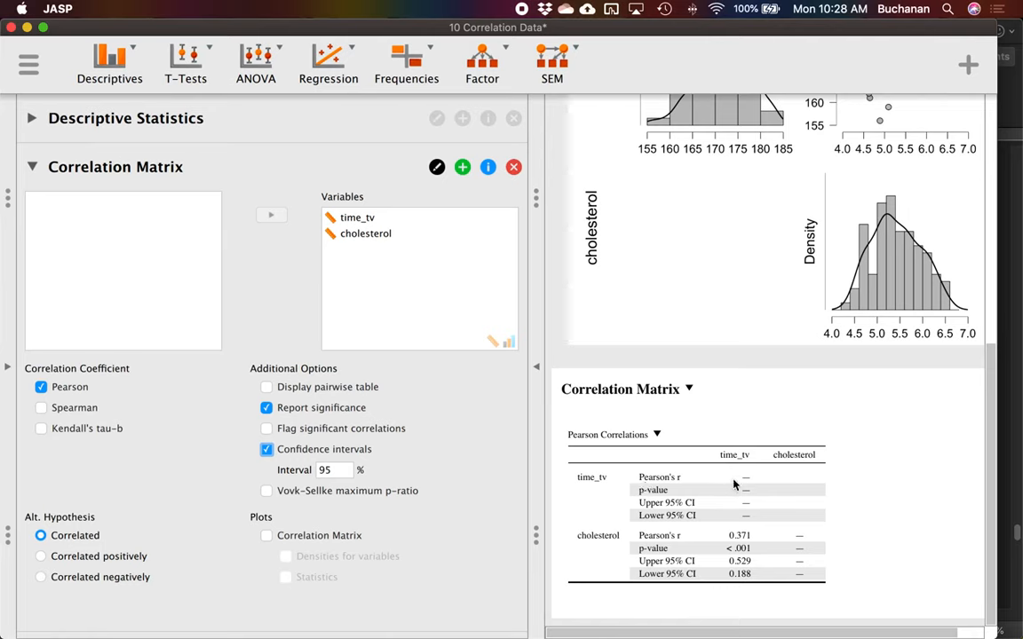
pyautogui.moveTo(744, 488)
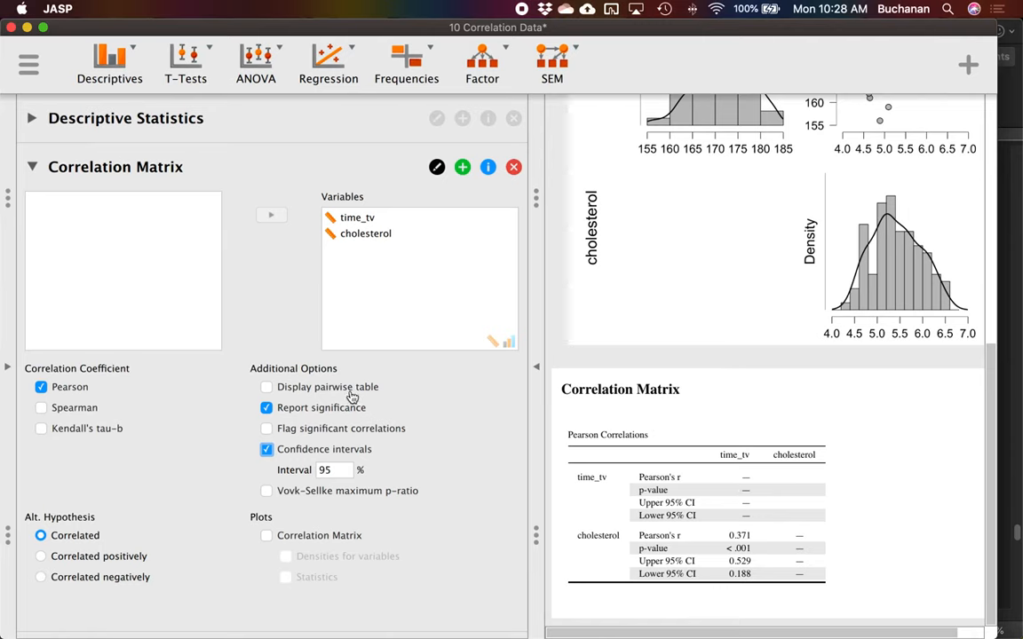
pyautogui.moveTo(809, 451)
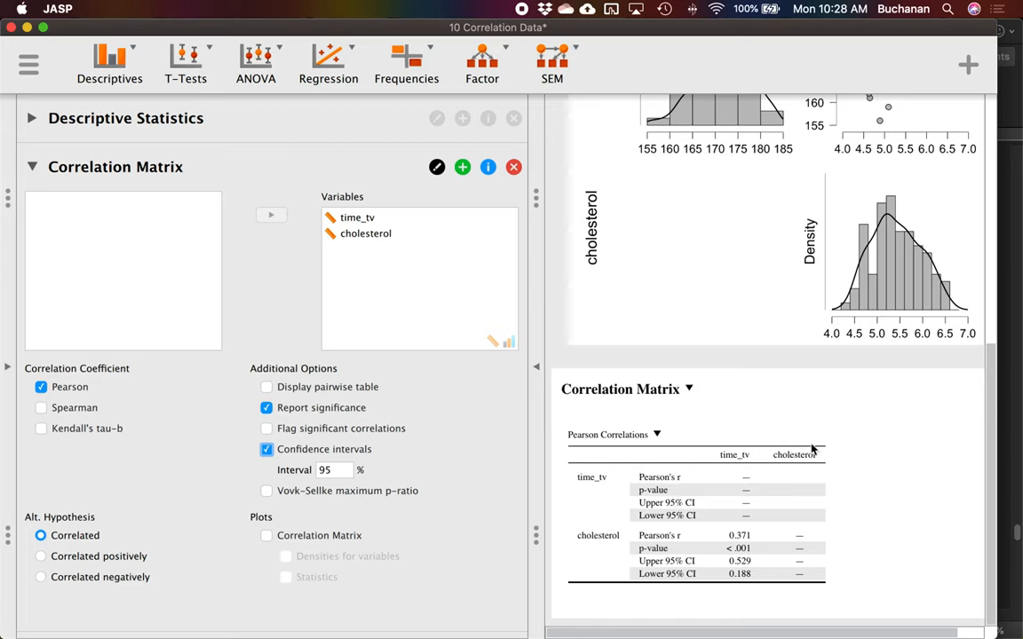
pyautogui.moveTo(678, 618)
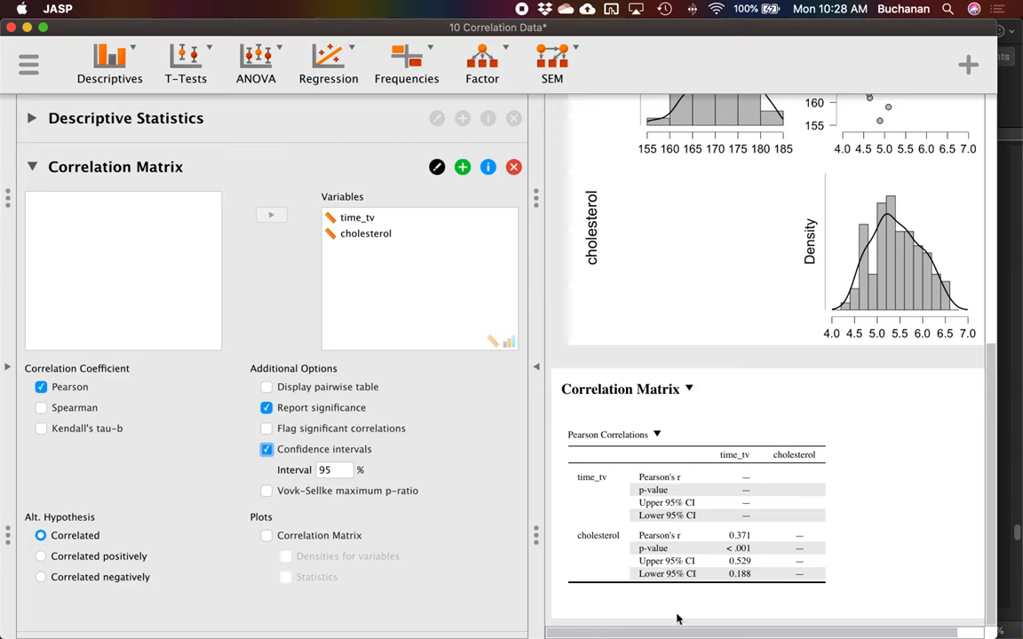
pyautogui.click(267, 387)
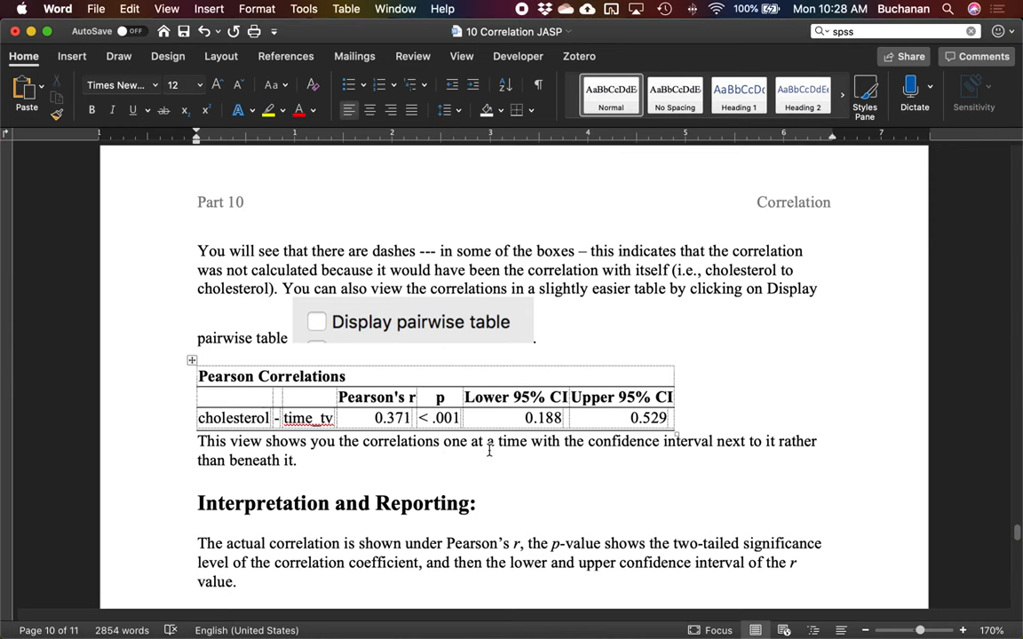
pyautogui.scroll(-3)
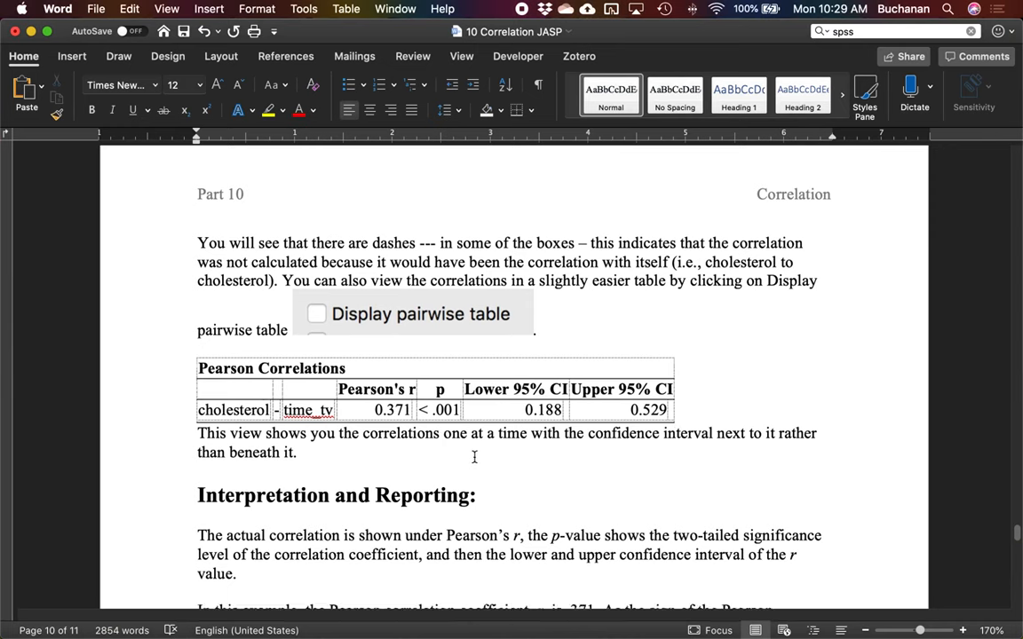
pyautogui.scroll(-3)
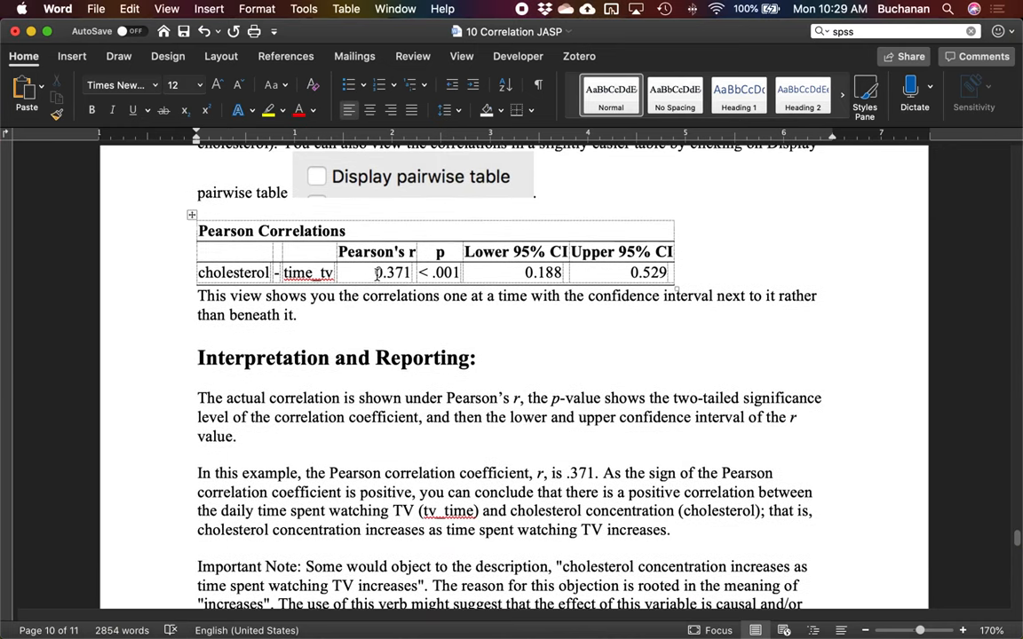
pyautogui.click(373, 274)
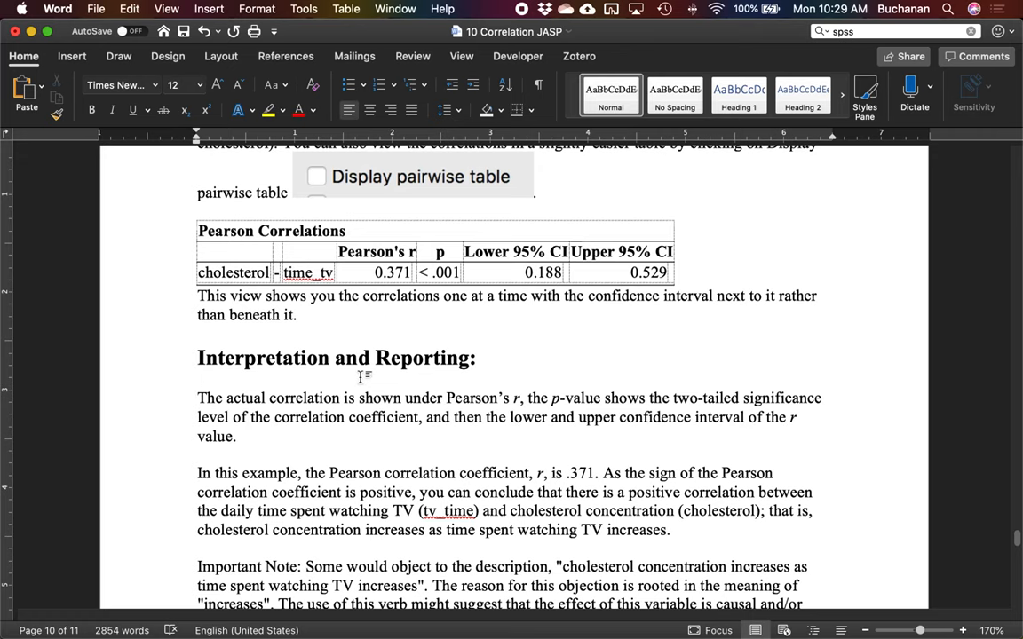
pyautogui.click(199, 380)
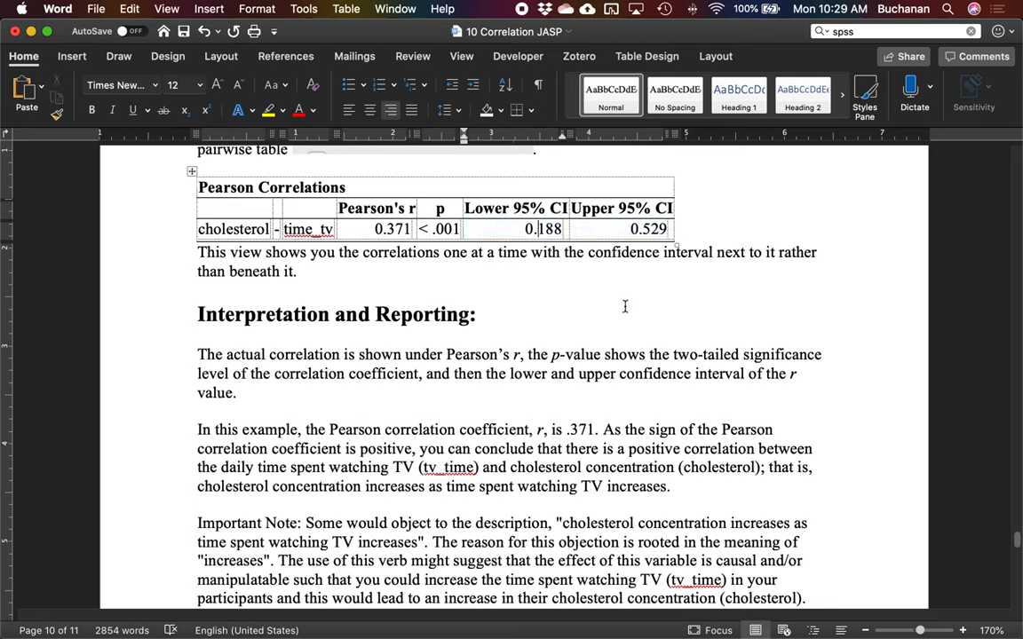
pyautogui.scroll(-3)
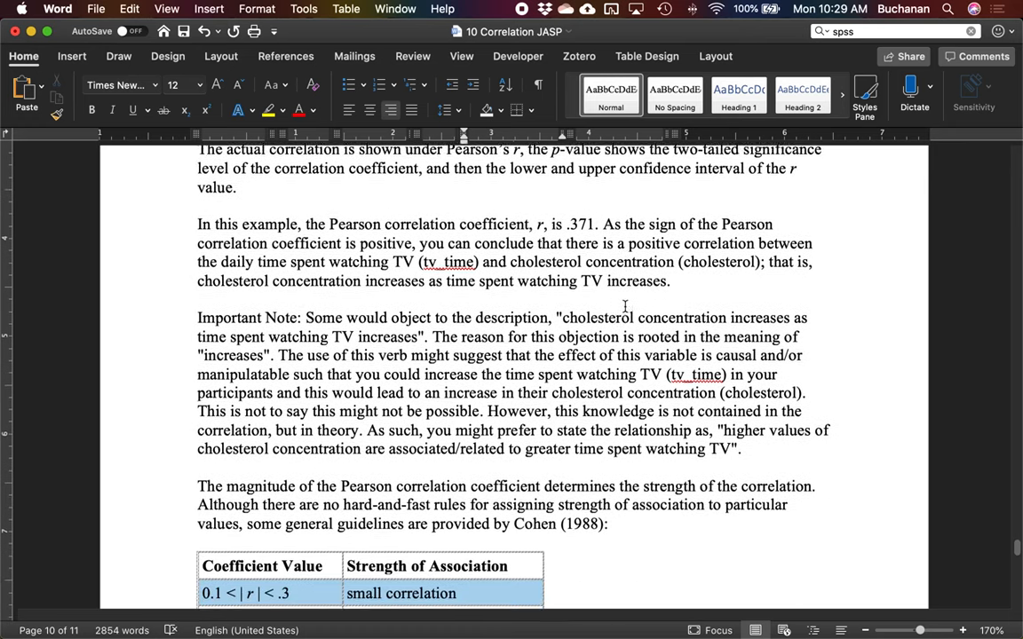
pyautogui.scroll(-3)
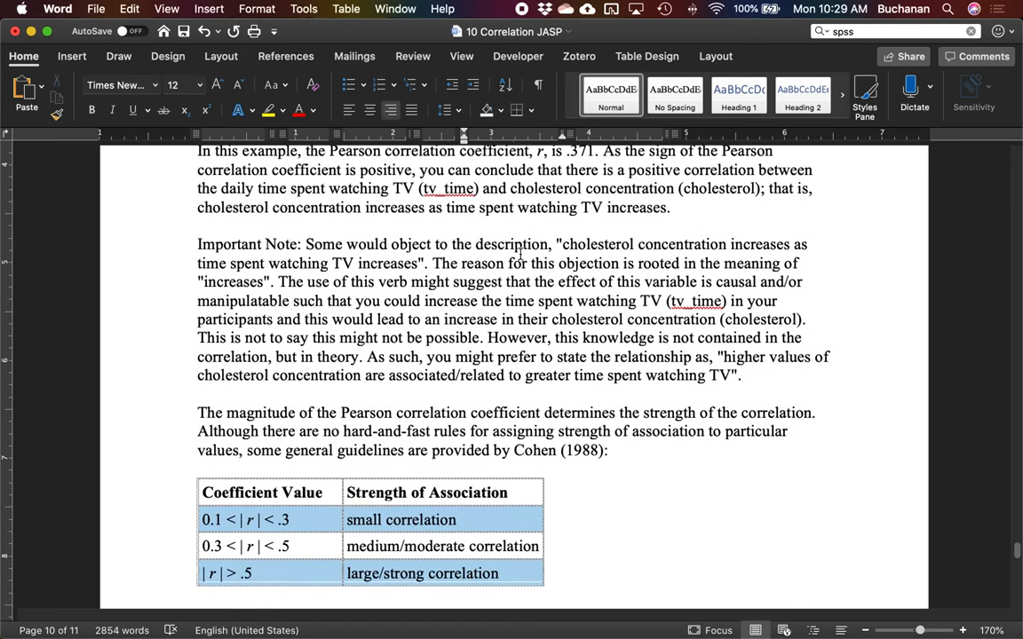
pyautogui.moveTo(657, 241)
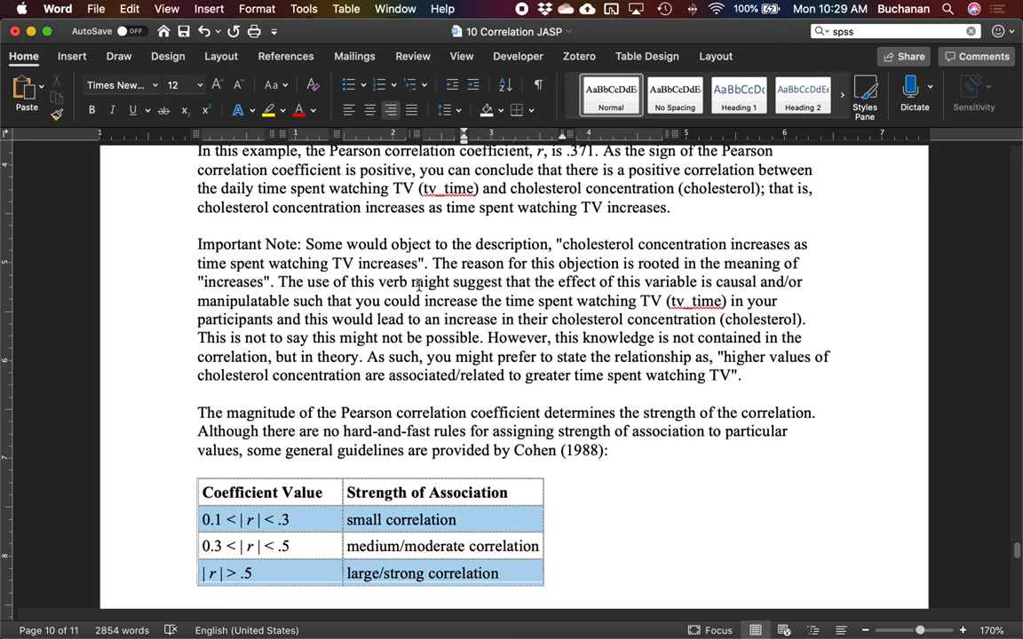
pyautogui.moveTo(517, 291)
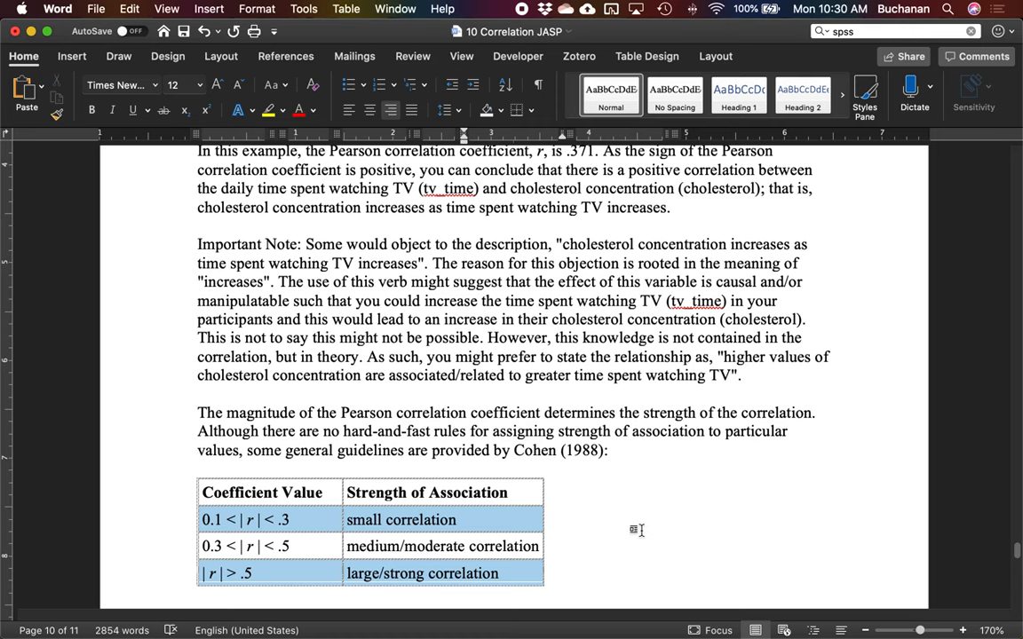
pyautogui.scroll(-3)
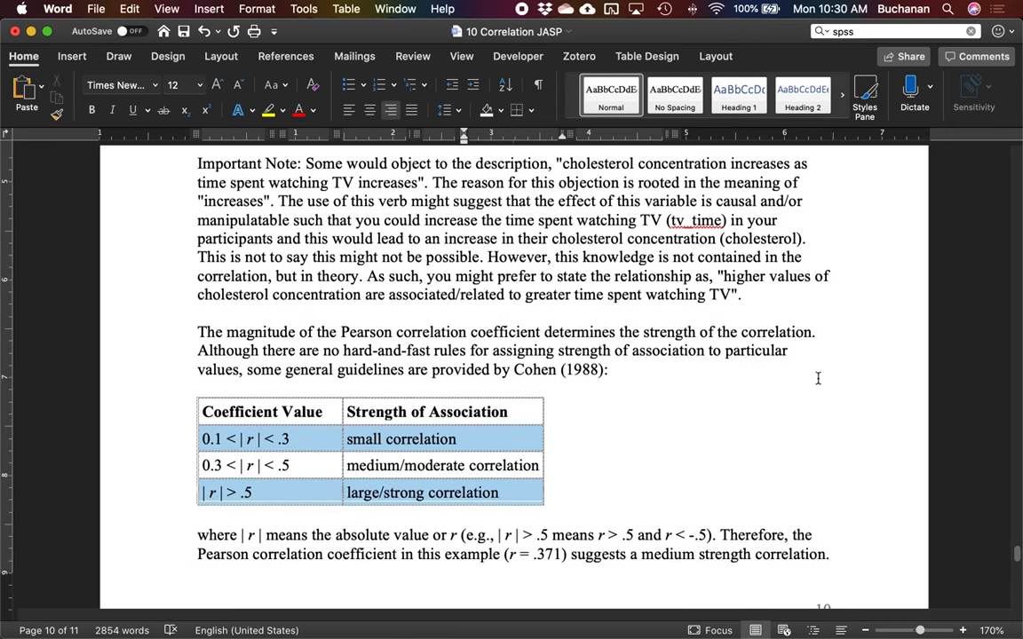
pyautogui.scroll(-3)
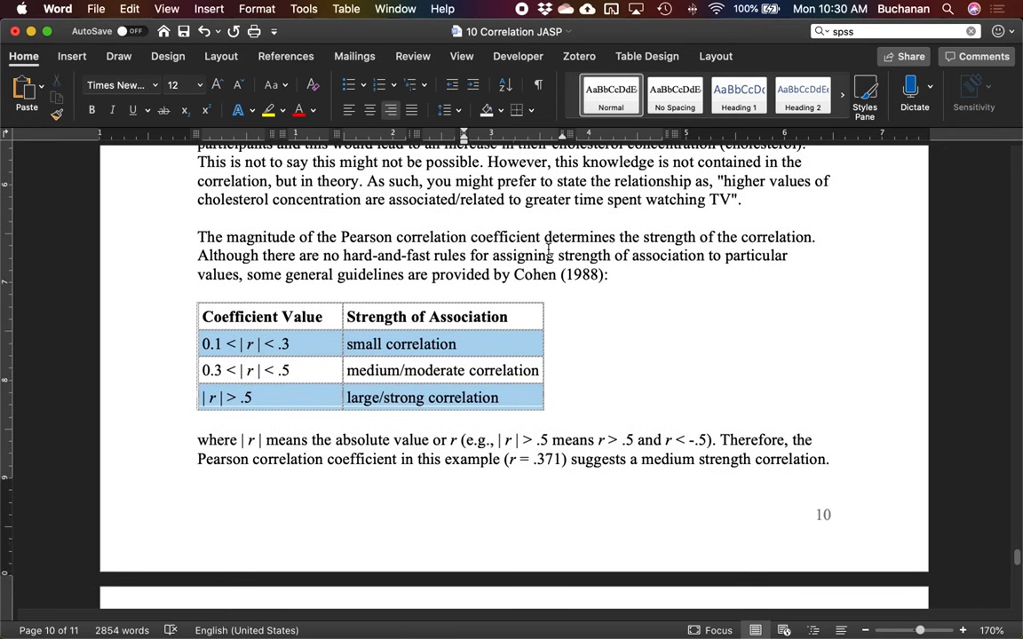
pyautogui.moveTo(917, 359)
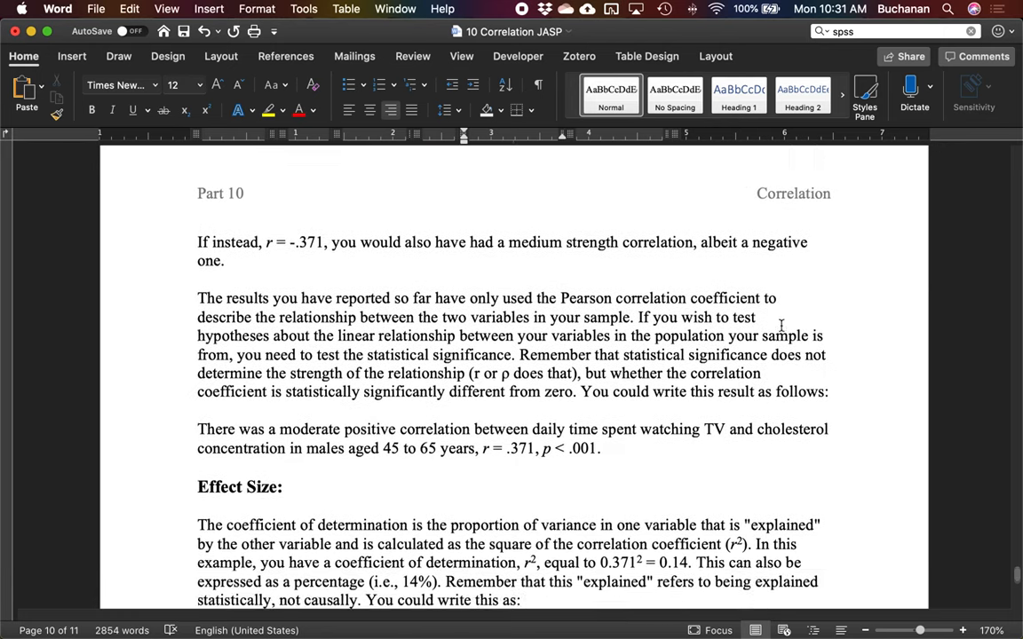
pyautogui.scroll(-3)
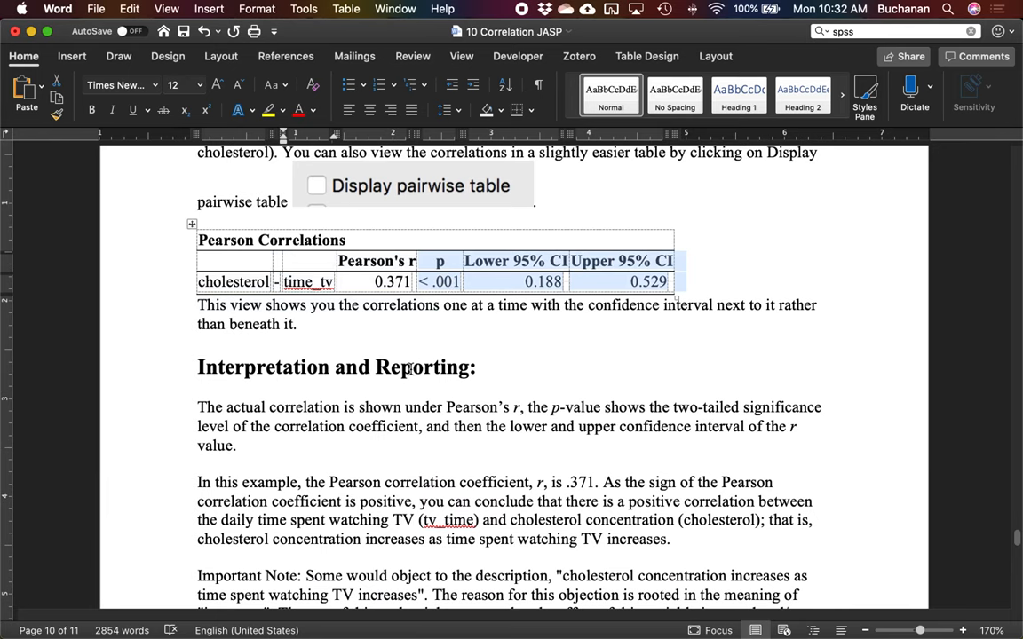
pyautogui.scroll(-3)
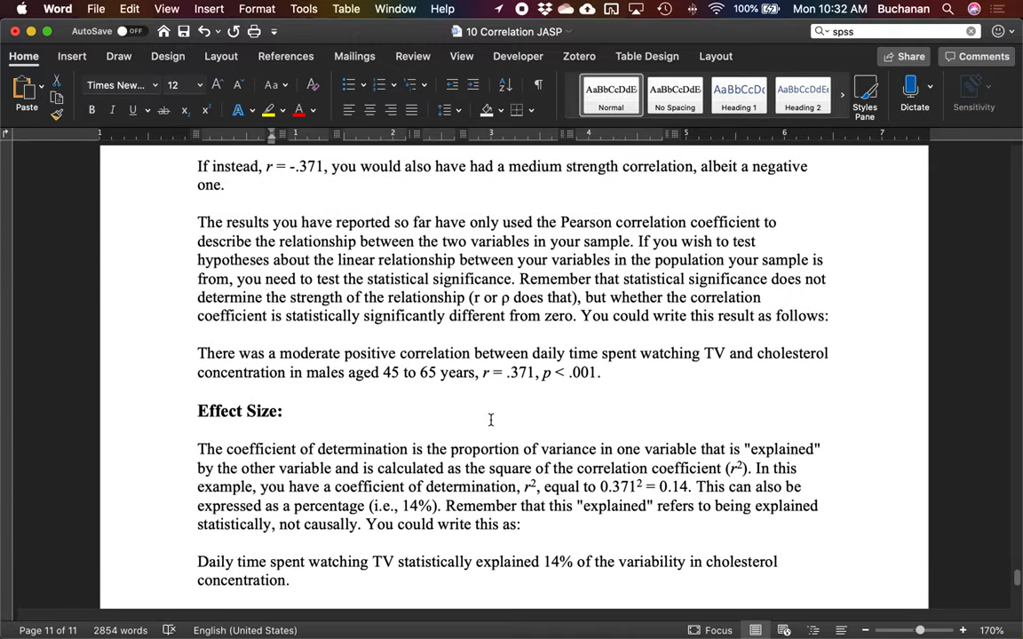
pyautogui.moveTo(511, 406)
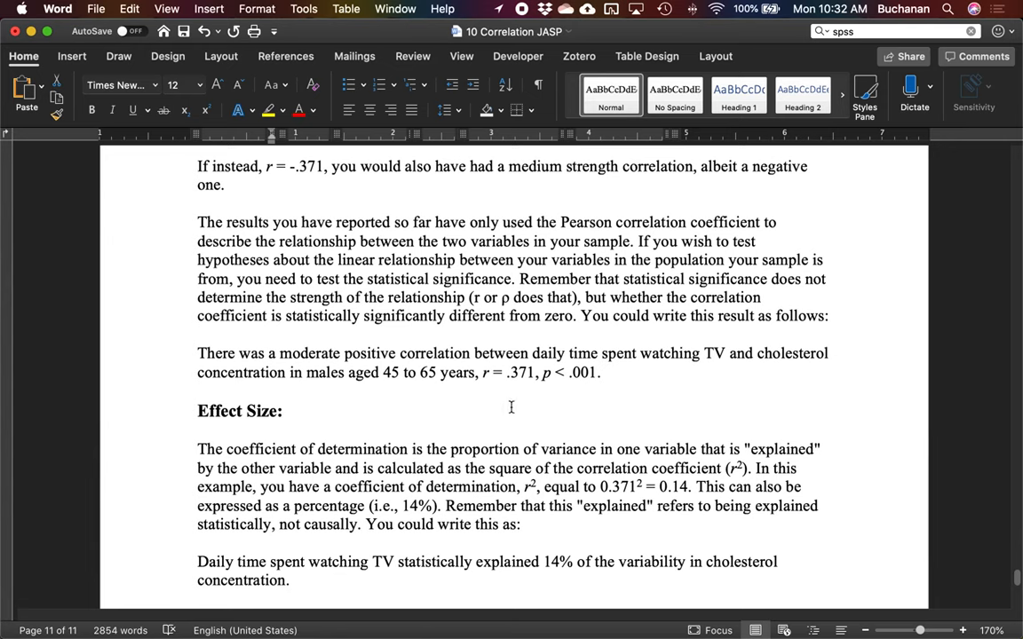
pyautogui.moveTo(448, 364)
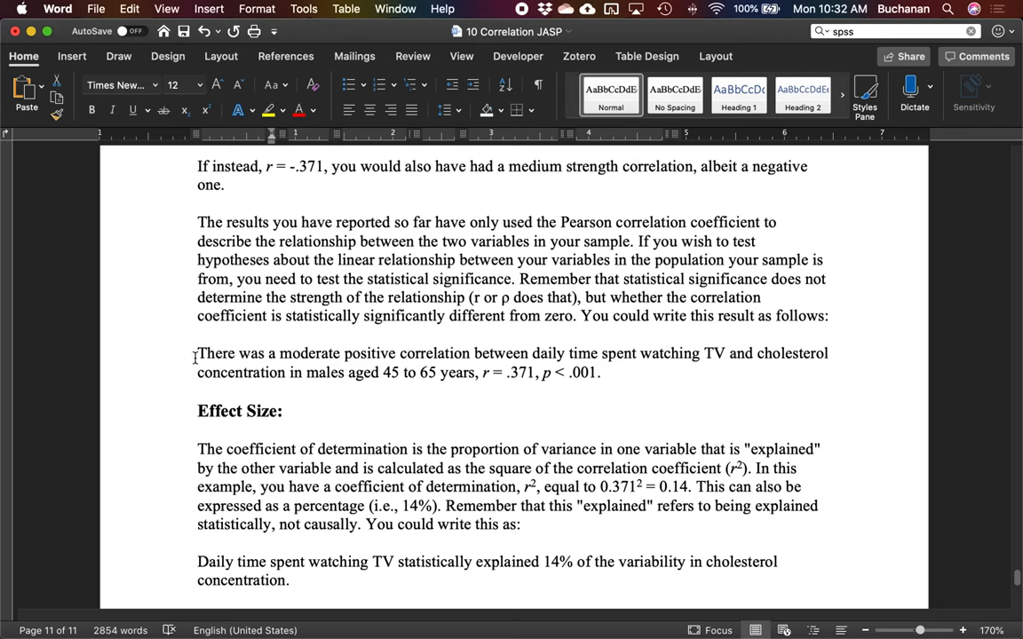
pyautogui.moveTo(179, 428)
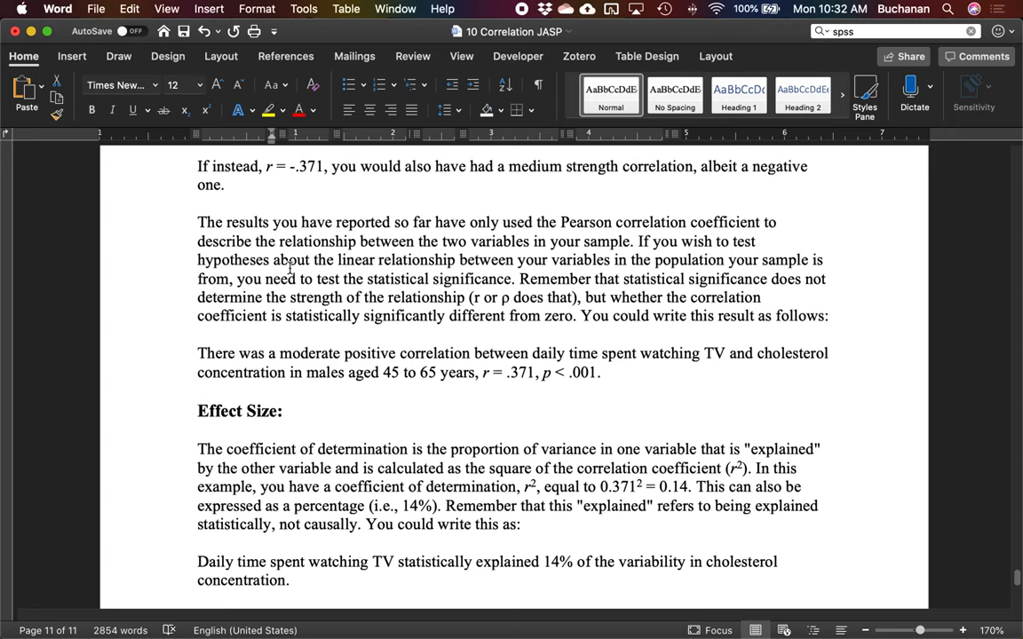
pyautogui.scroll(-3)
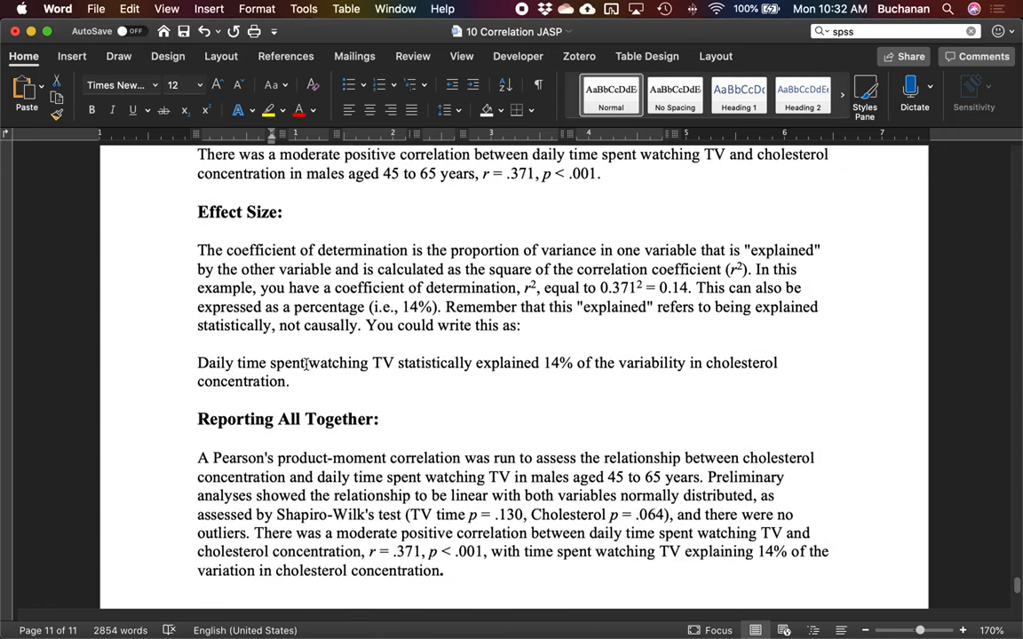
pyautogui.scroll(-3)
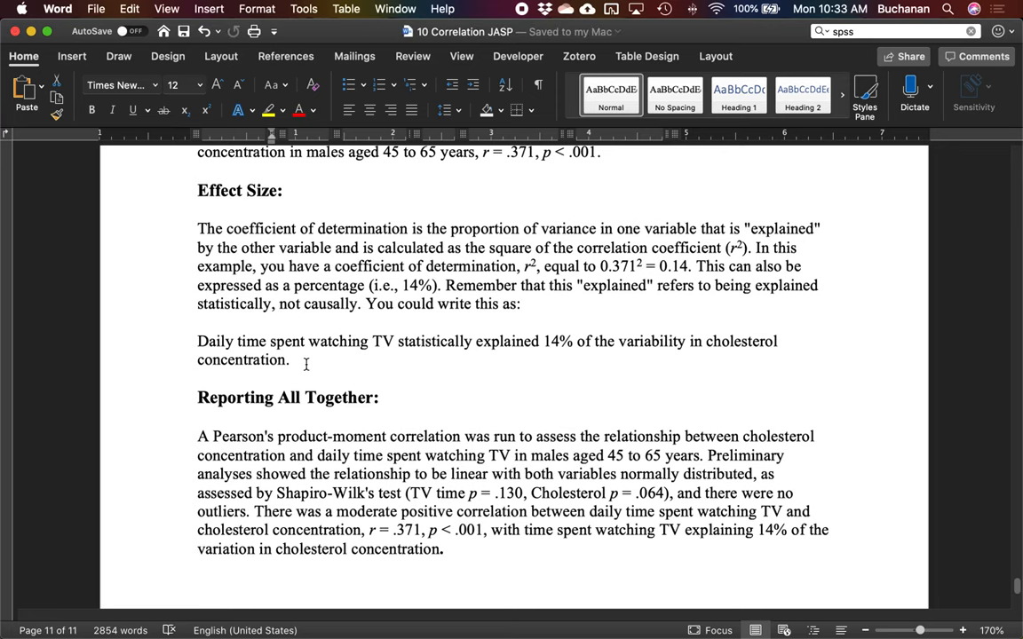
pyautogui.scroll(-3)
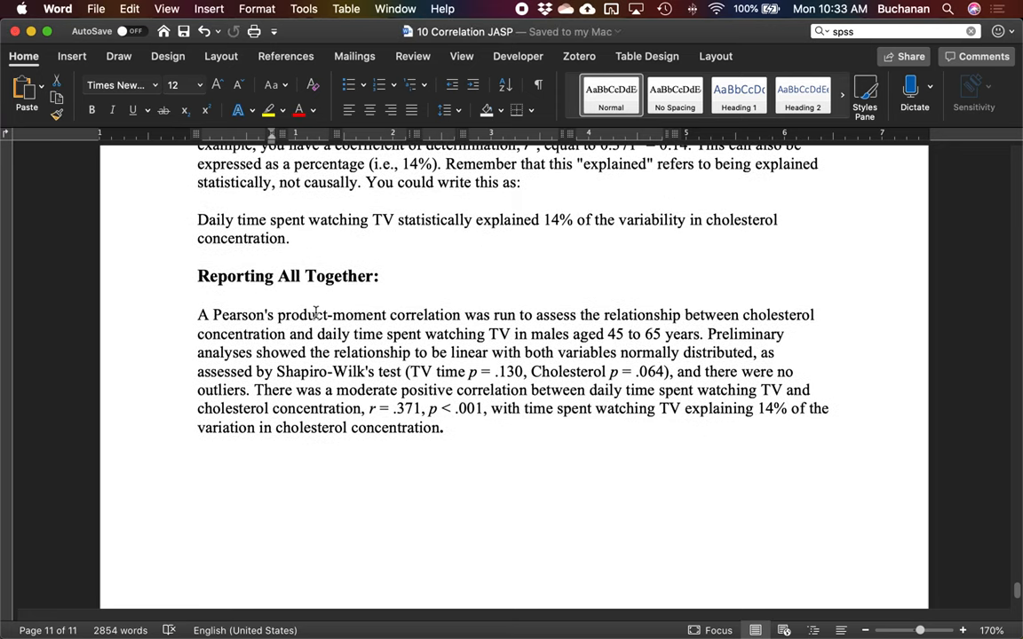